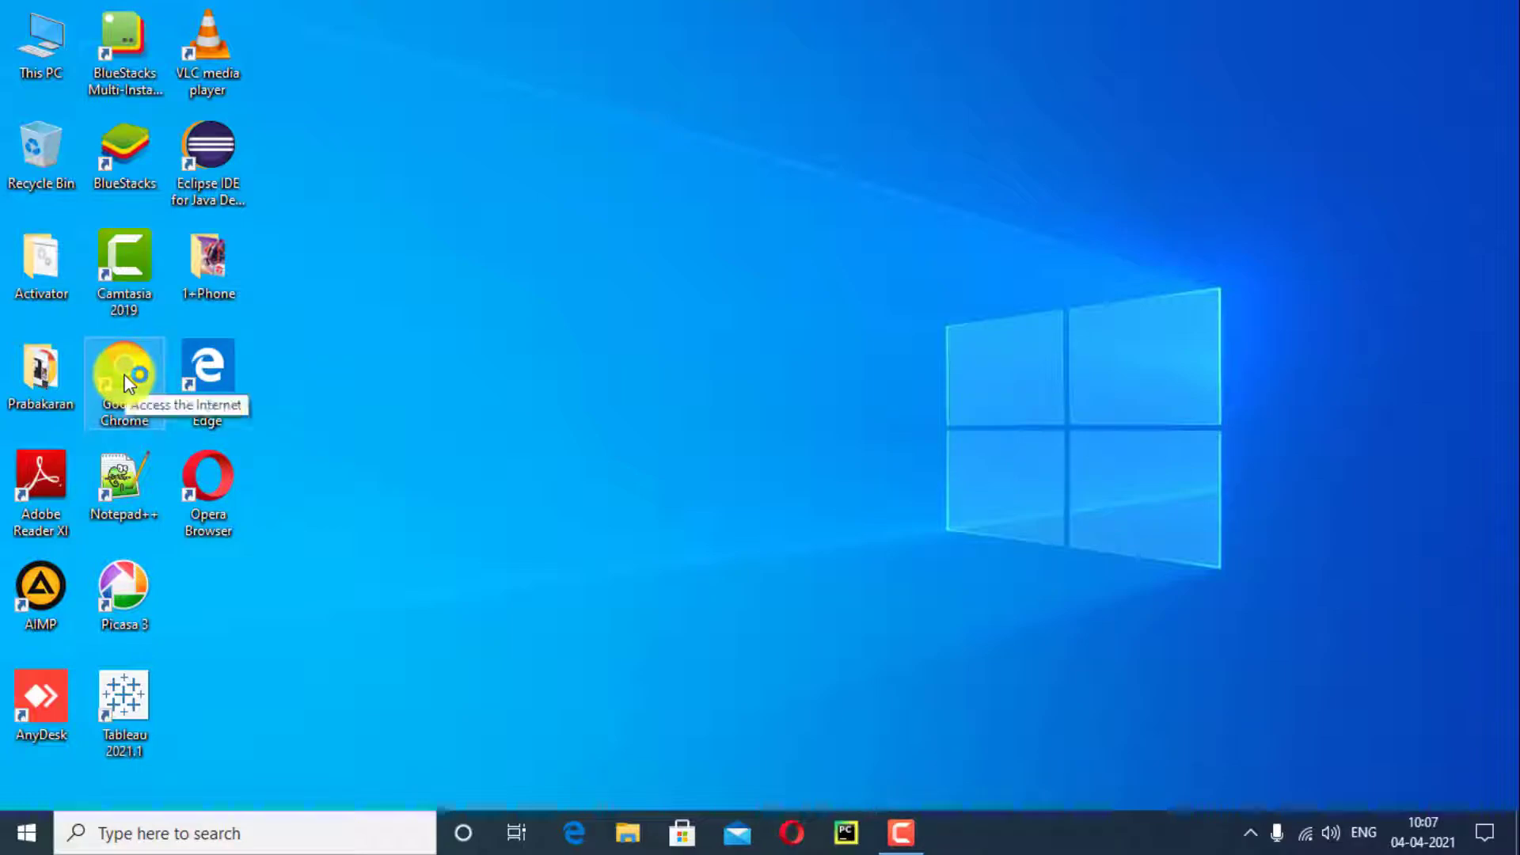
mouse_move(575, 513)
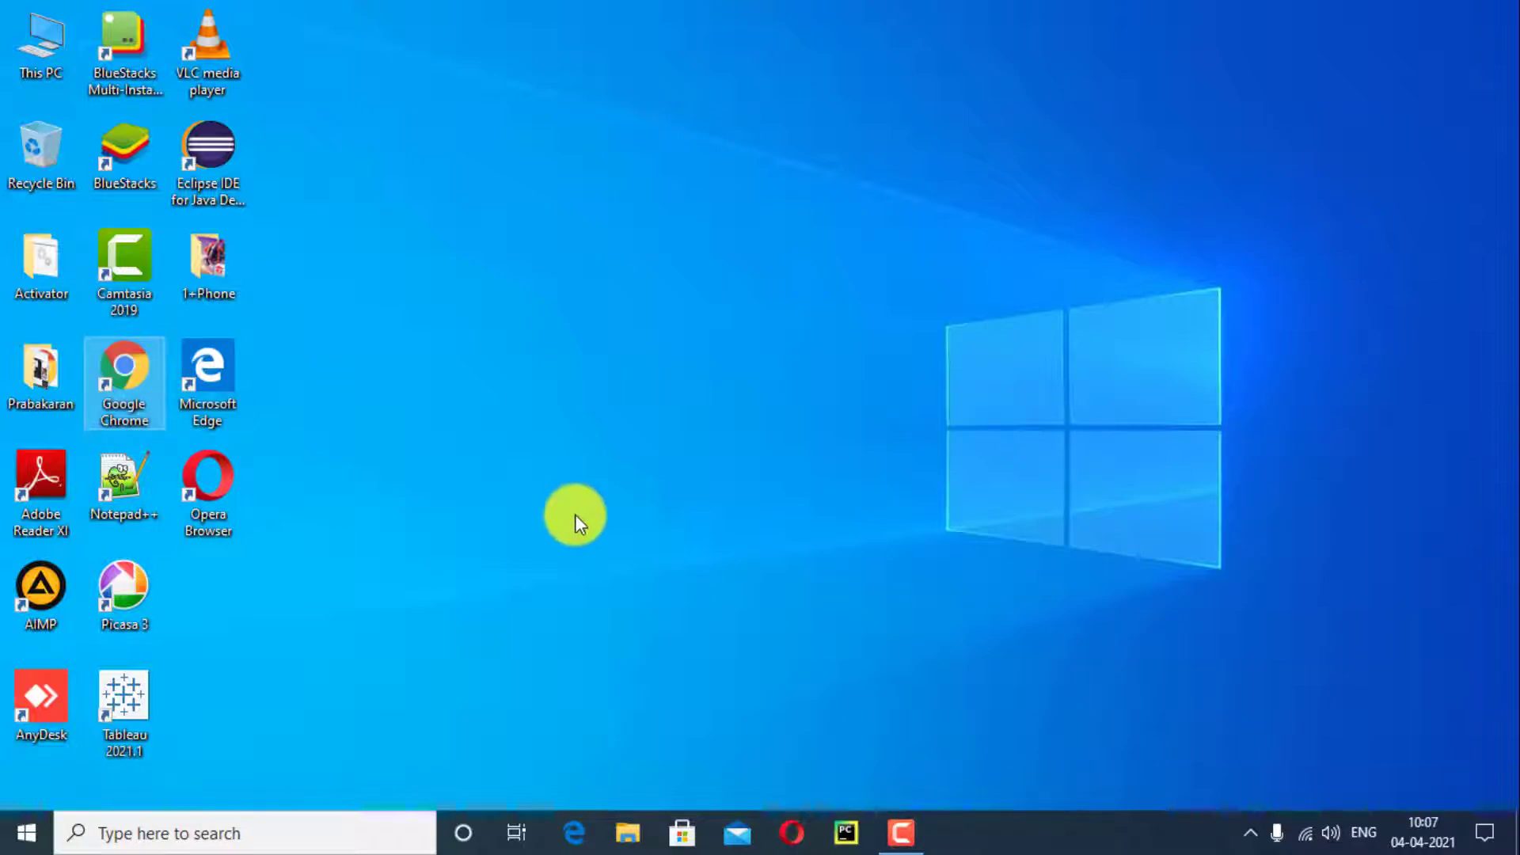
- Launch Chrome and search 'download putty for windows' to reach putty.org
double_click(124, 372)
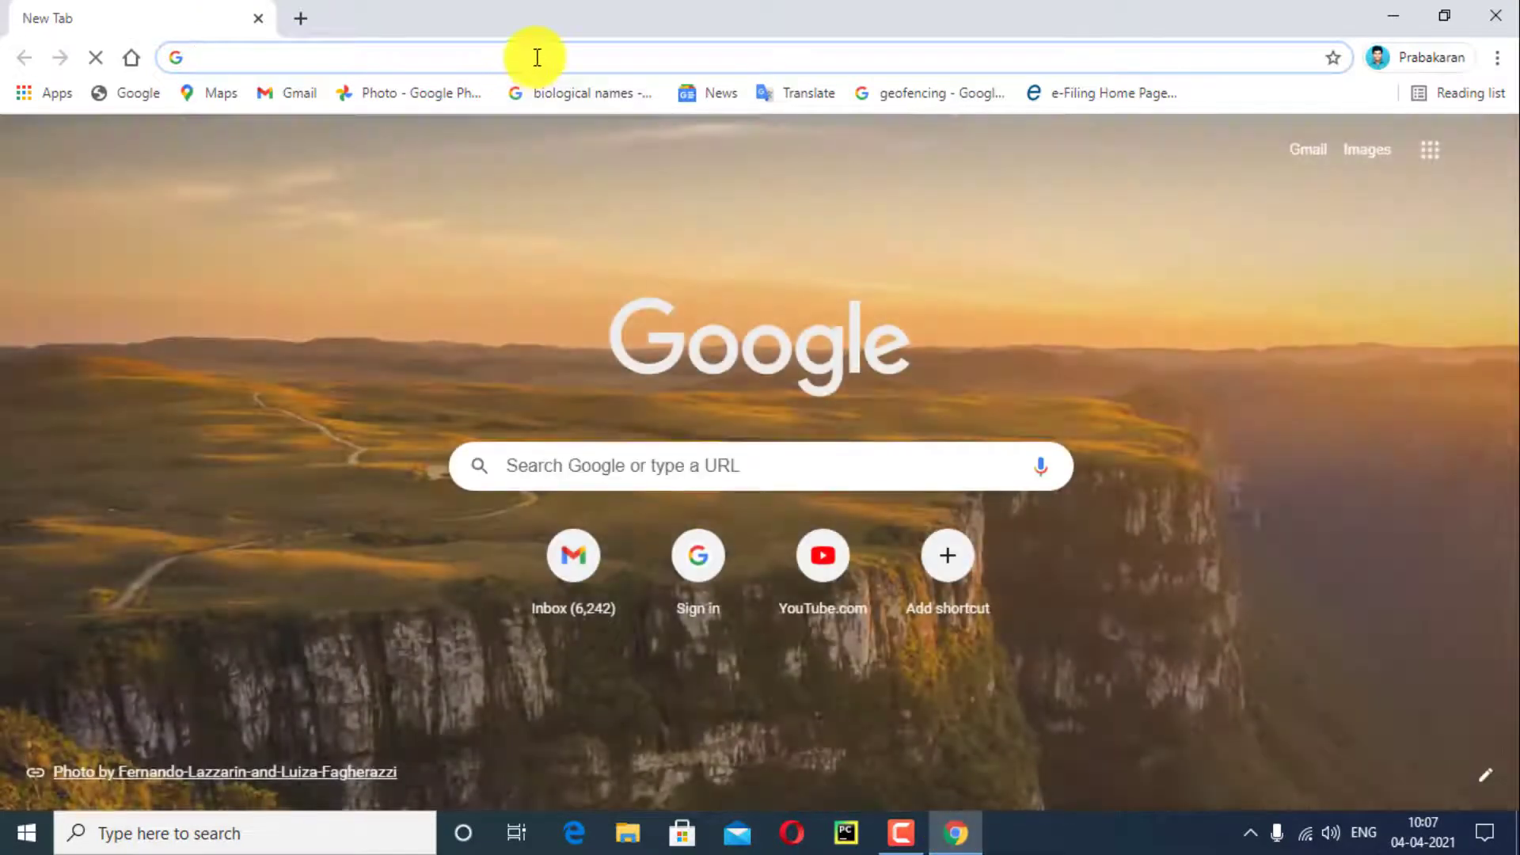
type("download mysql")
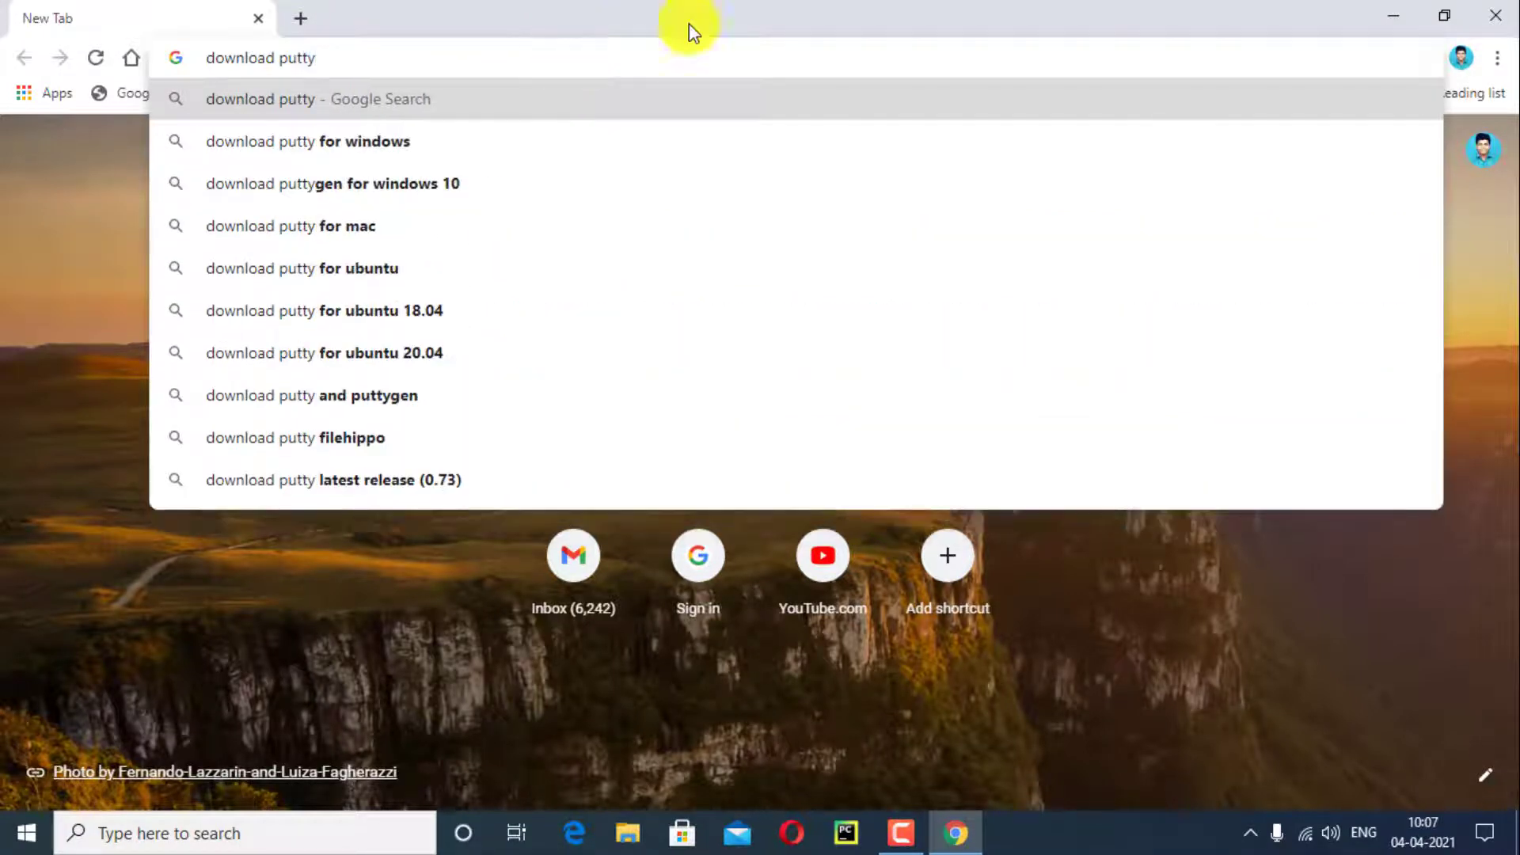
mouse_move(426, 150)
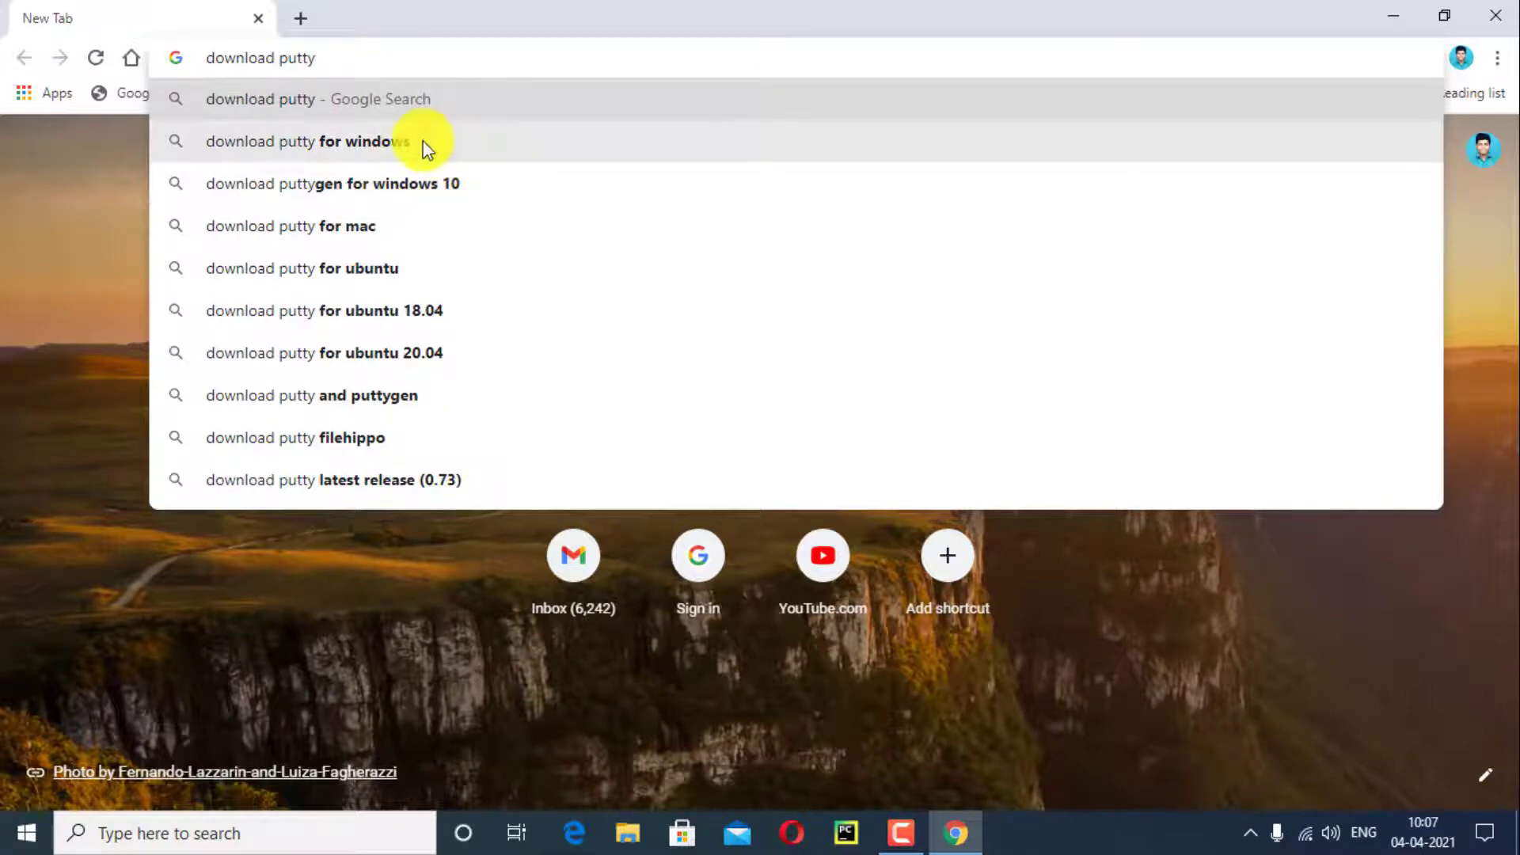
left_click(302, 141)
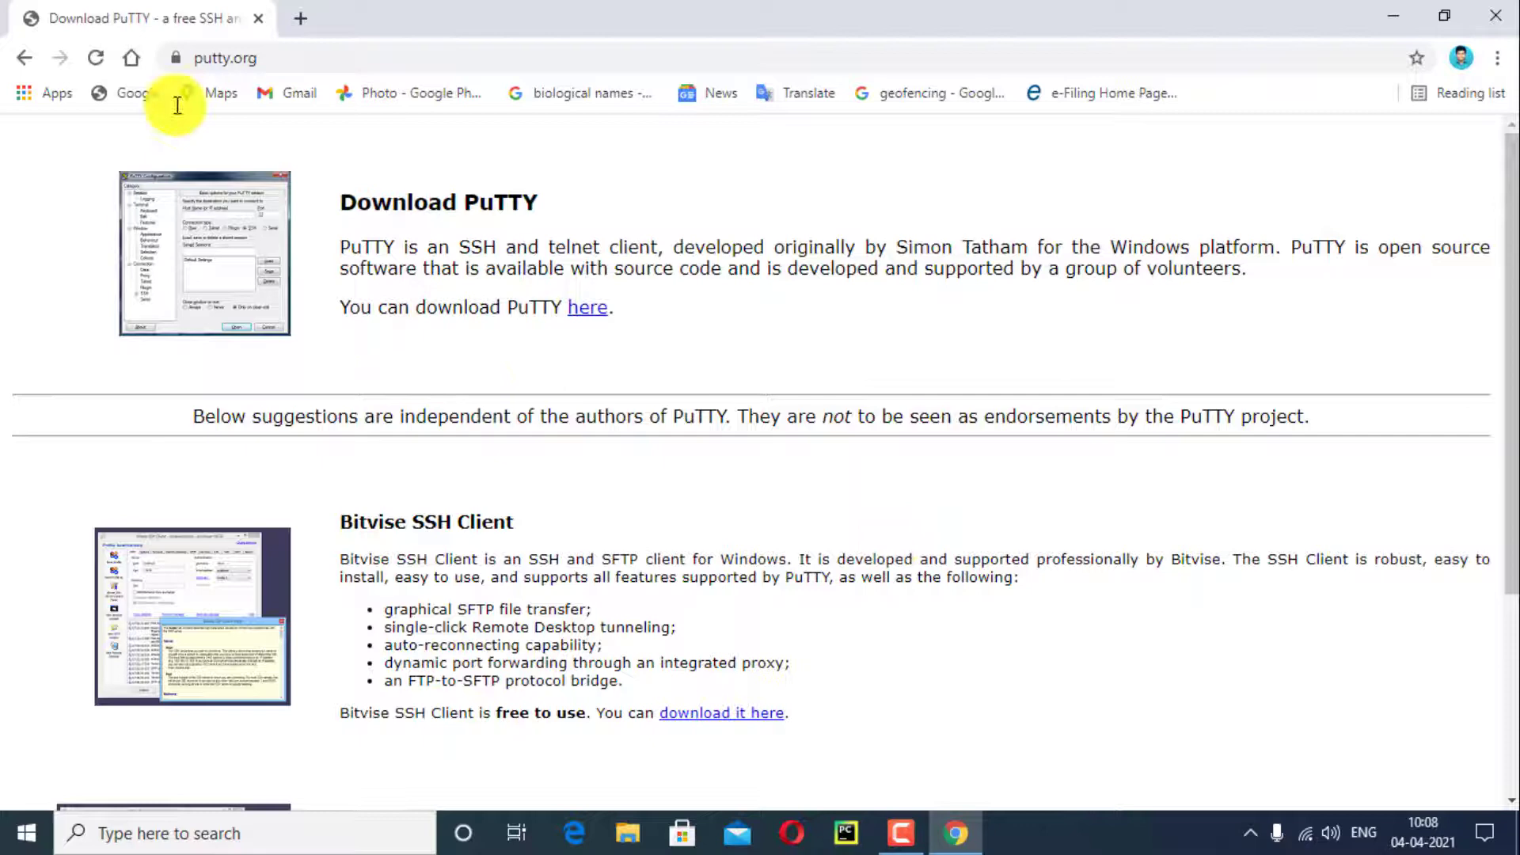
mouse_move(570, 209)
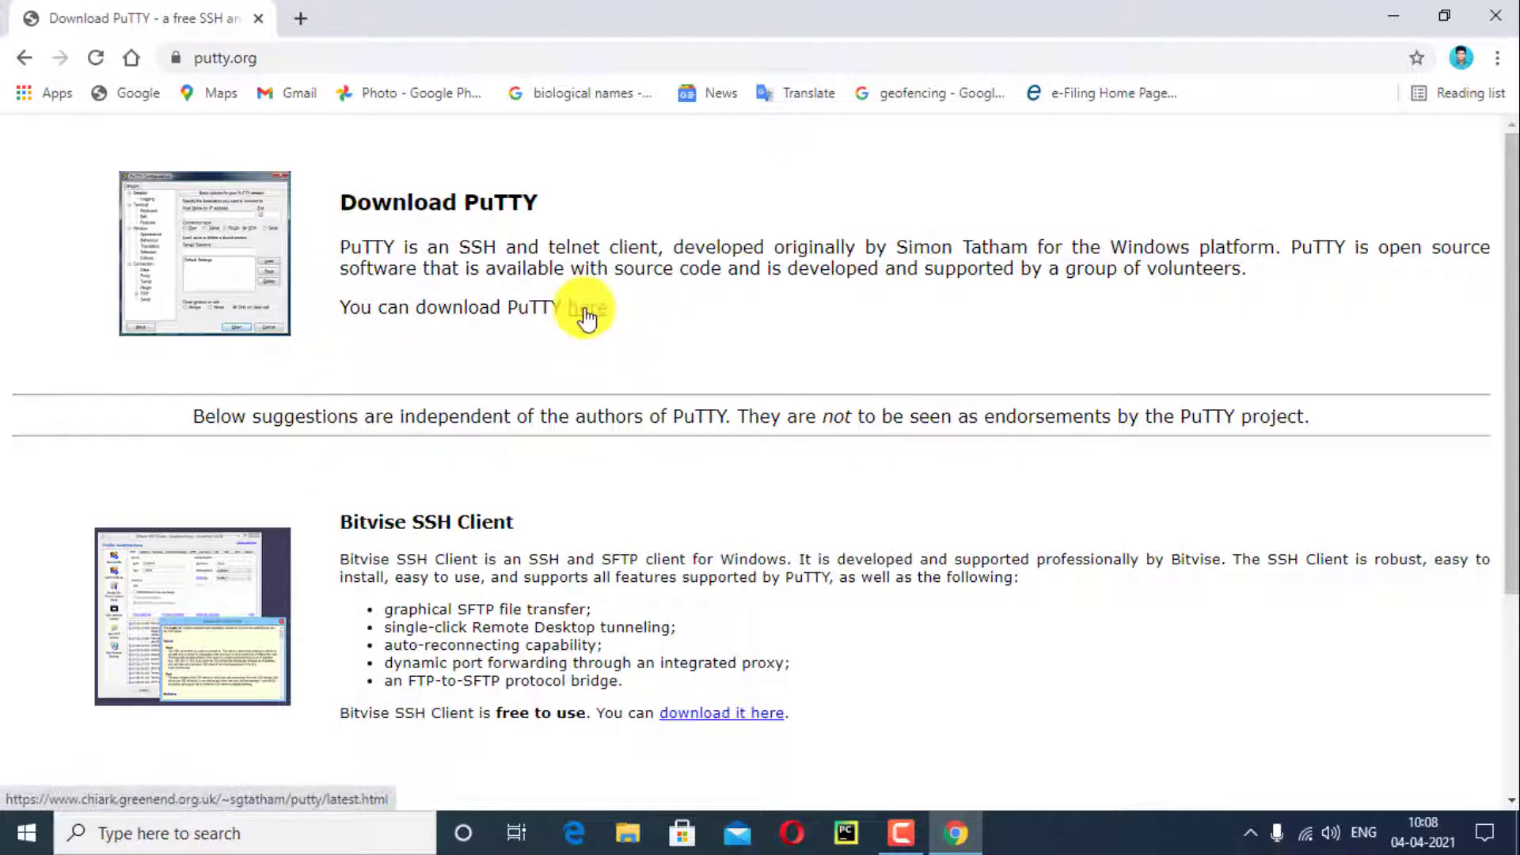
- Follow the 'here' link on putty.org to the PuTTY 0.74 release page
left_click(588, 307)
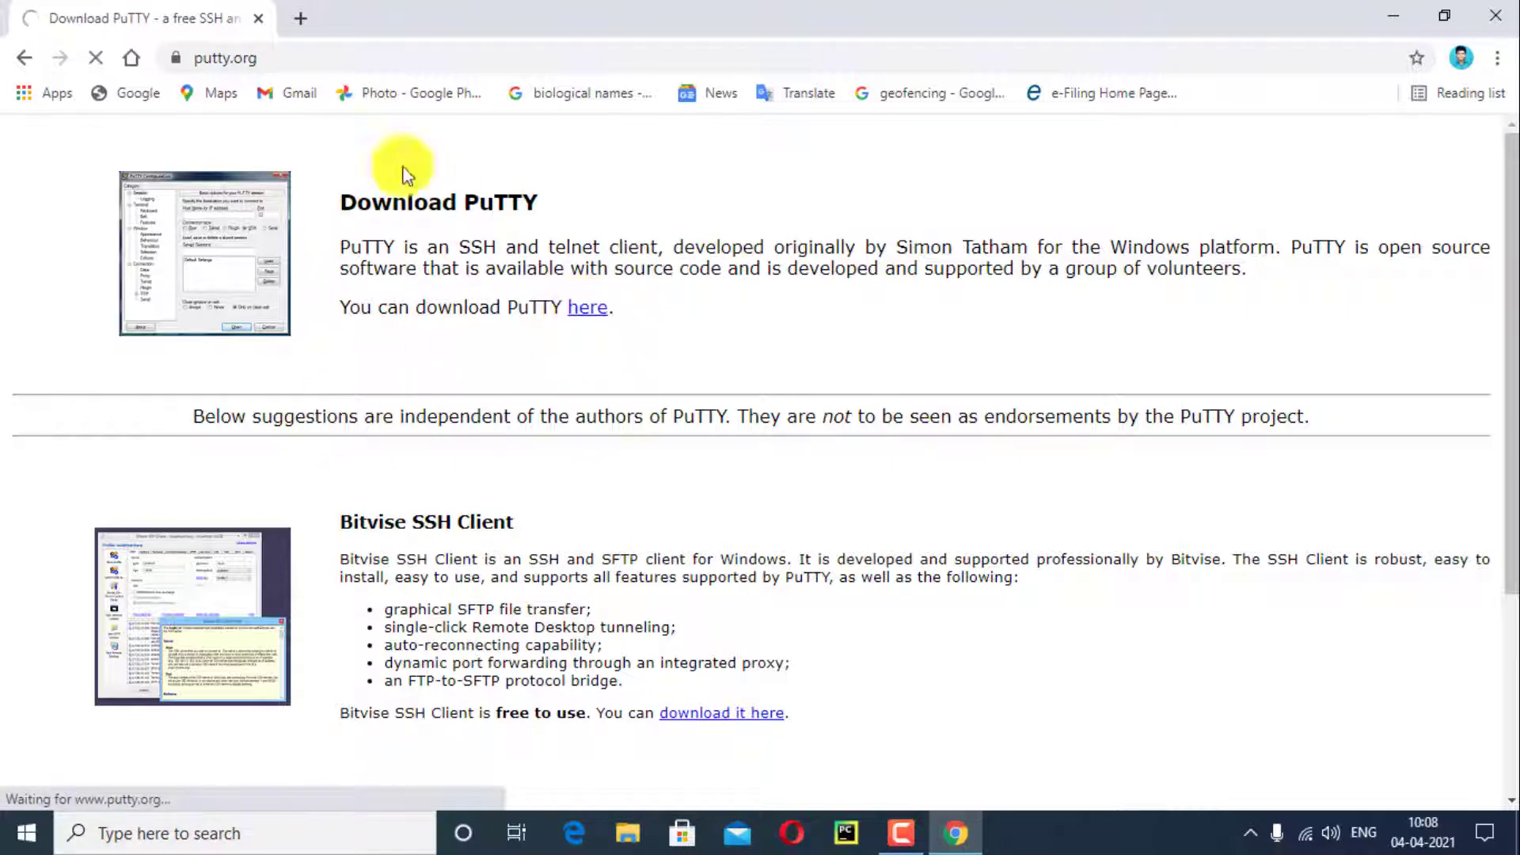
left_click(587, 307)
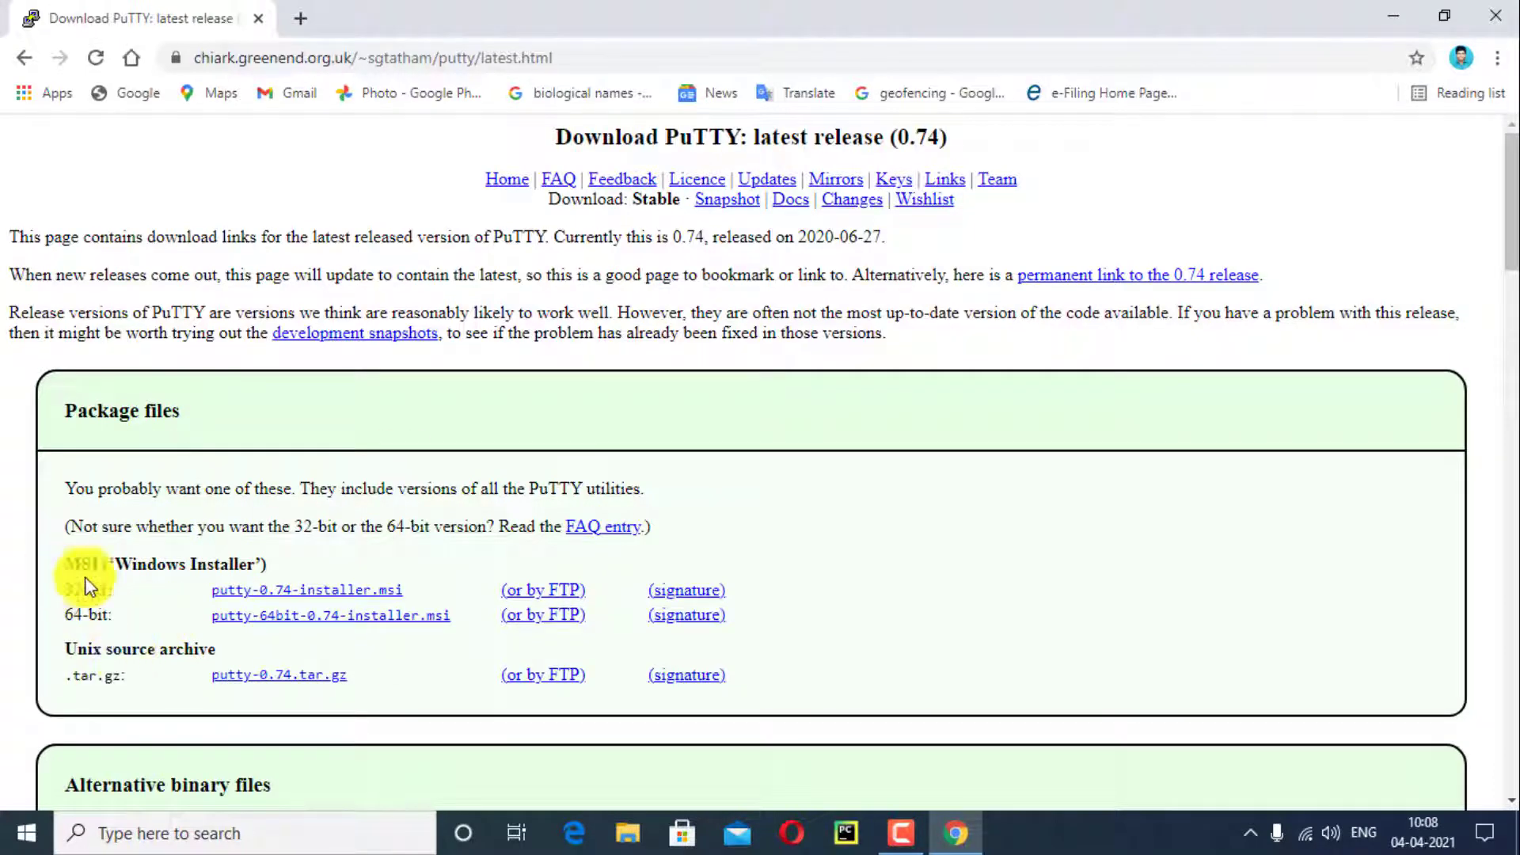
mouse_move(596, 489)
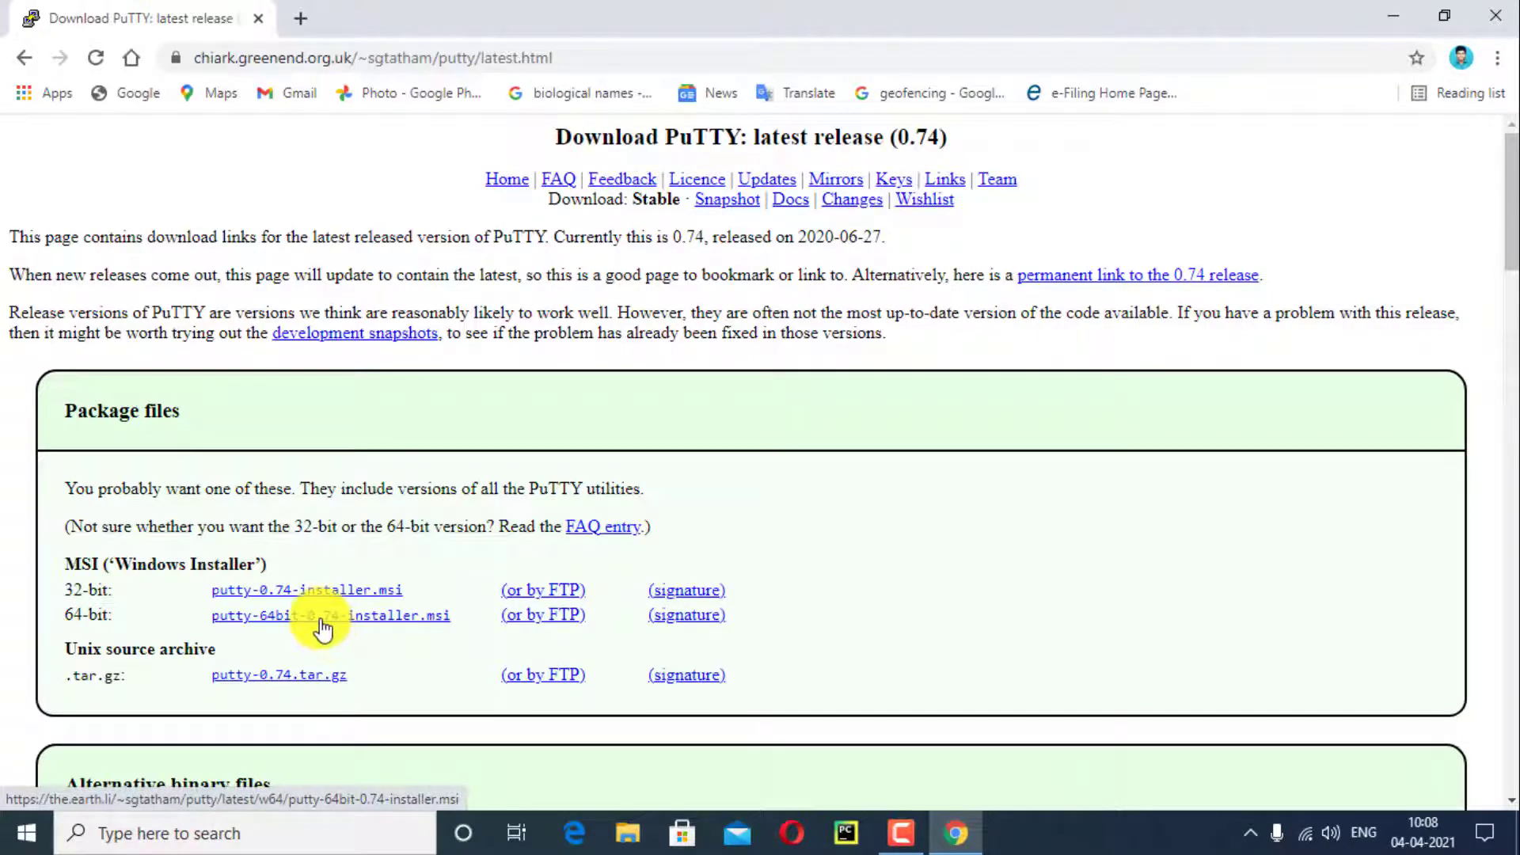
- Download and keep putty-64bit-0.74-installer.msi, then scroll down to the puttygen.exe entries
left_click(323, 625)
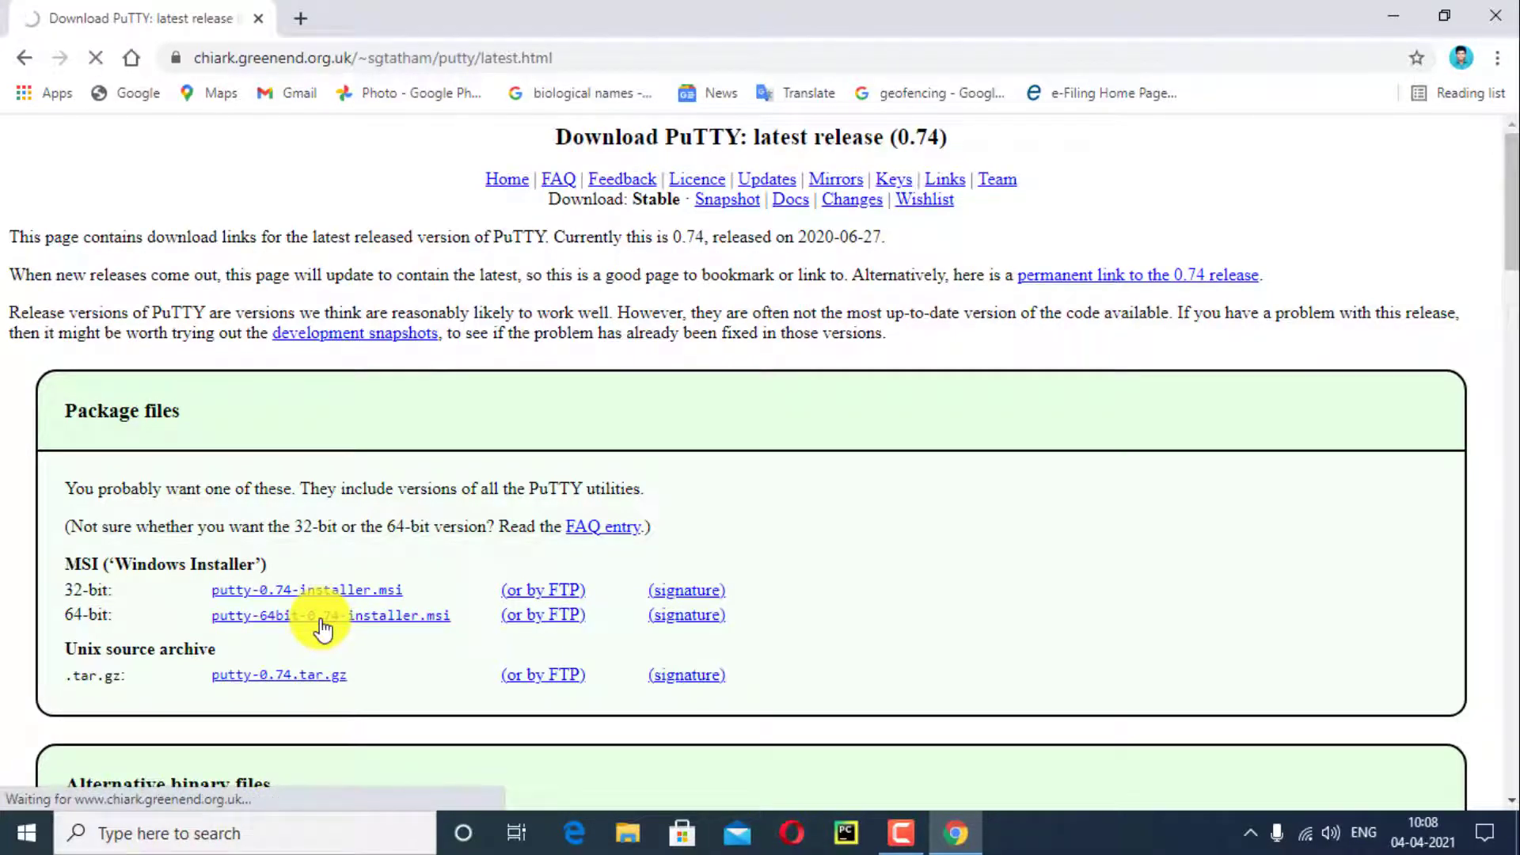
left_click(331, 614)
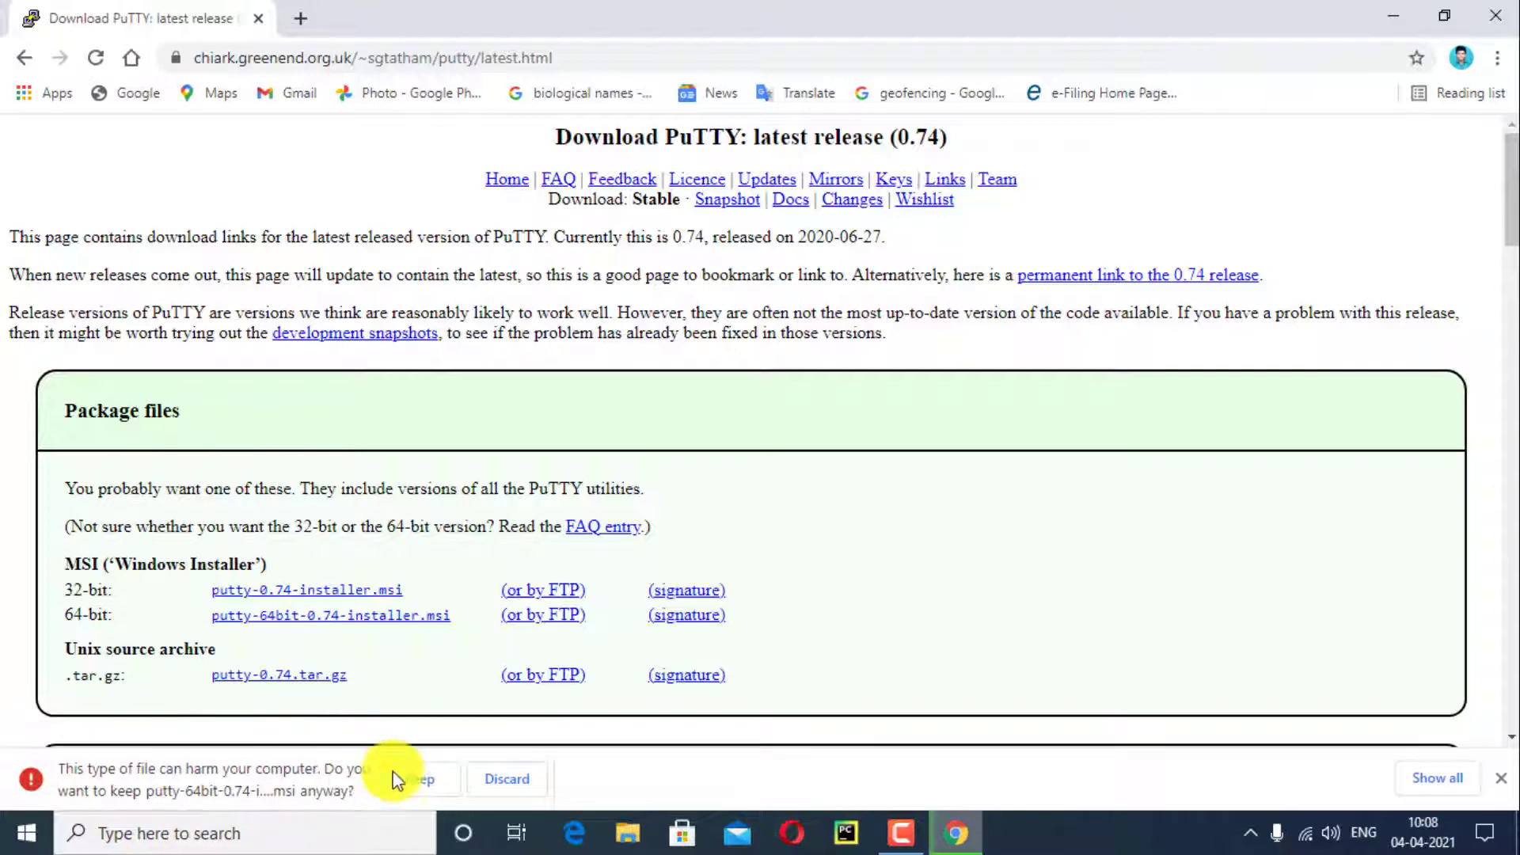
left_click(412, 778)
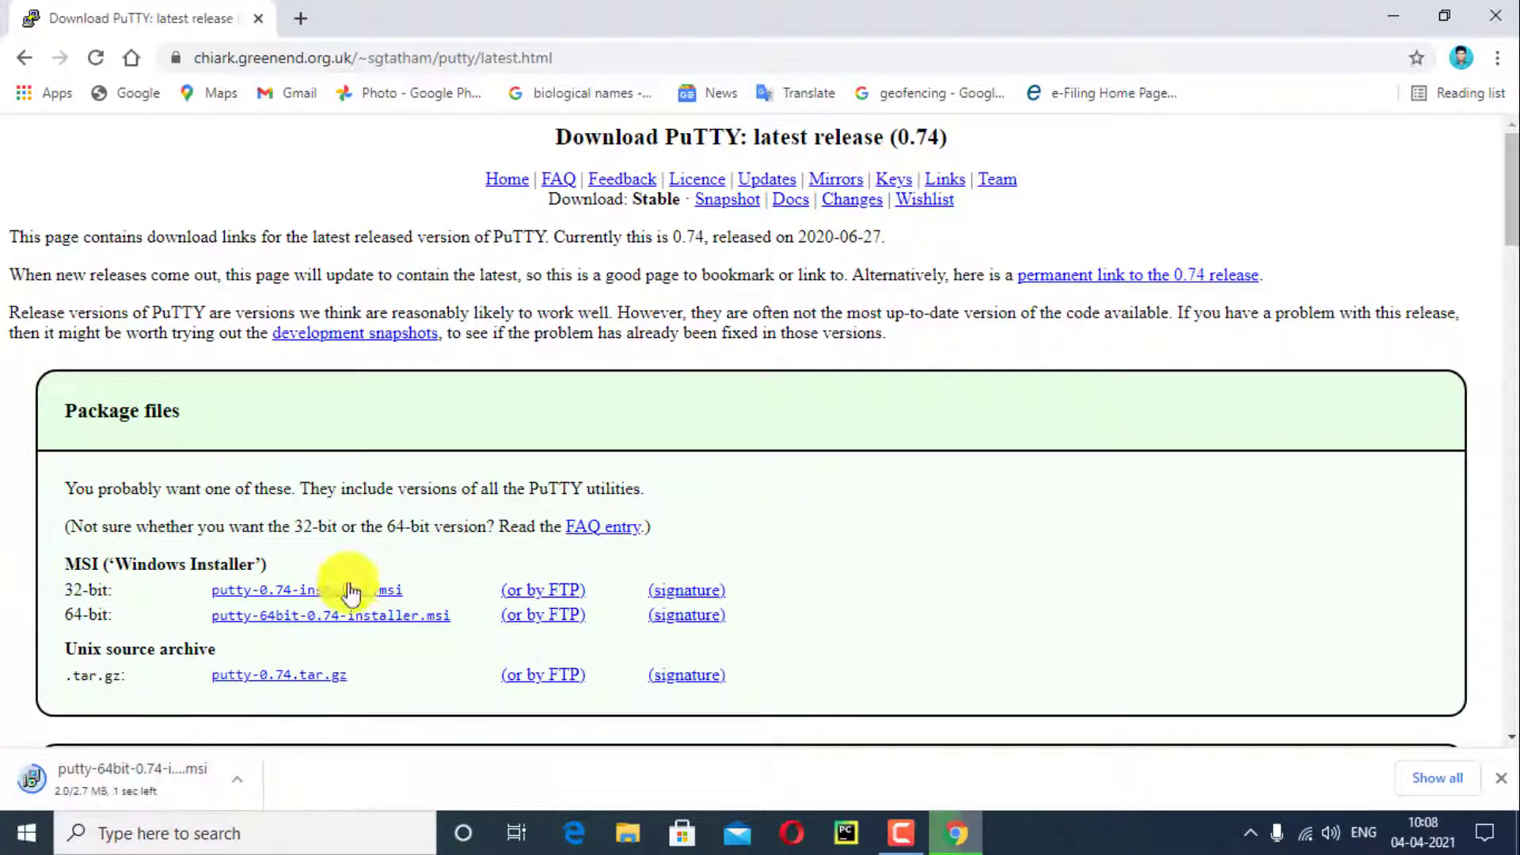
scroll("down", 3)
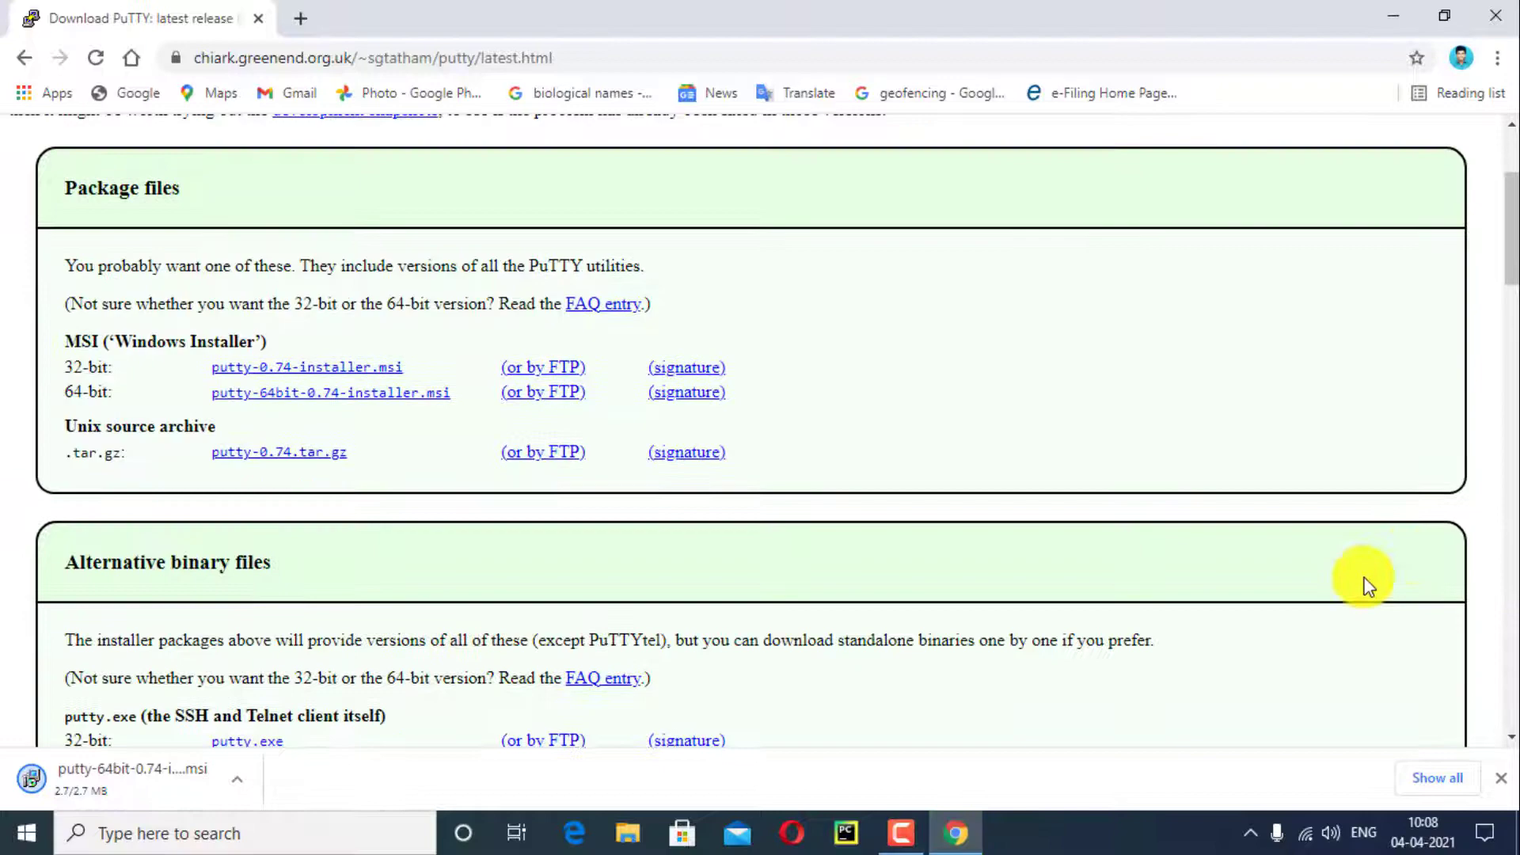
scroll("down", 3)
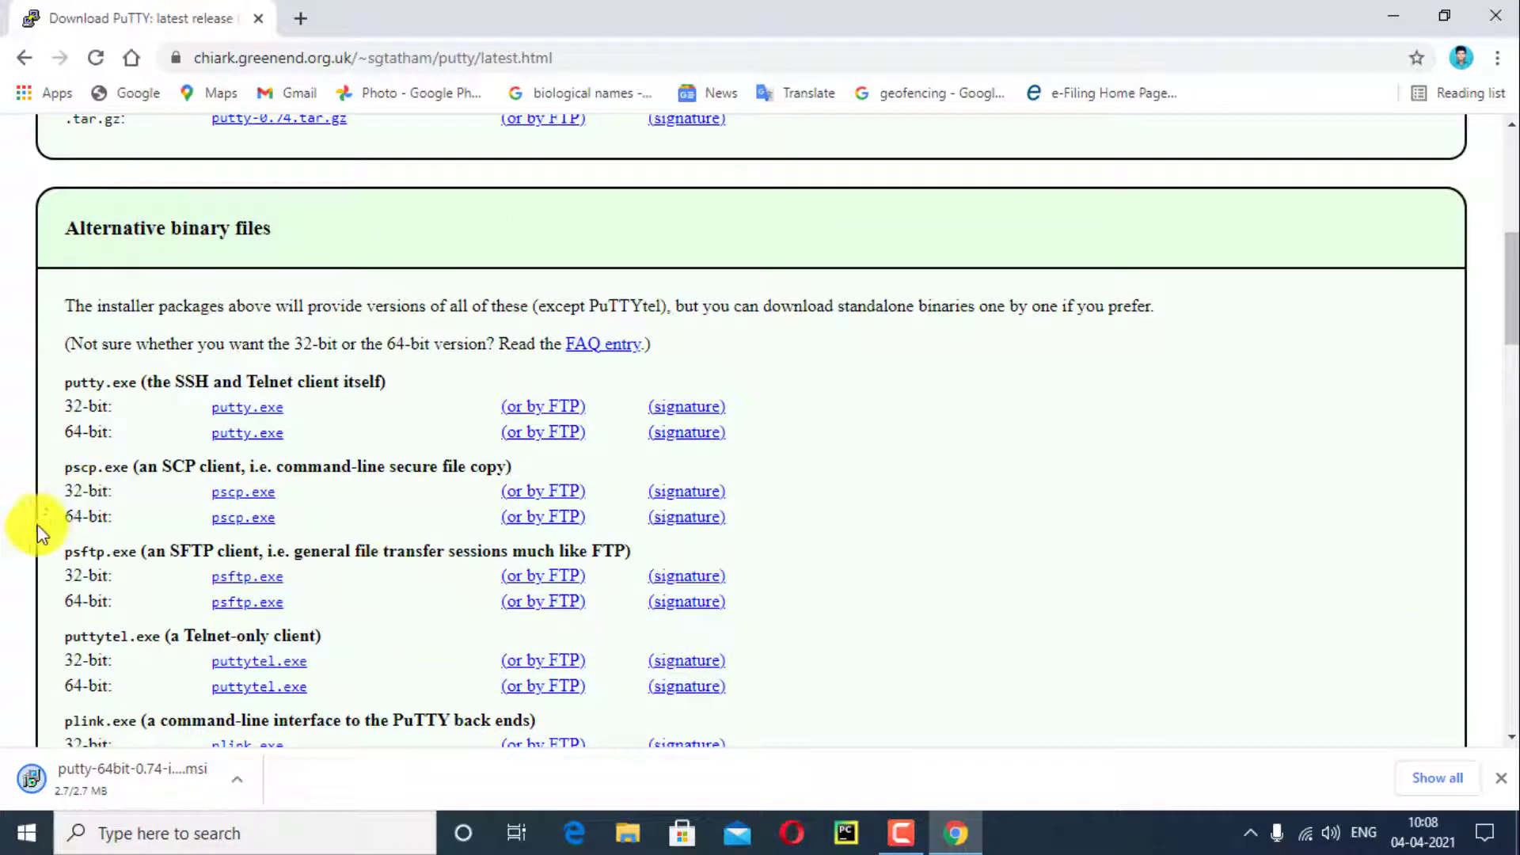
scroll("down", 3)
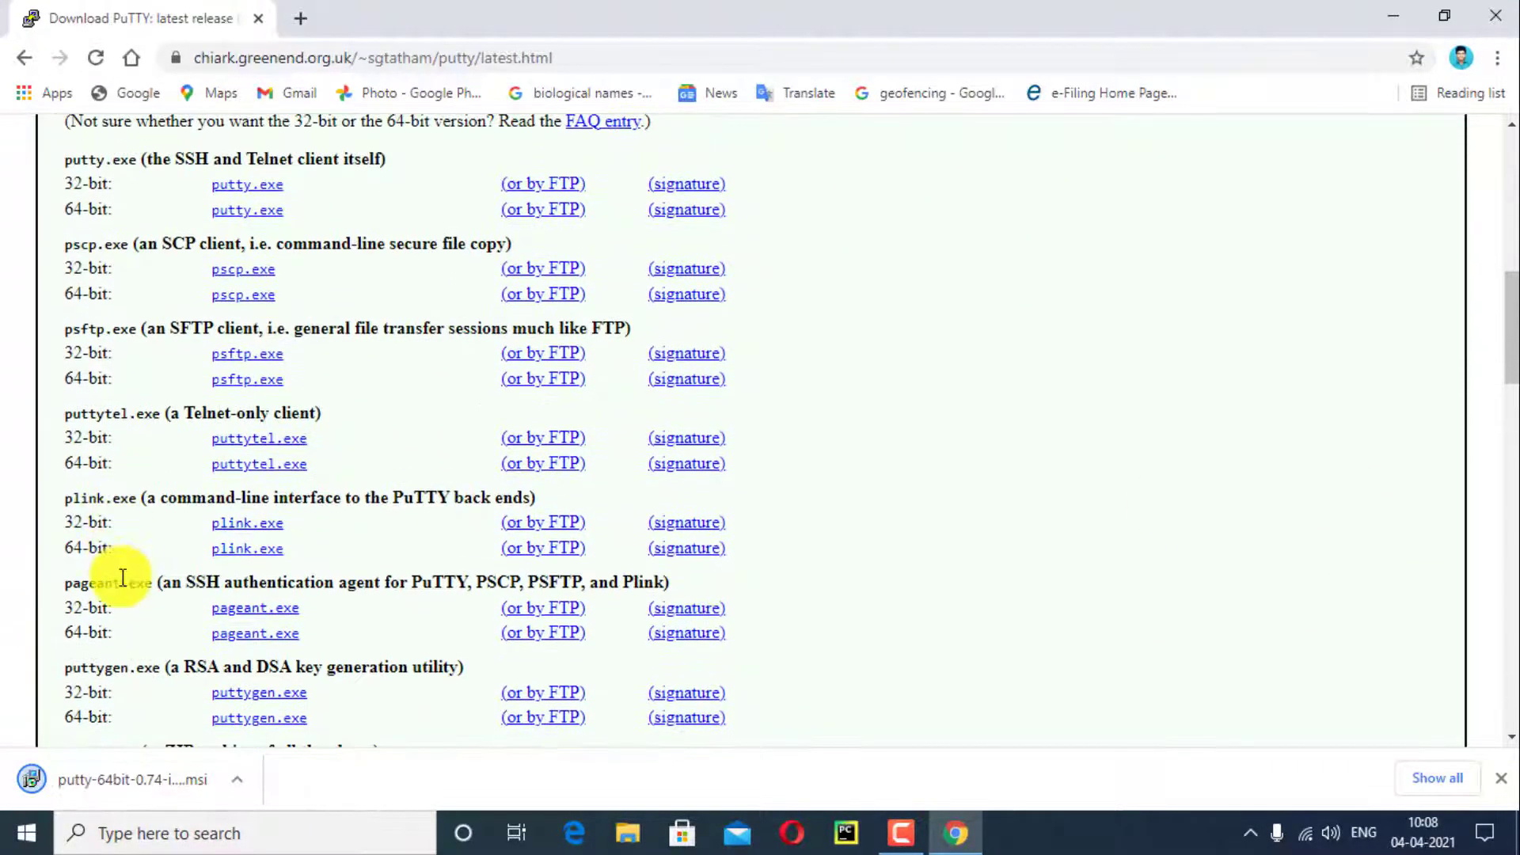
scroll("down", 3)
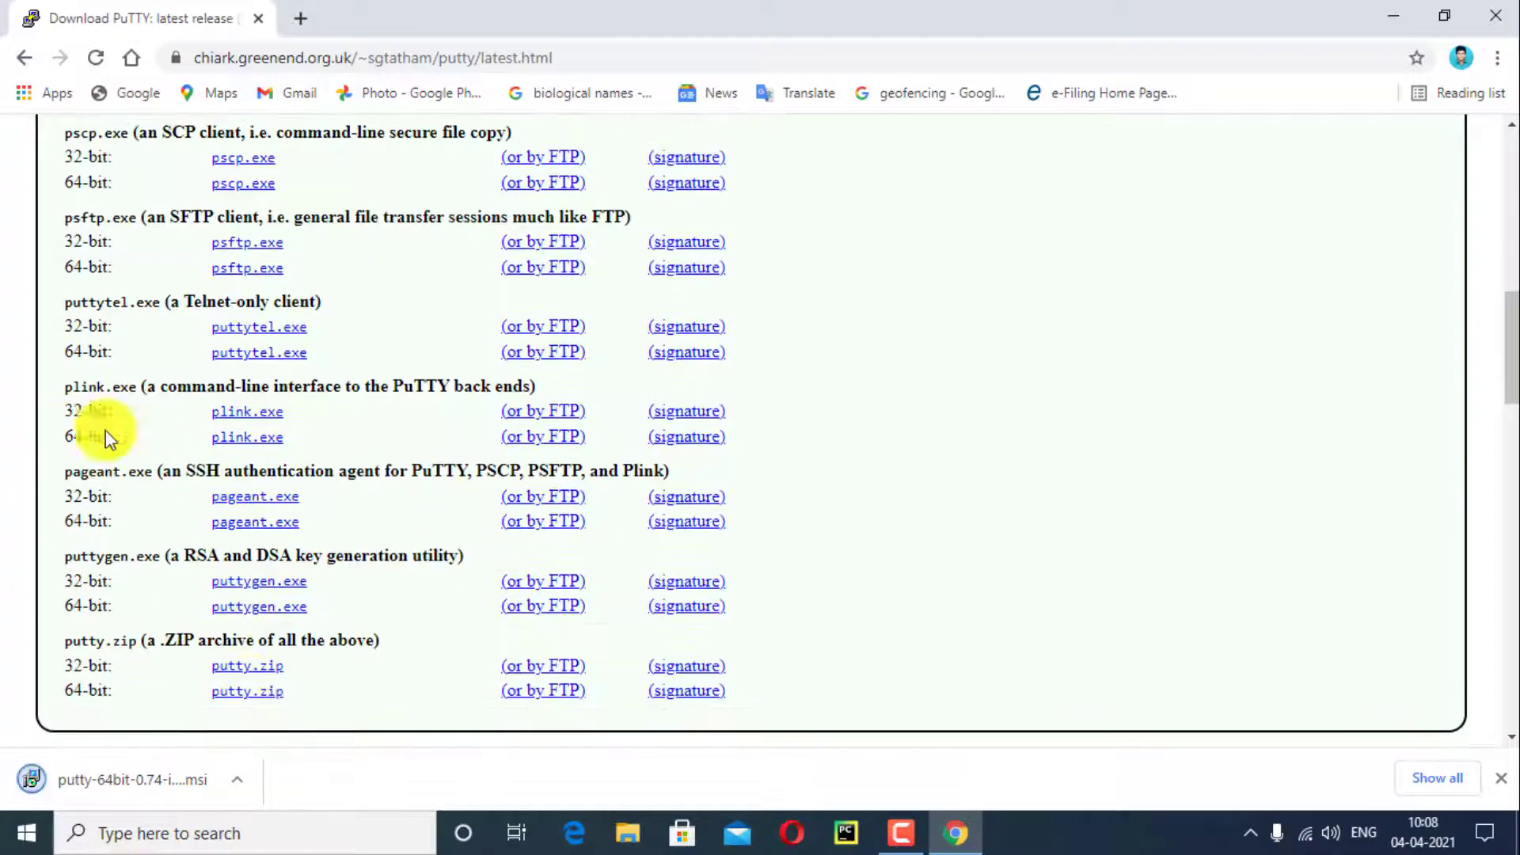
mouse_move(267, 579)
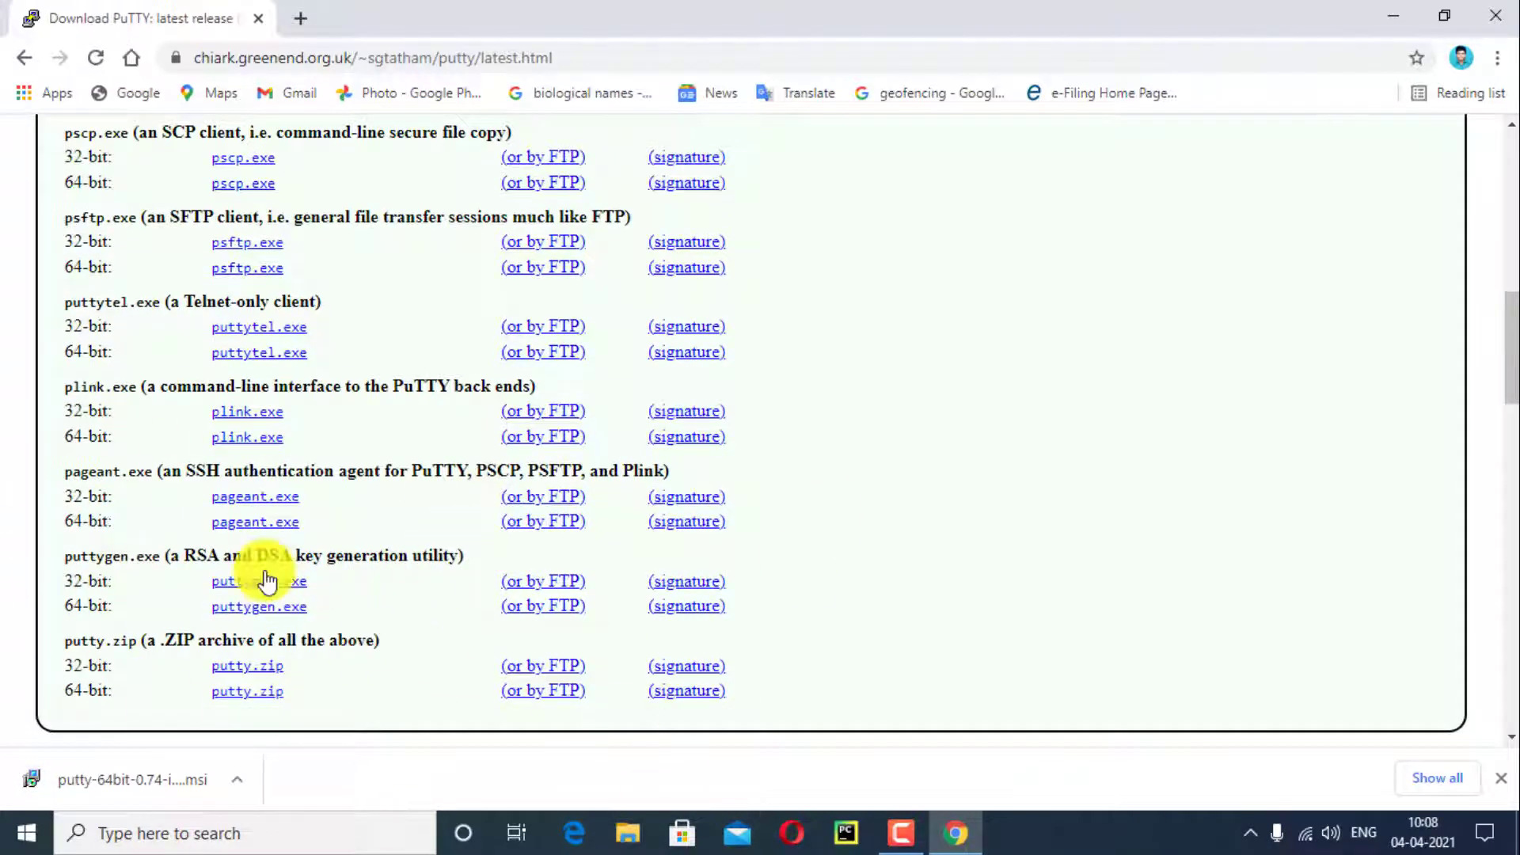
scroll("down", 3)
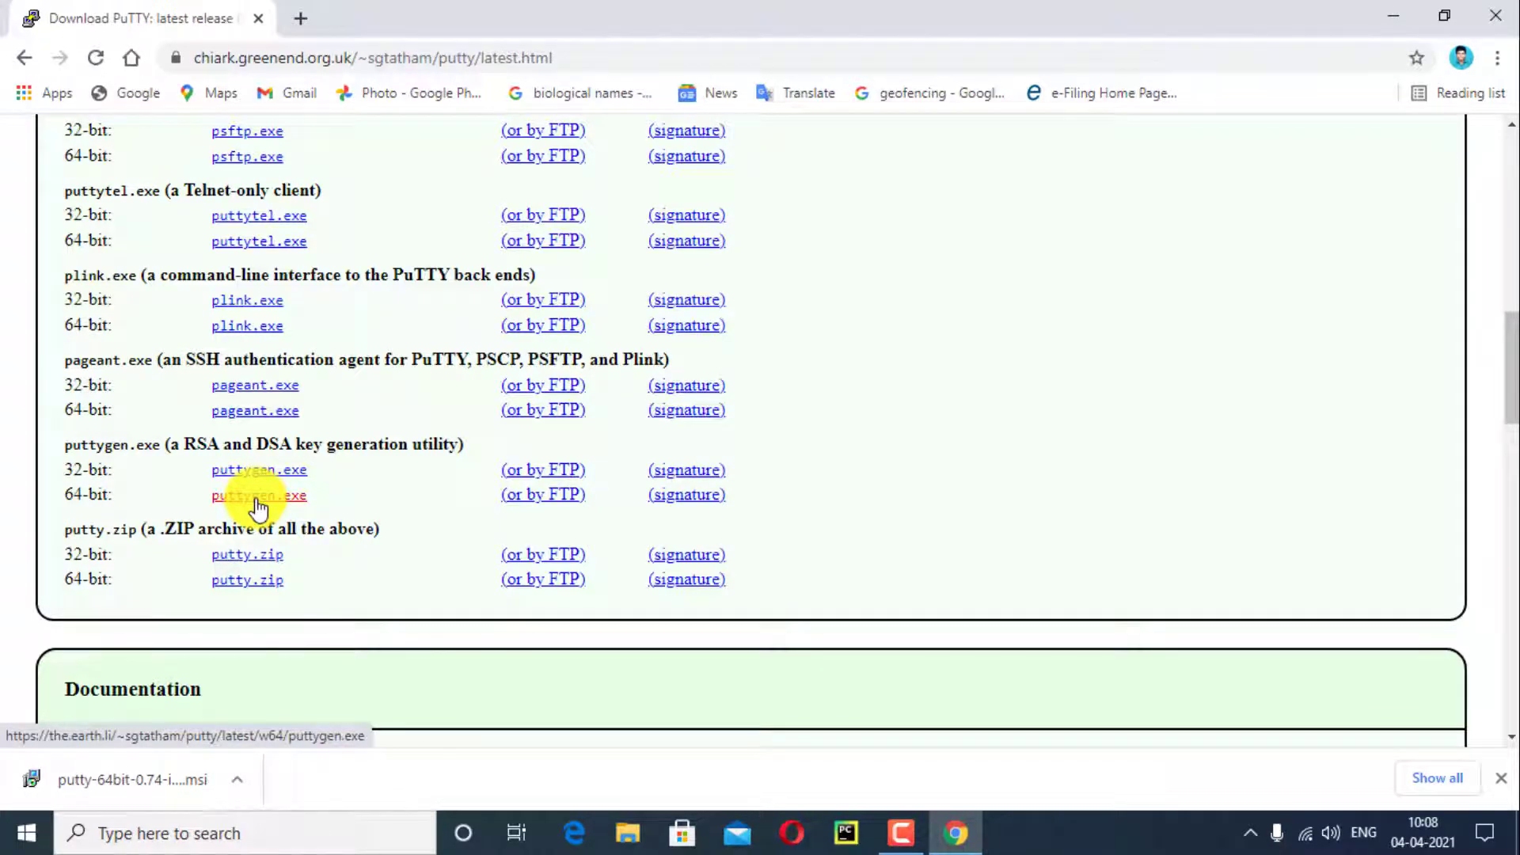
- Download the 64-bit puttygen.exe and show Chrome's full downloads list
left_click(259, 494)
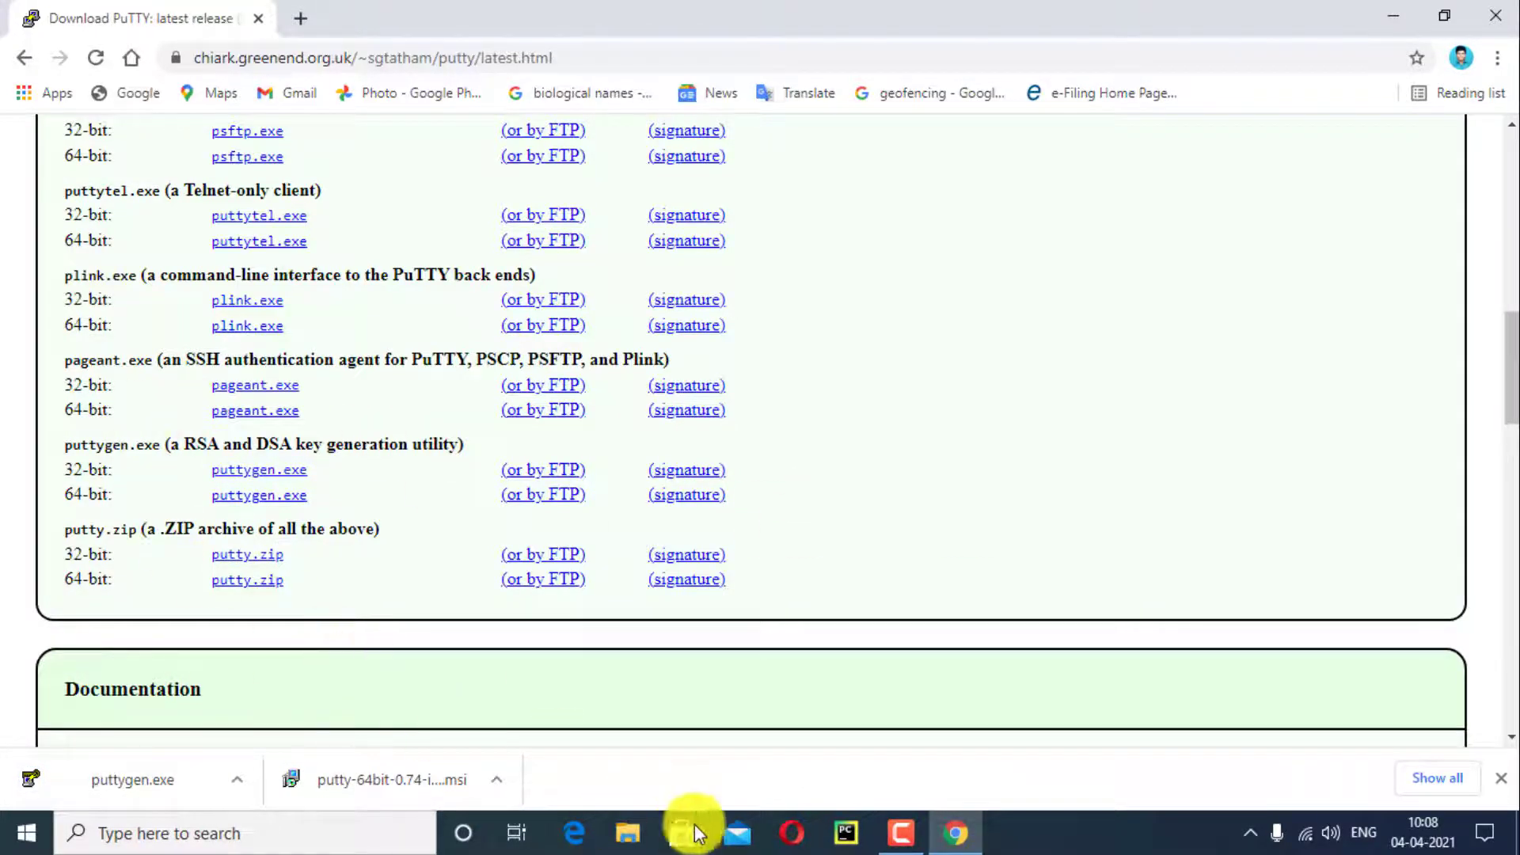
left_click(1437, 778)
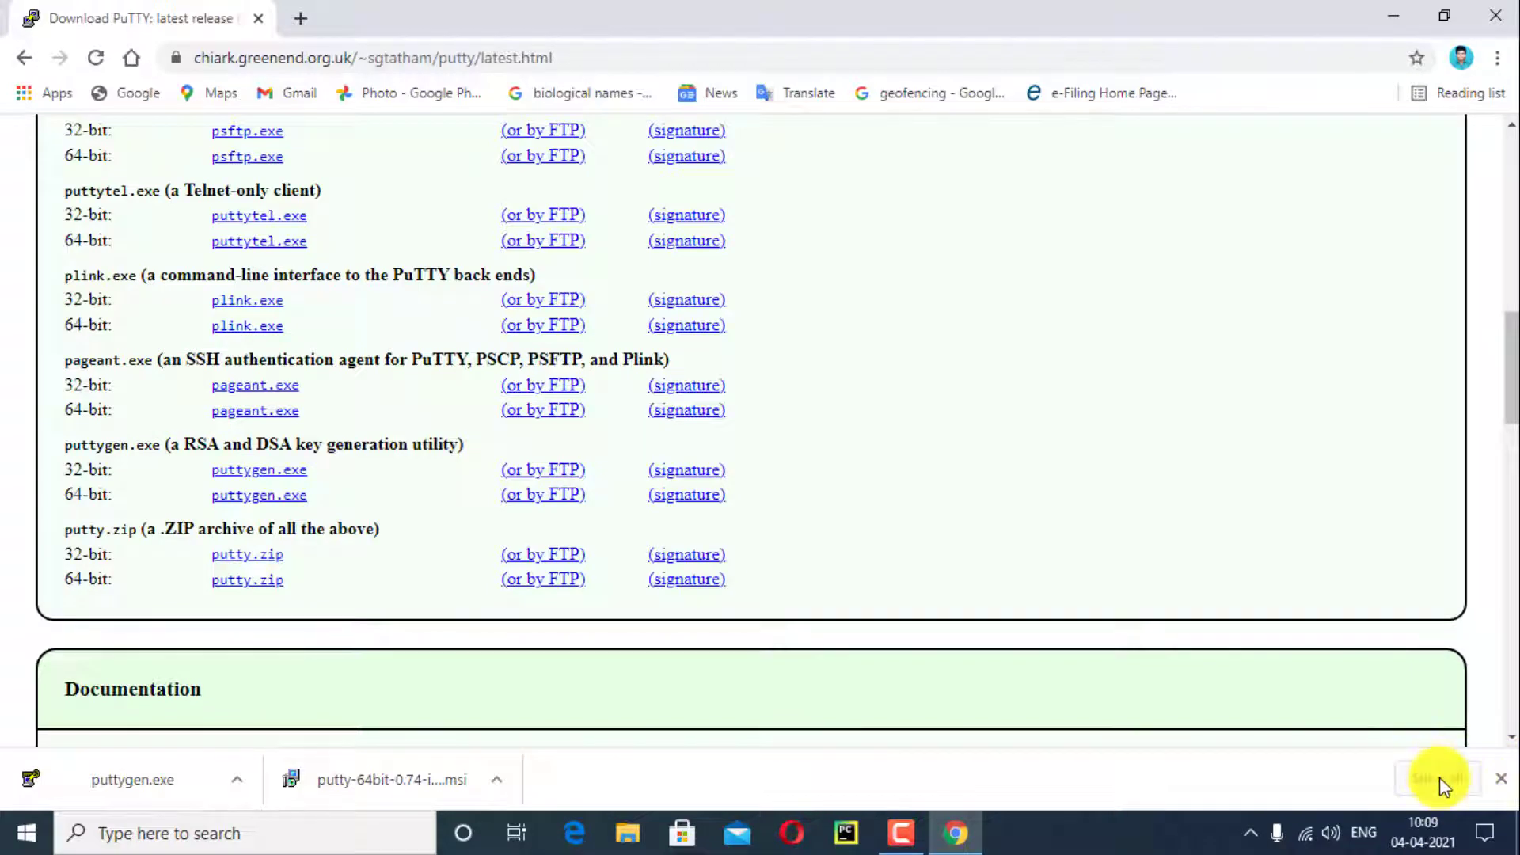
left_click(1438, 778)
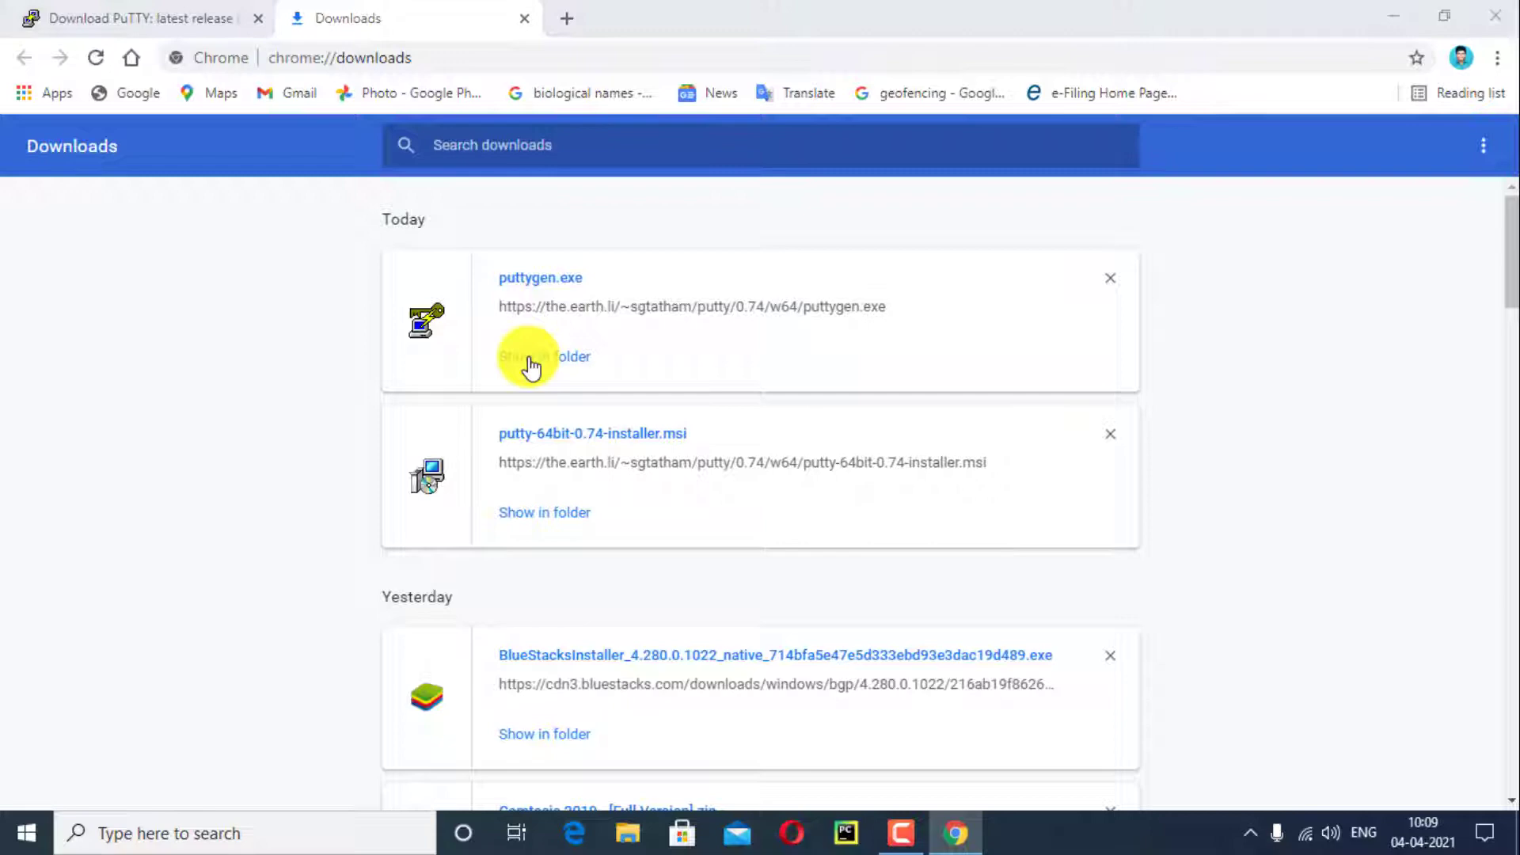
- Show putty-64bit-0.74-installer in the Downloads folder and launch it
left_click(544, 356)
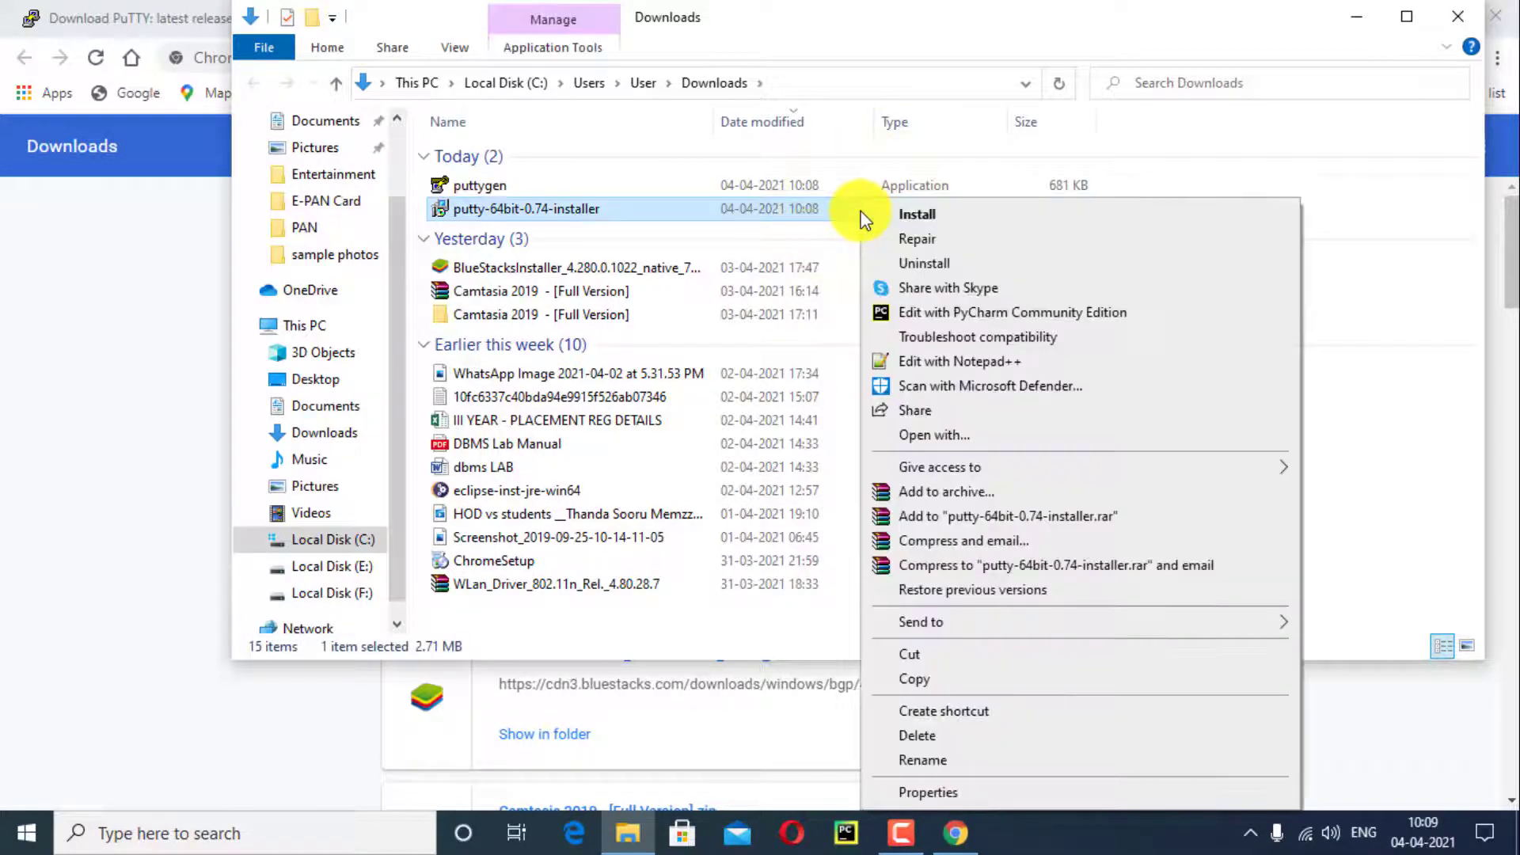
mouse_move(988, 219)
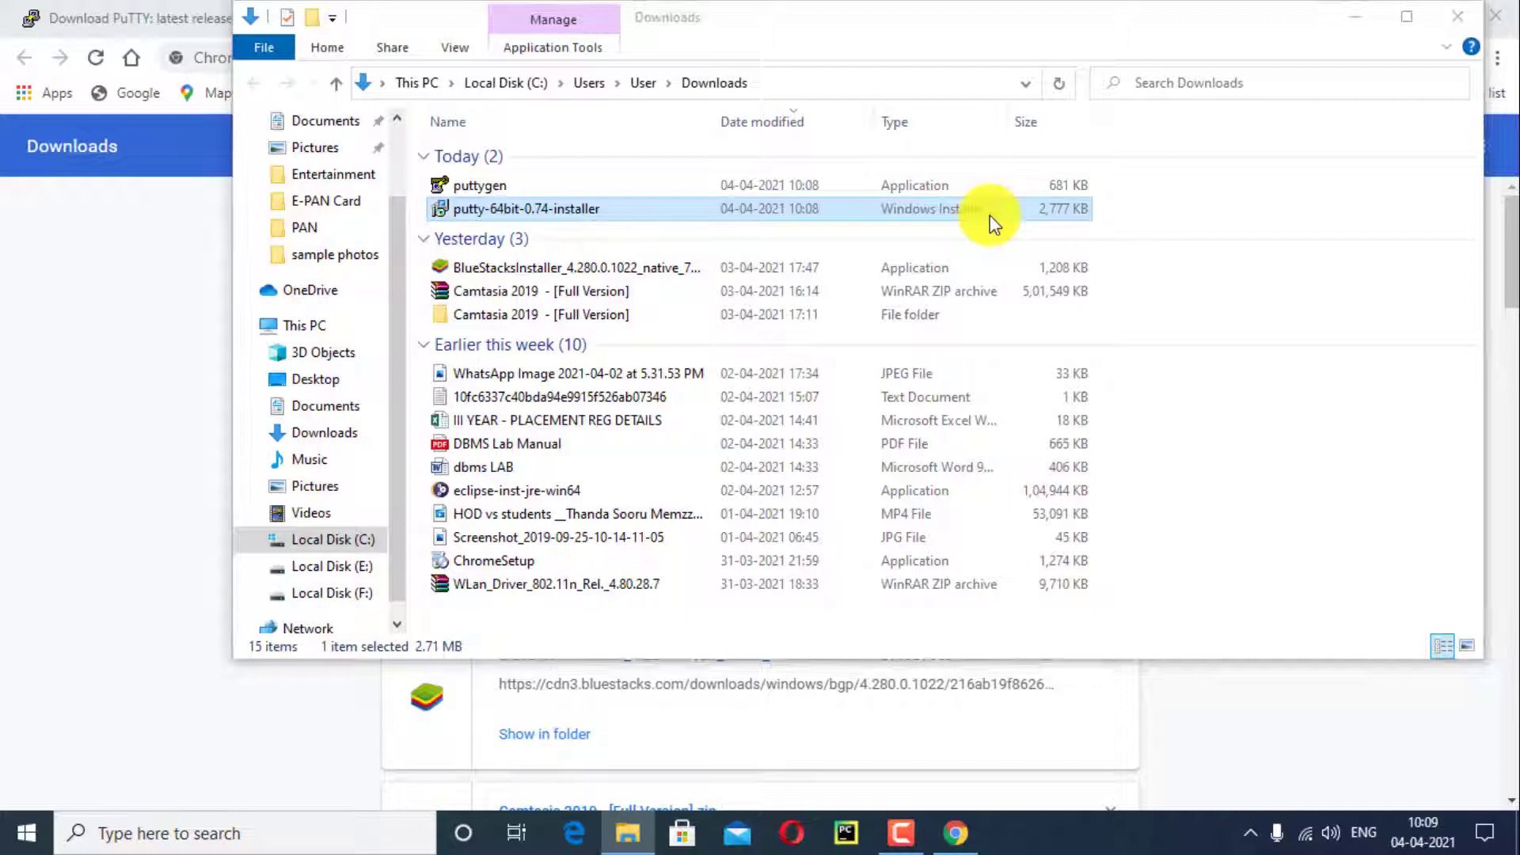
double_click(526, 208)
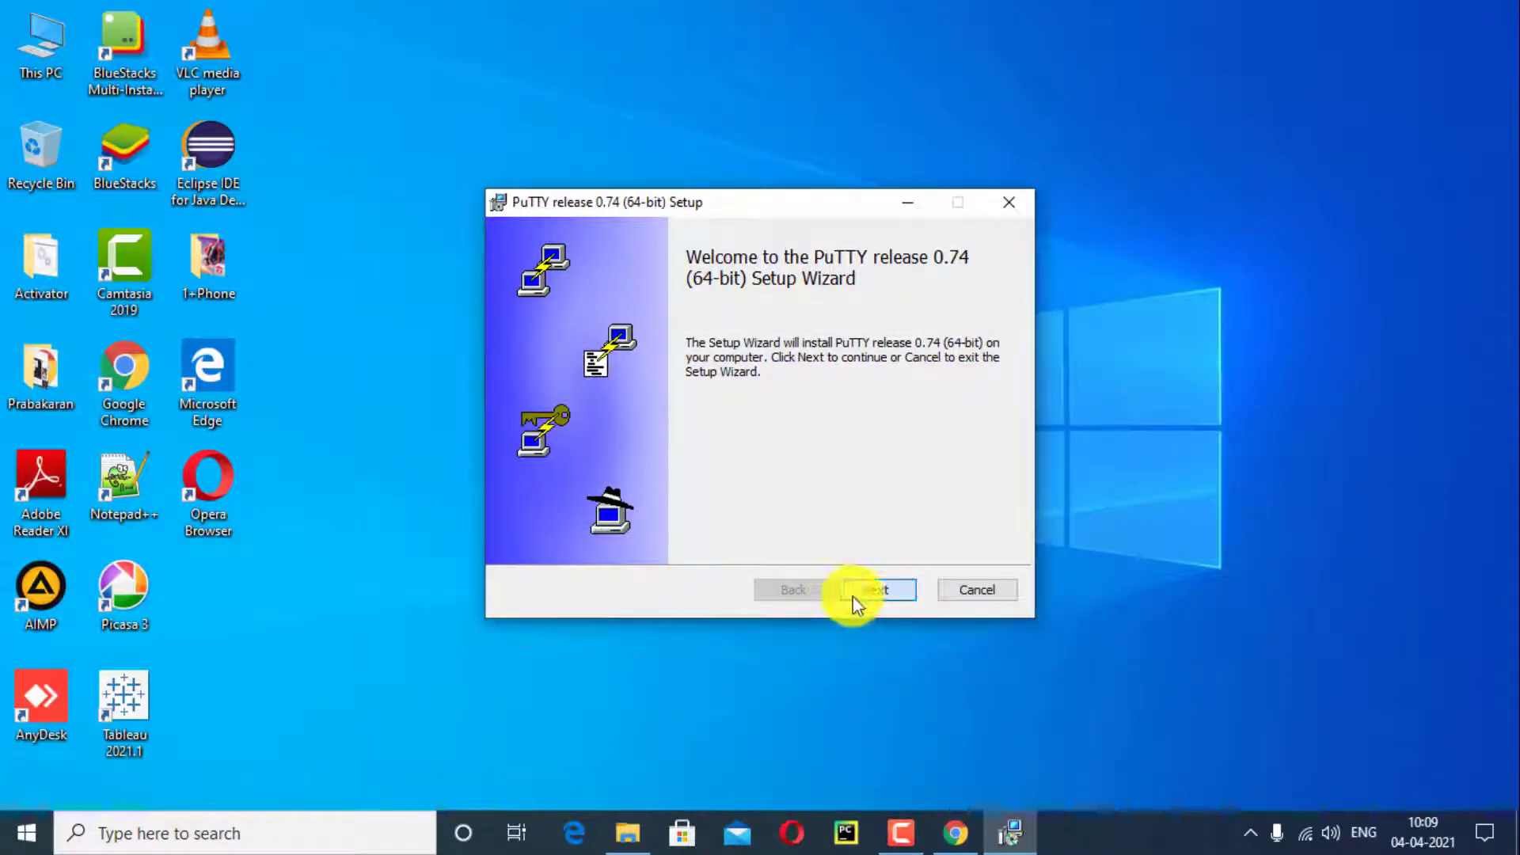
- Install PuTTY 0.74 with the default folder and features, tick View README, and finish
left_click(875, 589)
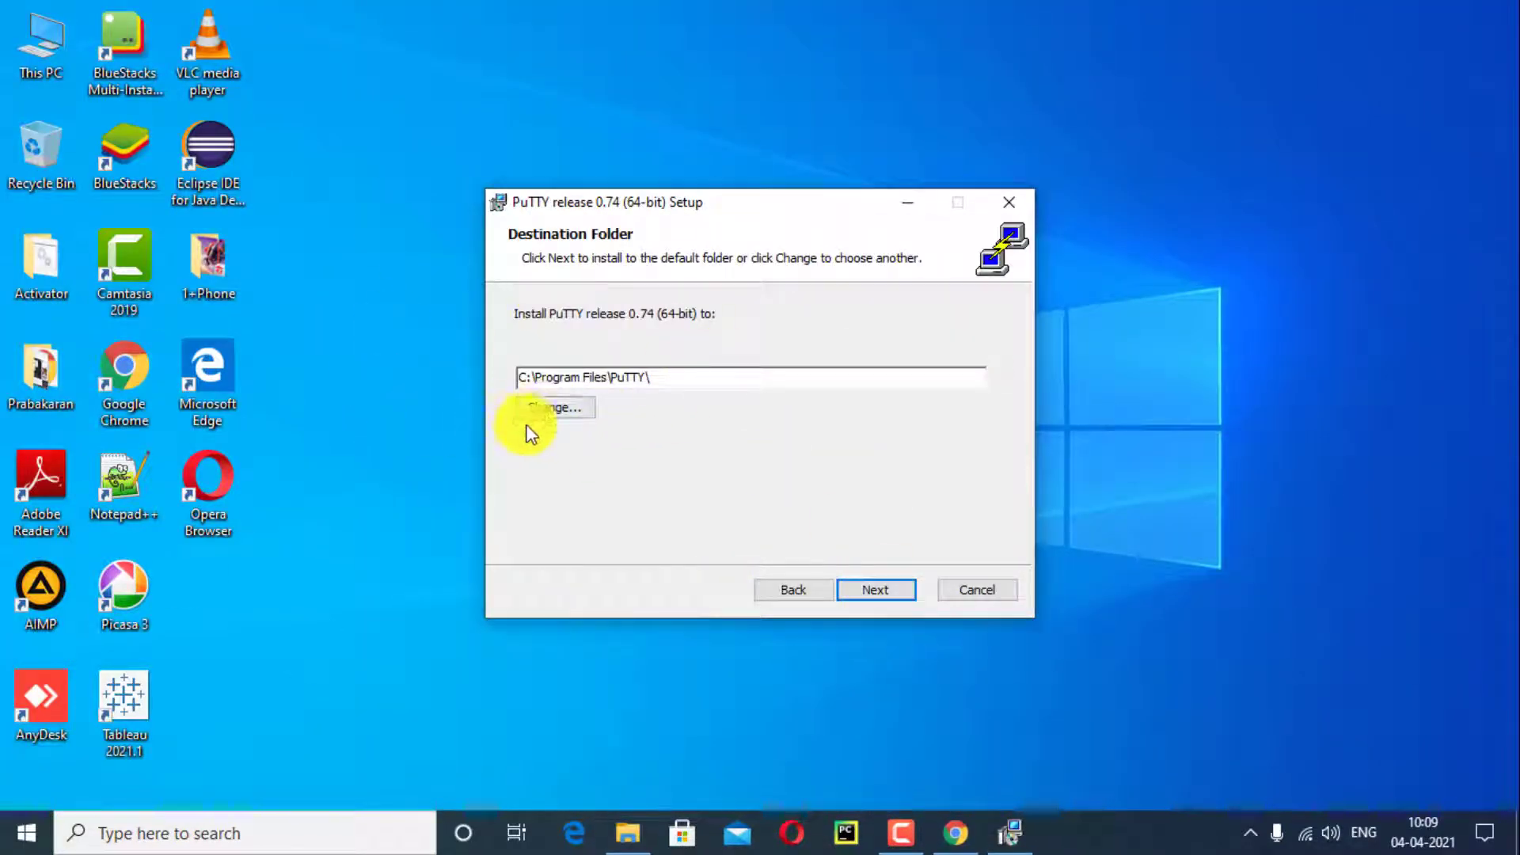
left_click(550, 407)
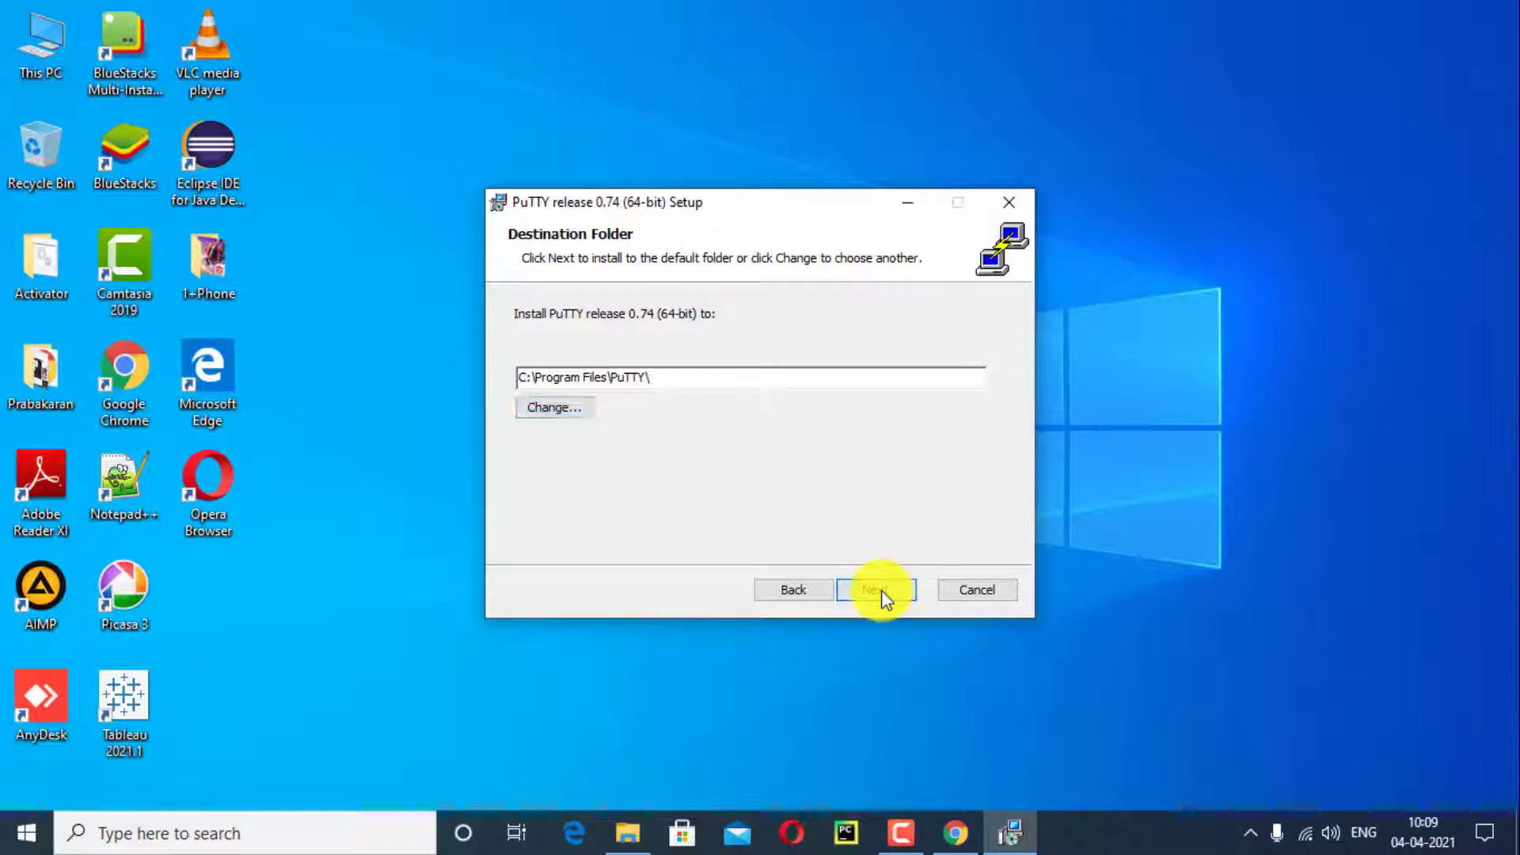
left_click(876, 589)
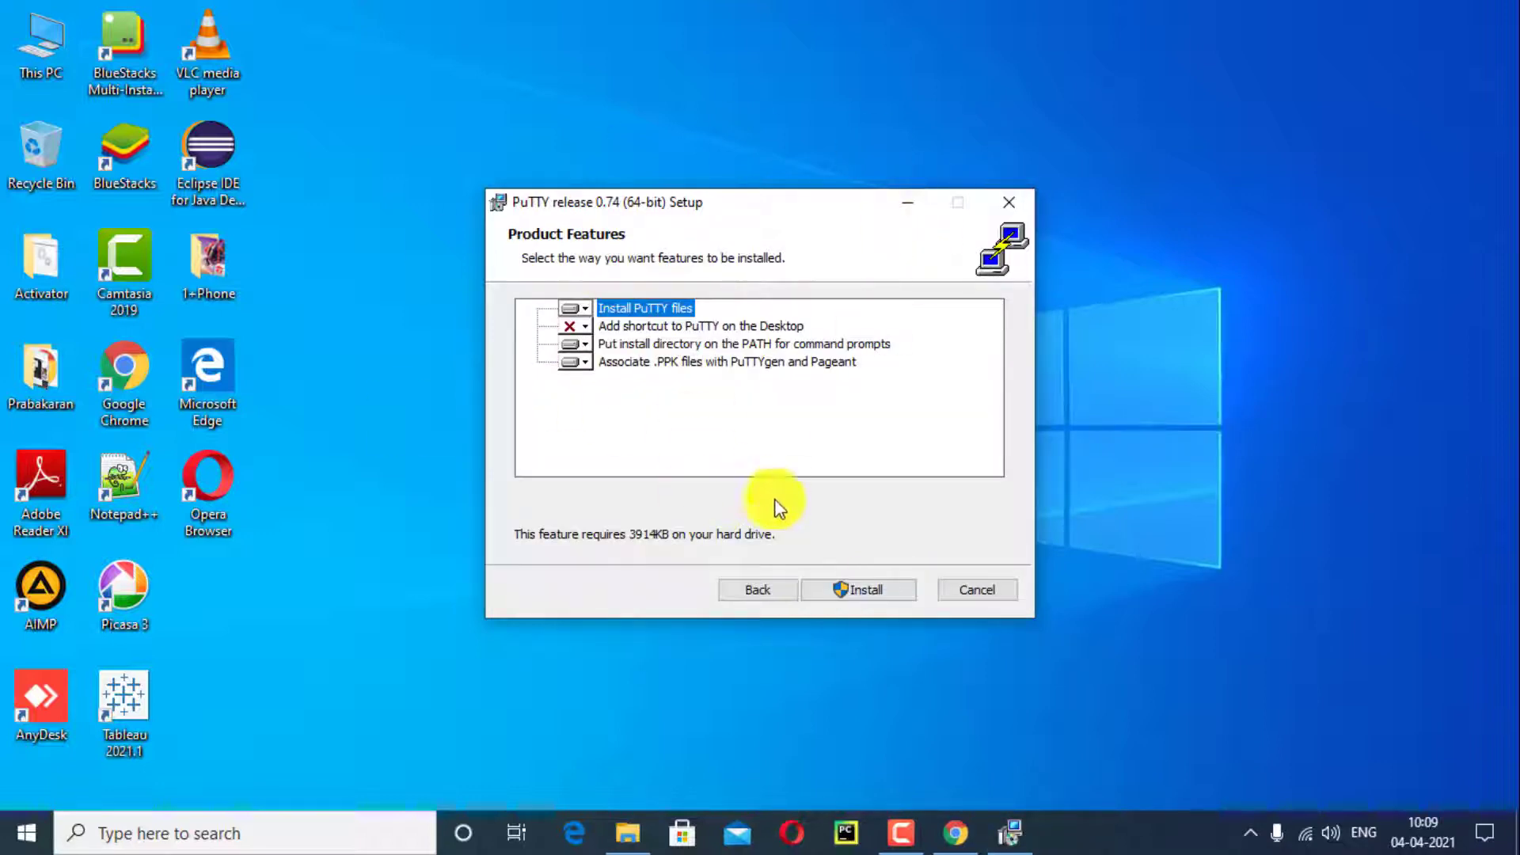
left_click(858, 588)
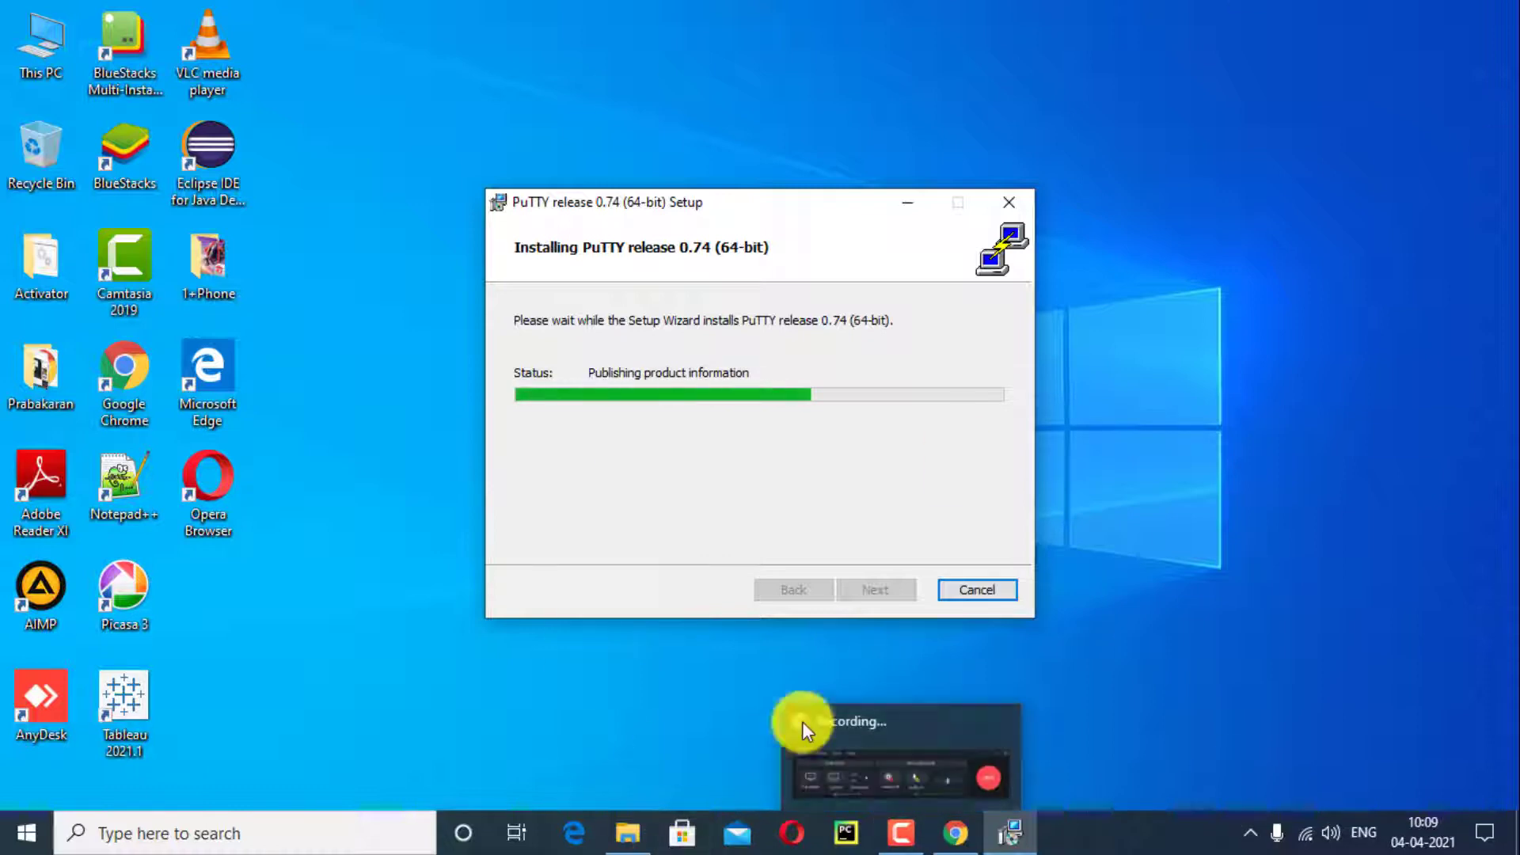
mouse_move(756, 322)
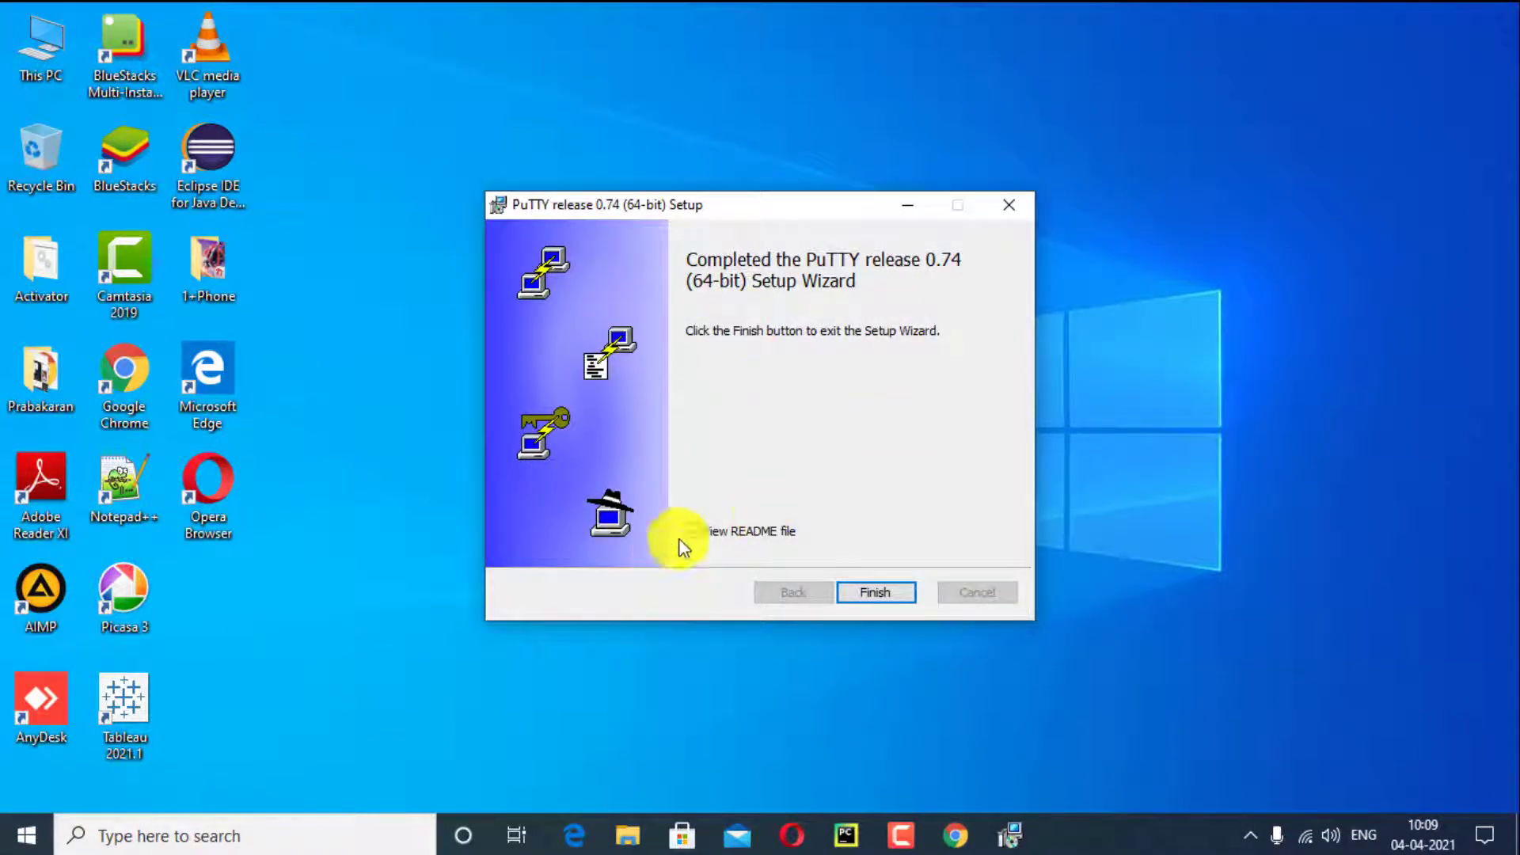
left_click(692, 530)
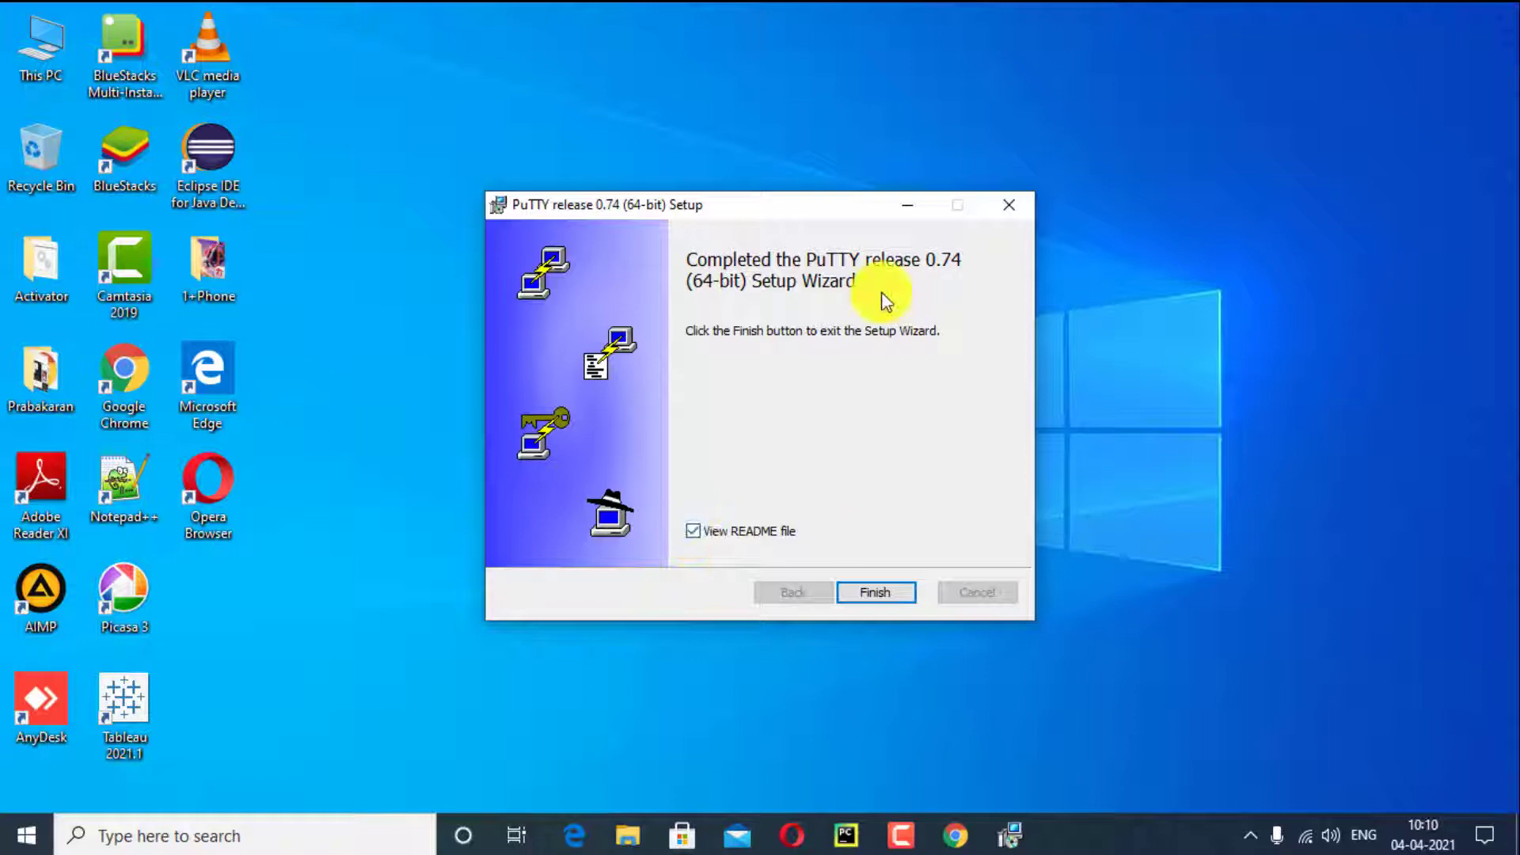
left_click(874, 592)
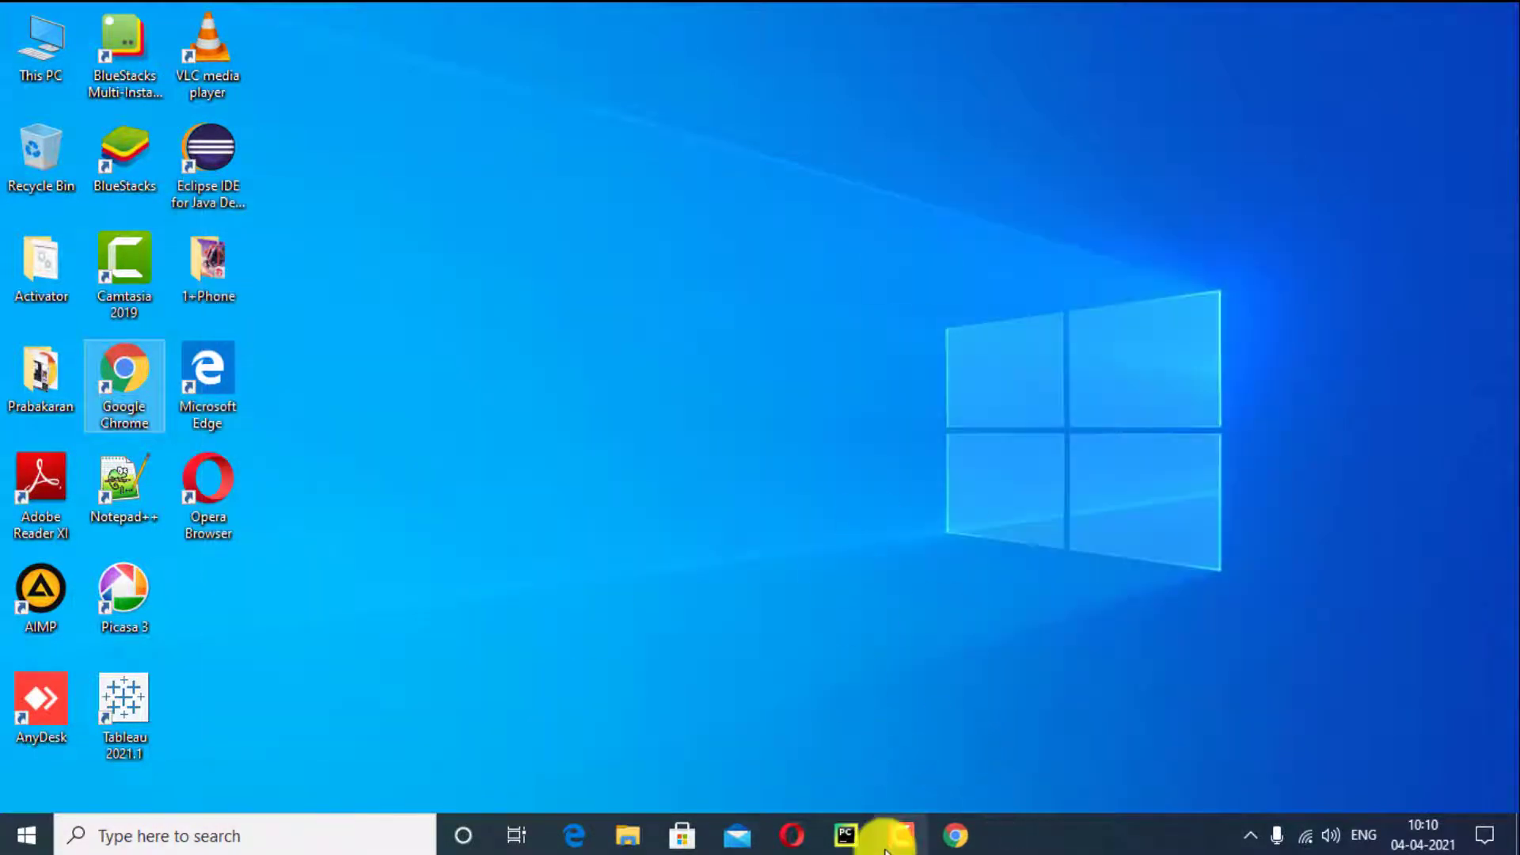
left_click(626, 836)
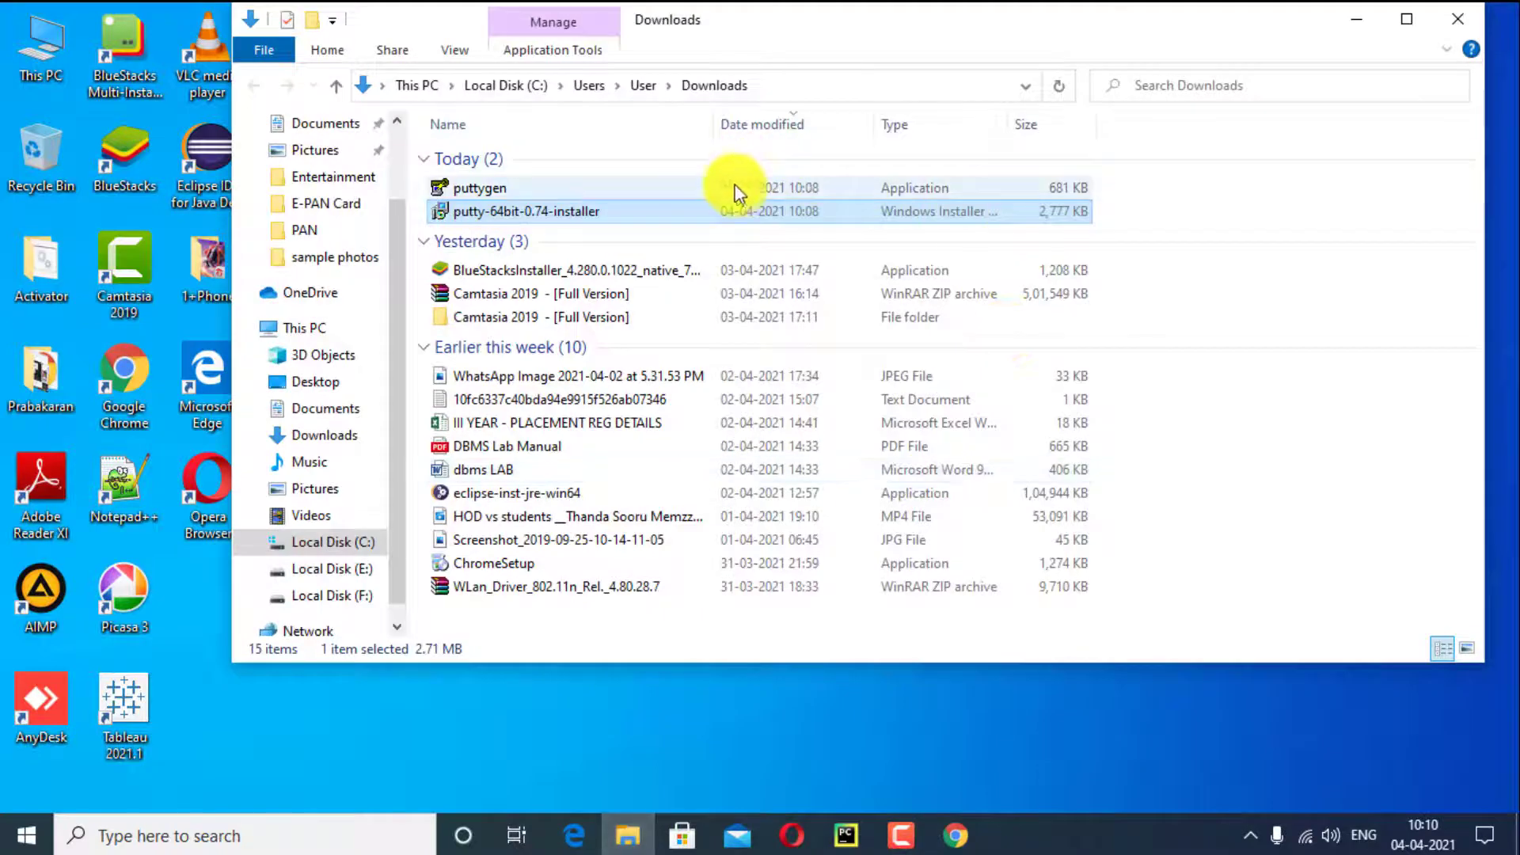
right_click(479, 189)
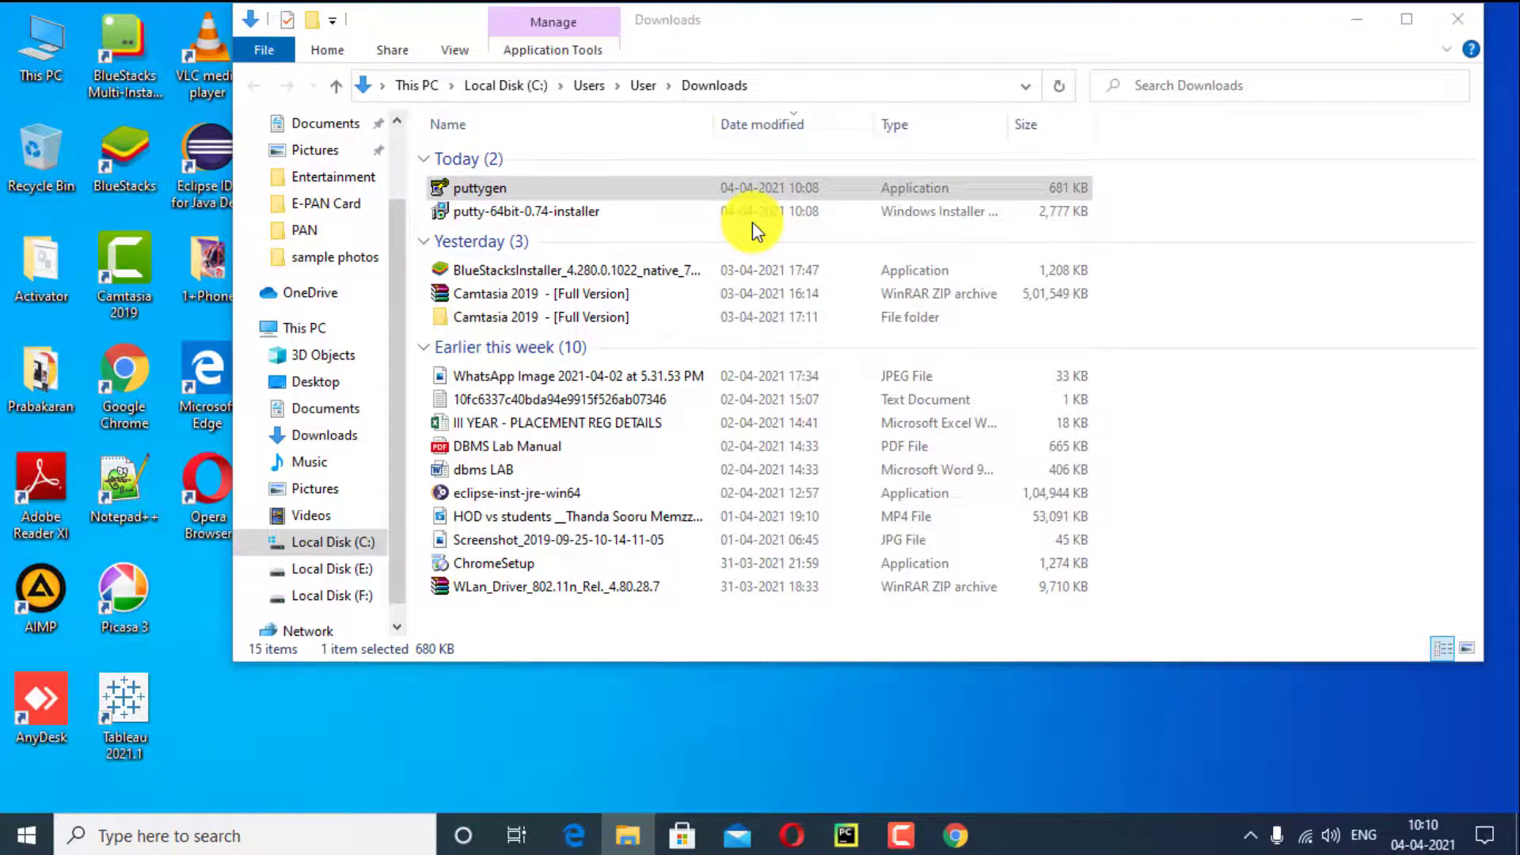
double_click(479, 188)
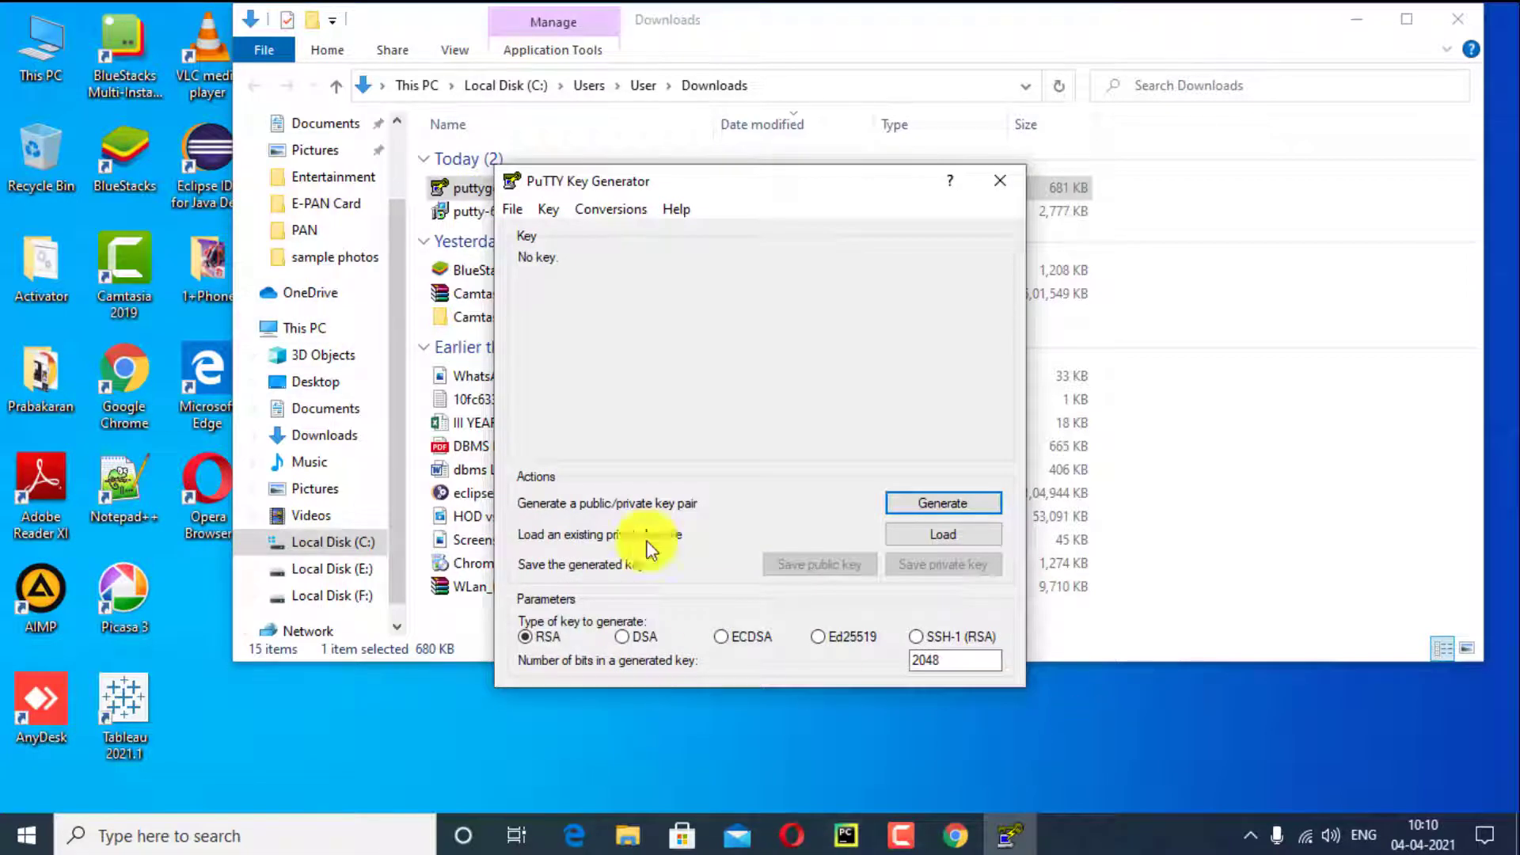
left_click(512, 208)
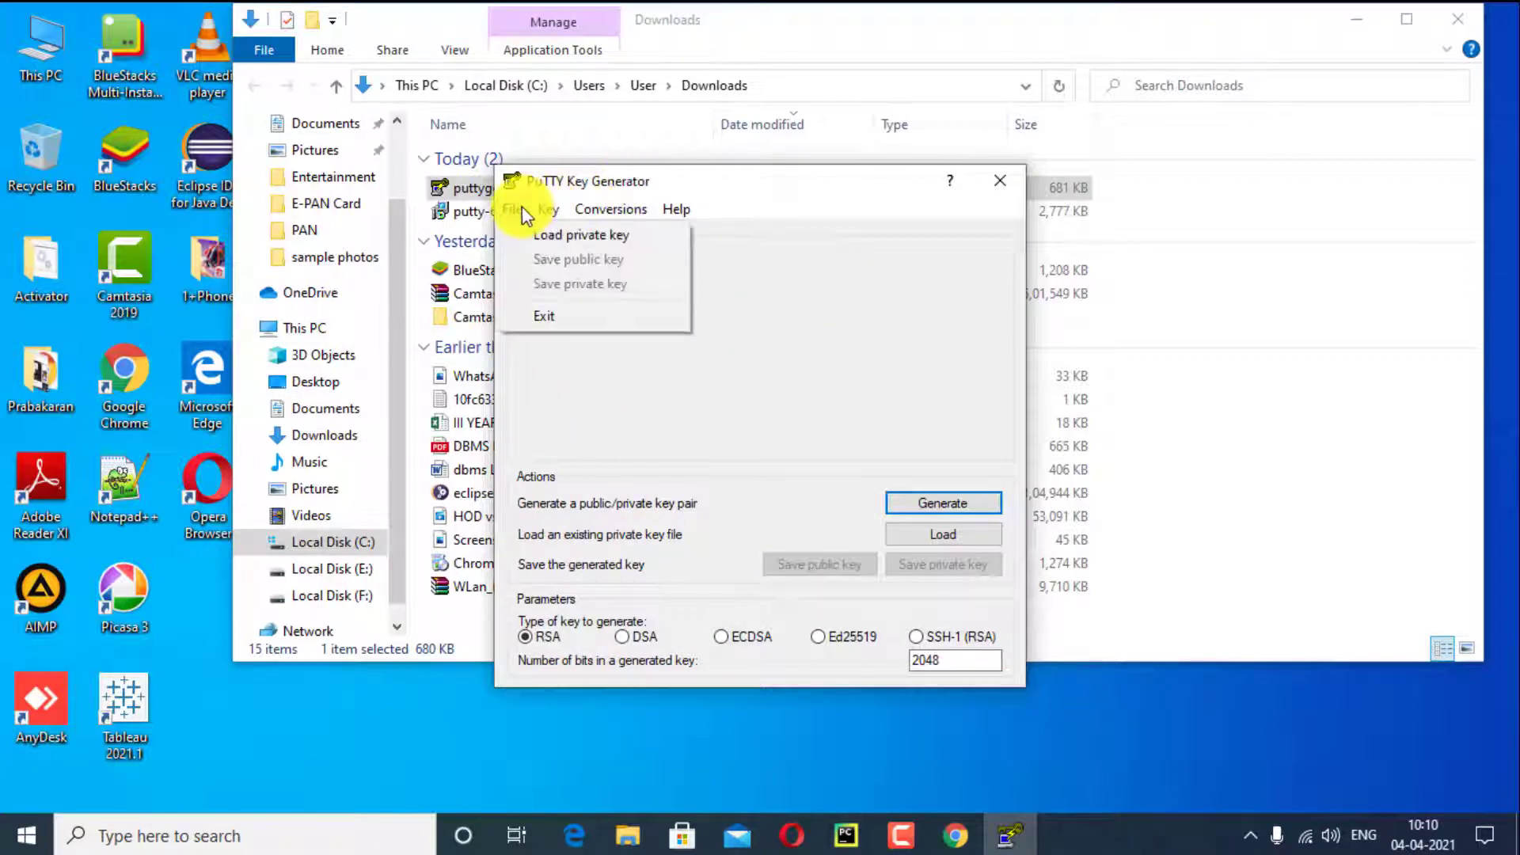
mouse_move(715, 458)
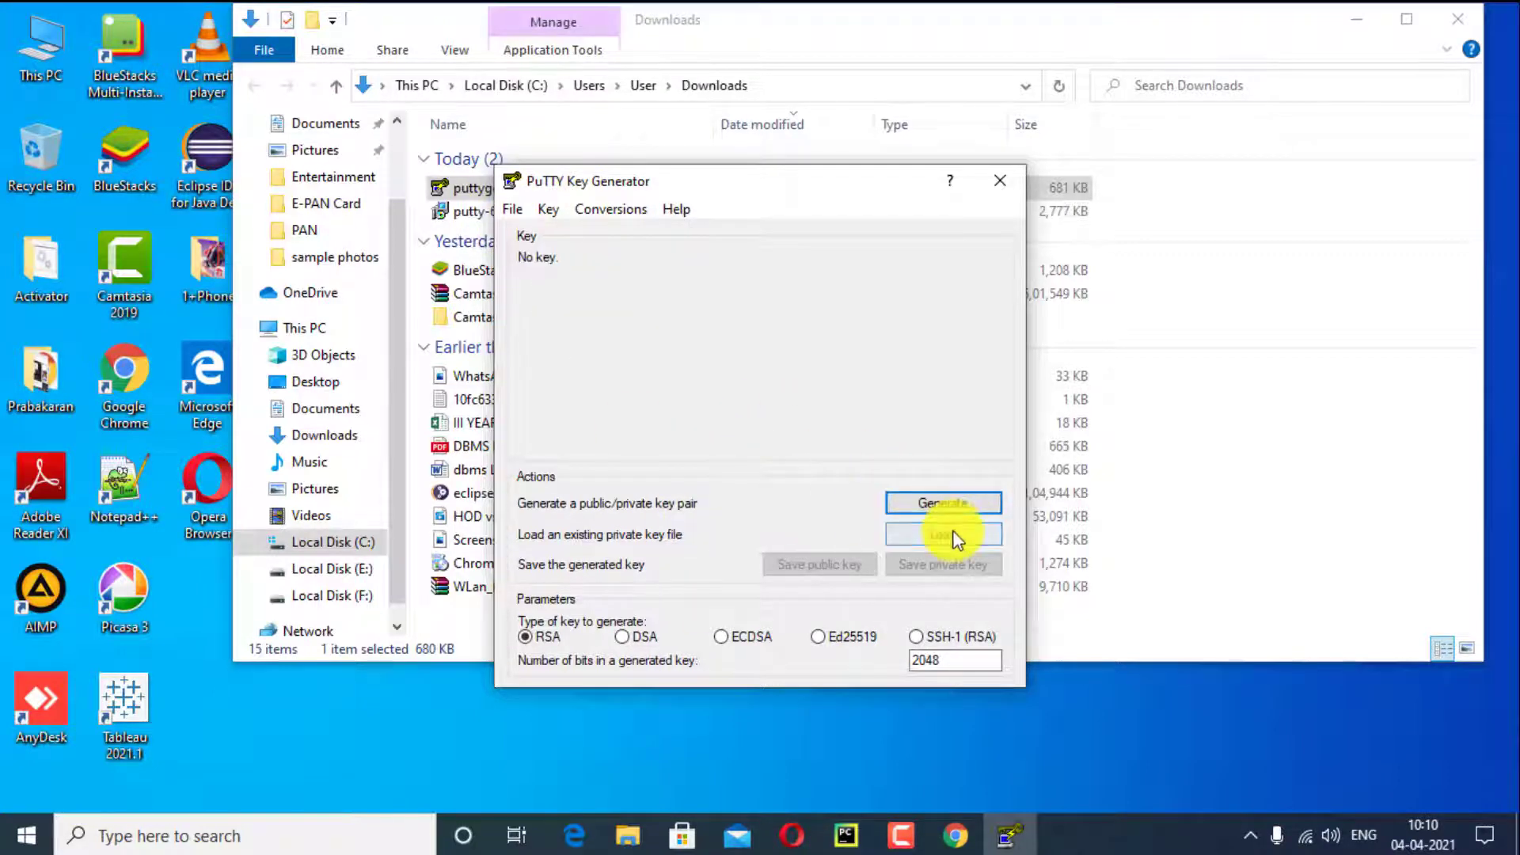
left_click(941, 535)
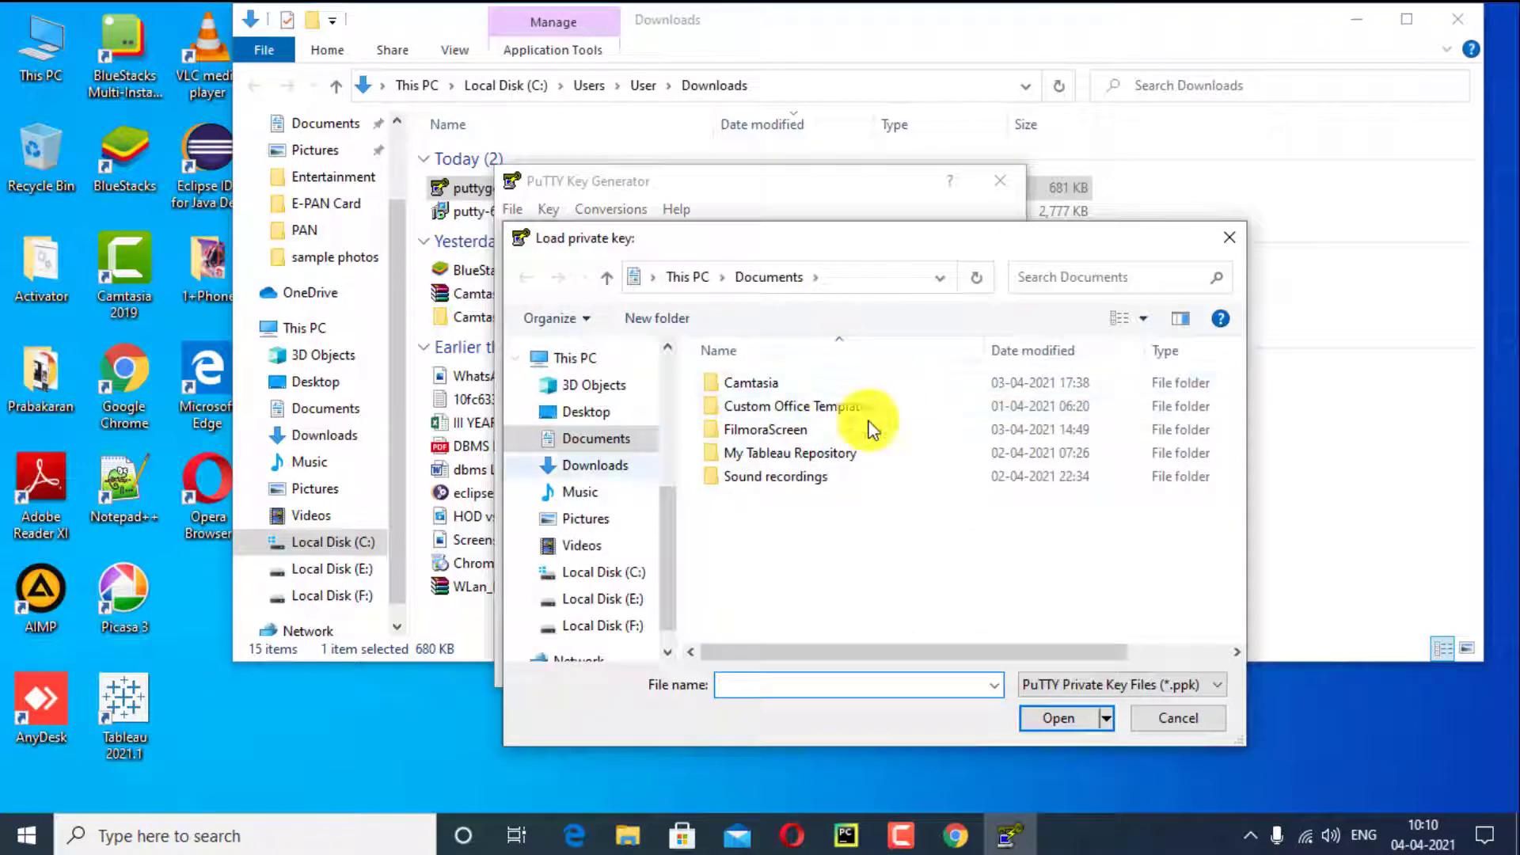
left_click(1175, 717)
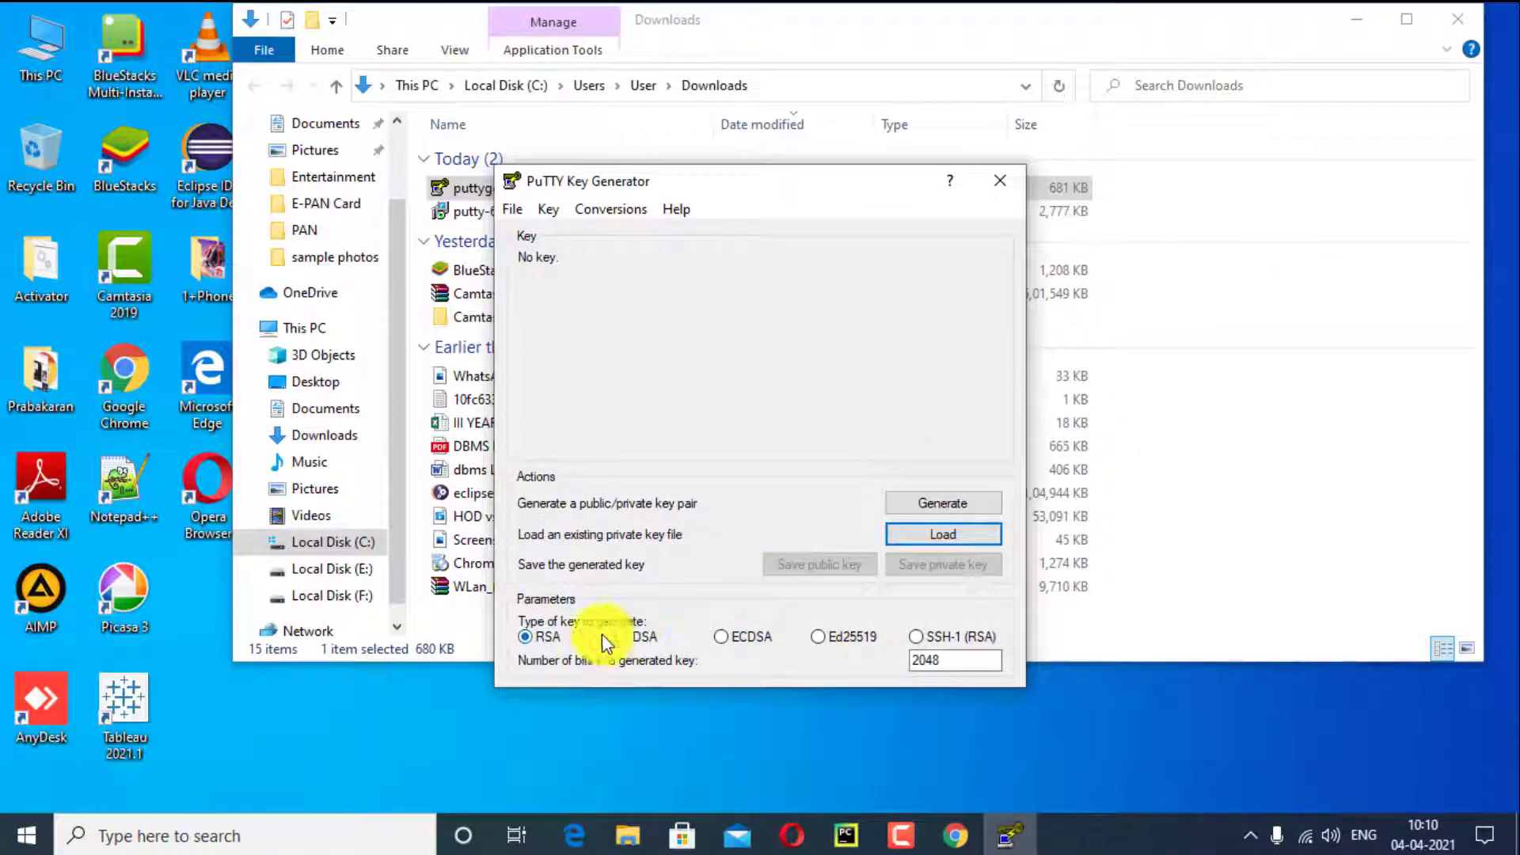
left_click(915, 636)
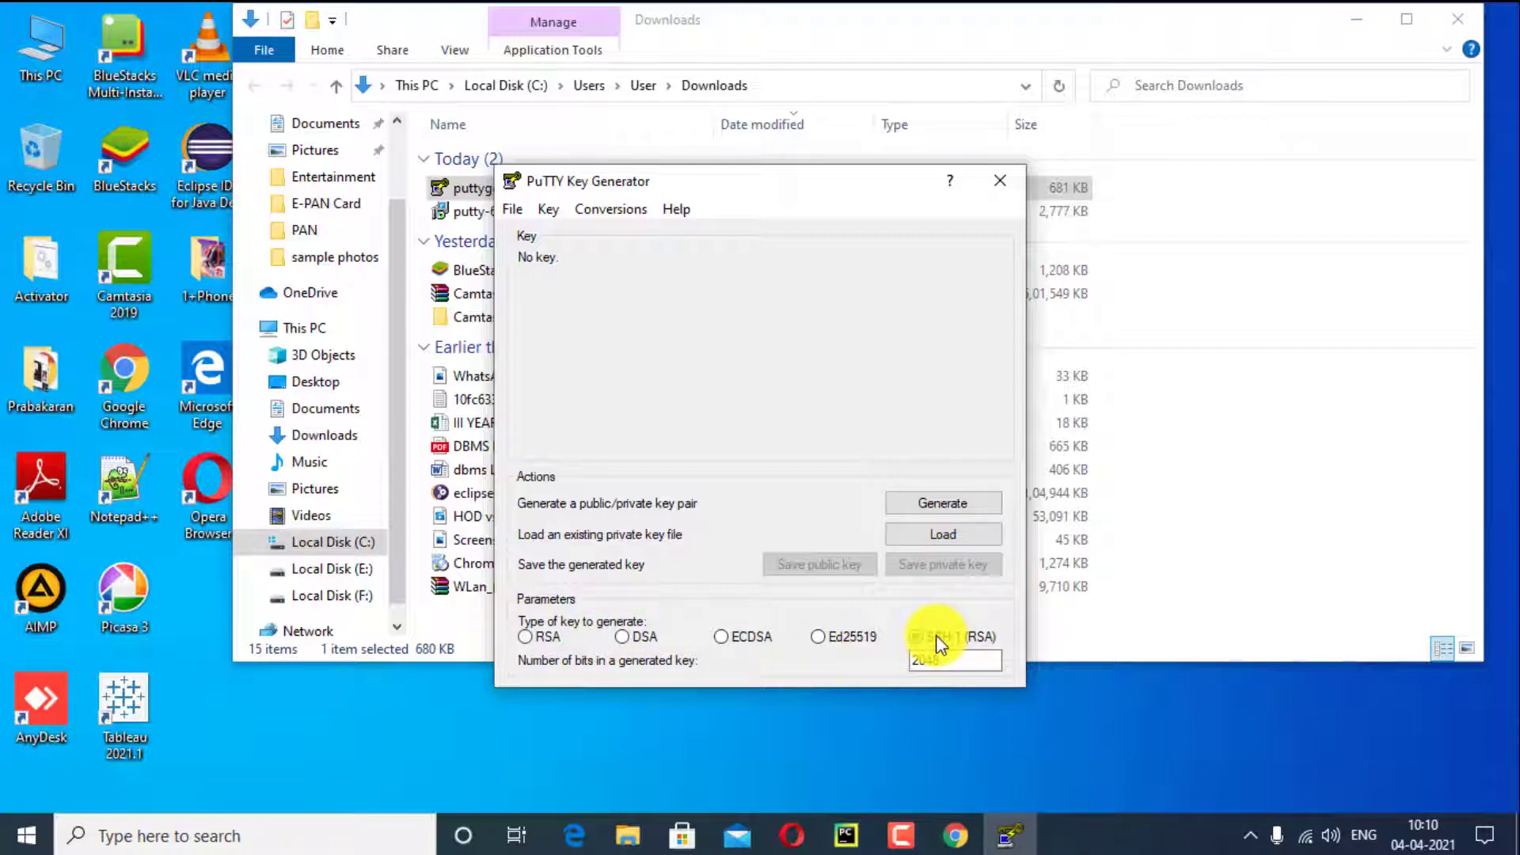
left_click(916, 636)
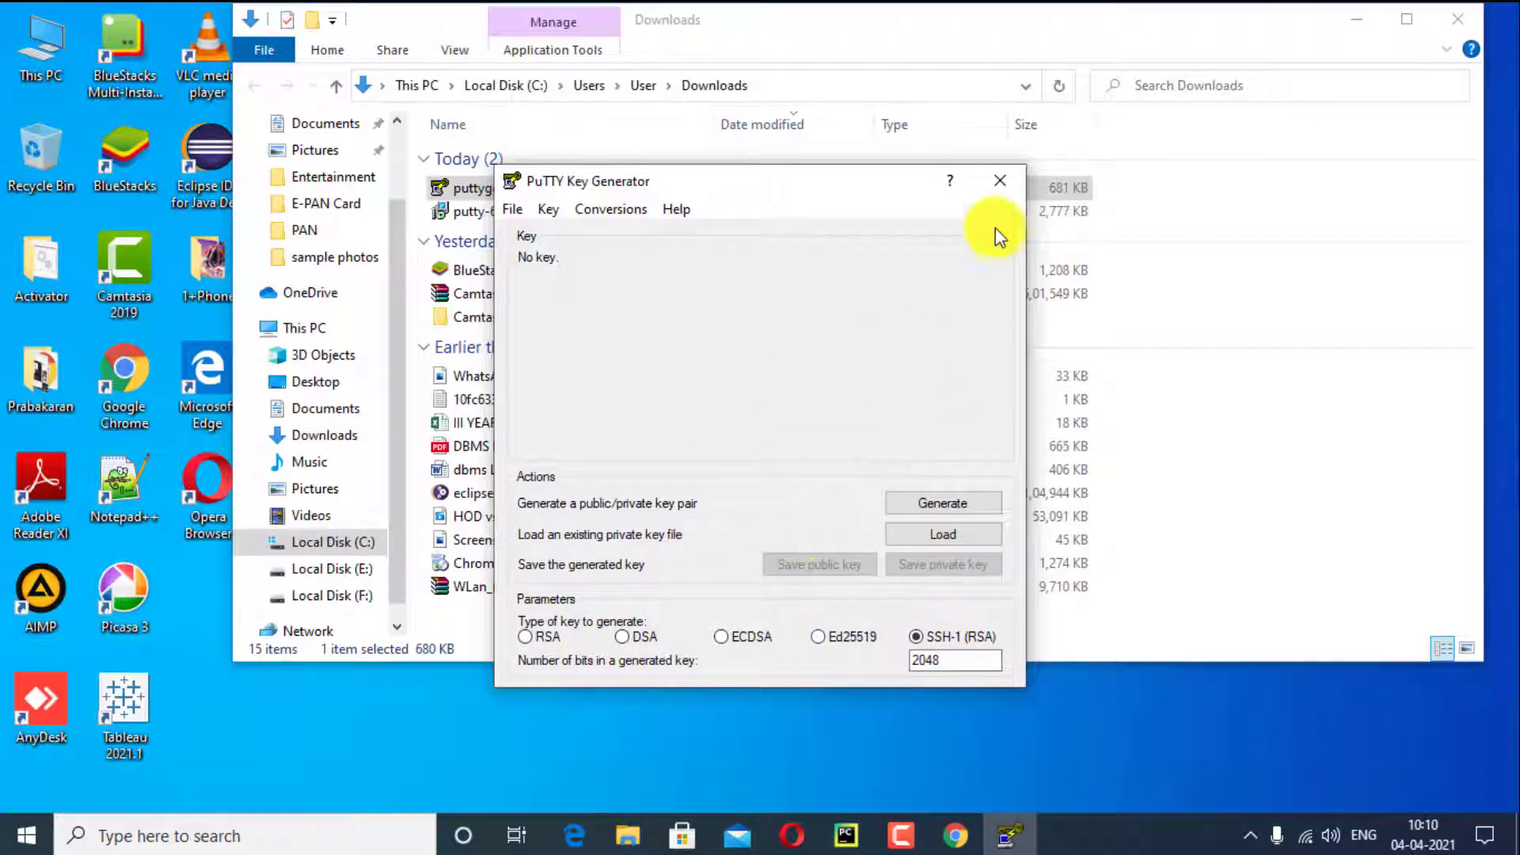
left_click(999, 181)
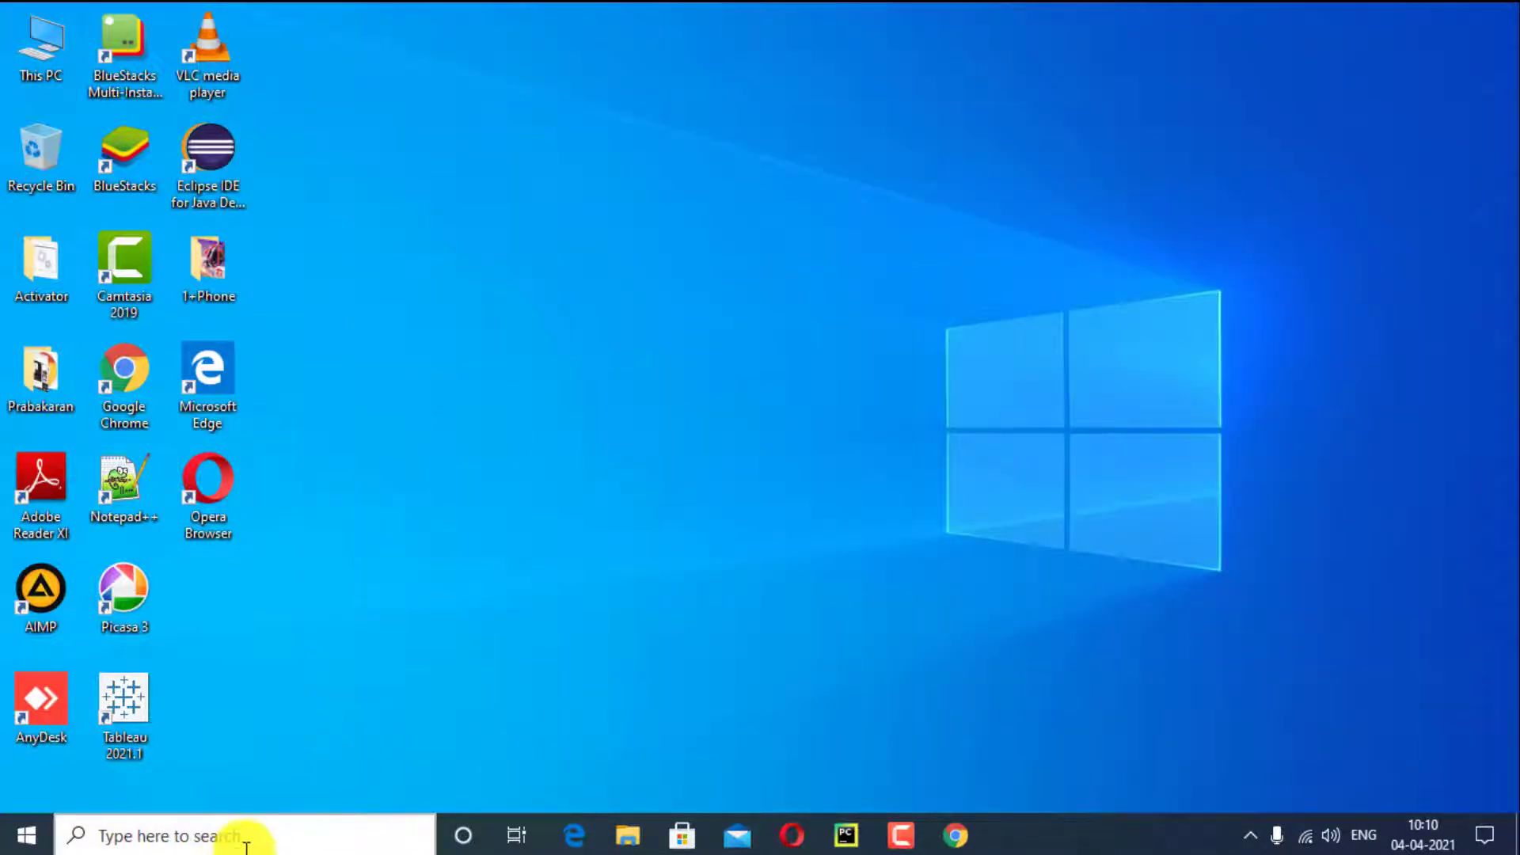
type("co")
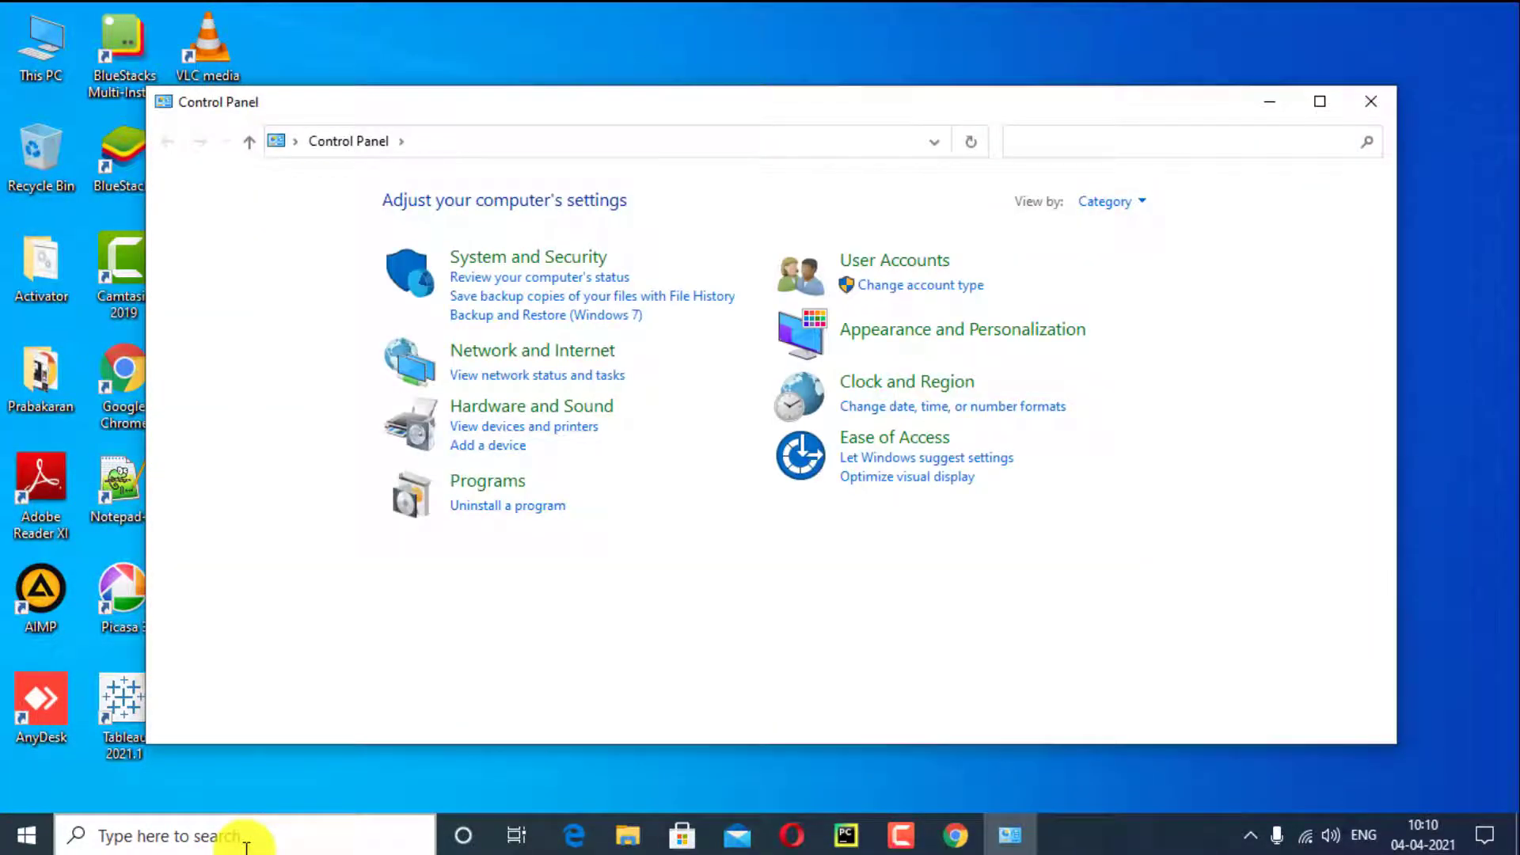
mouse_move(471, 482)
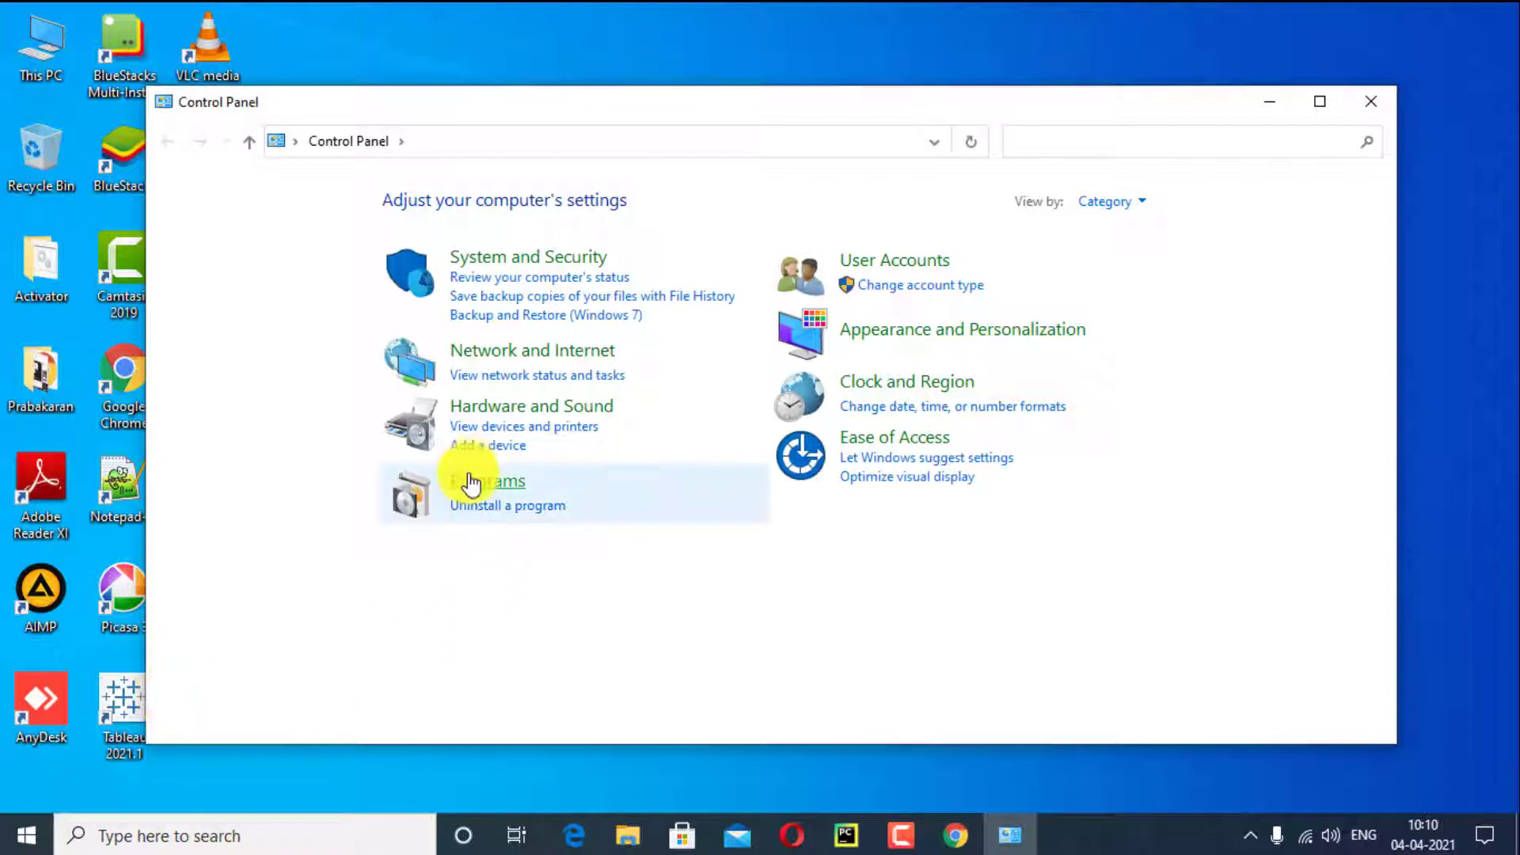
left_click(487, 481)
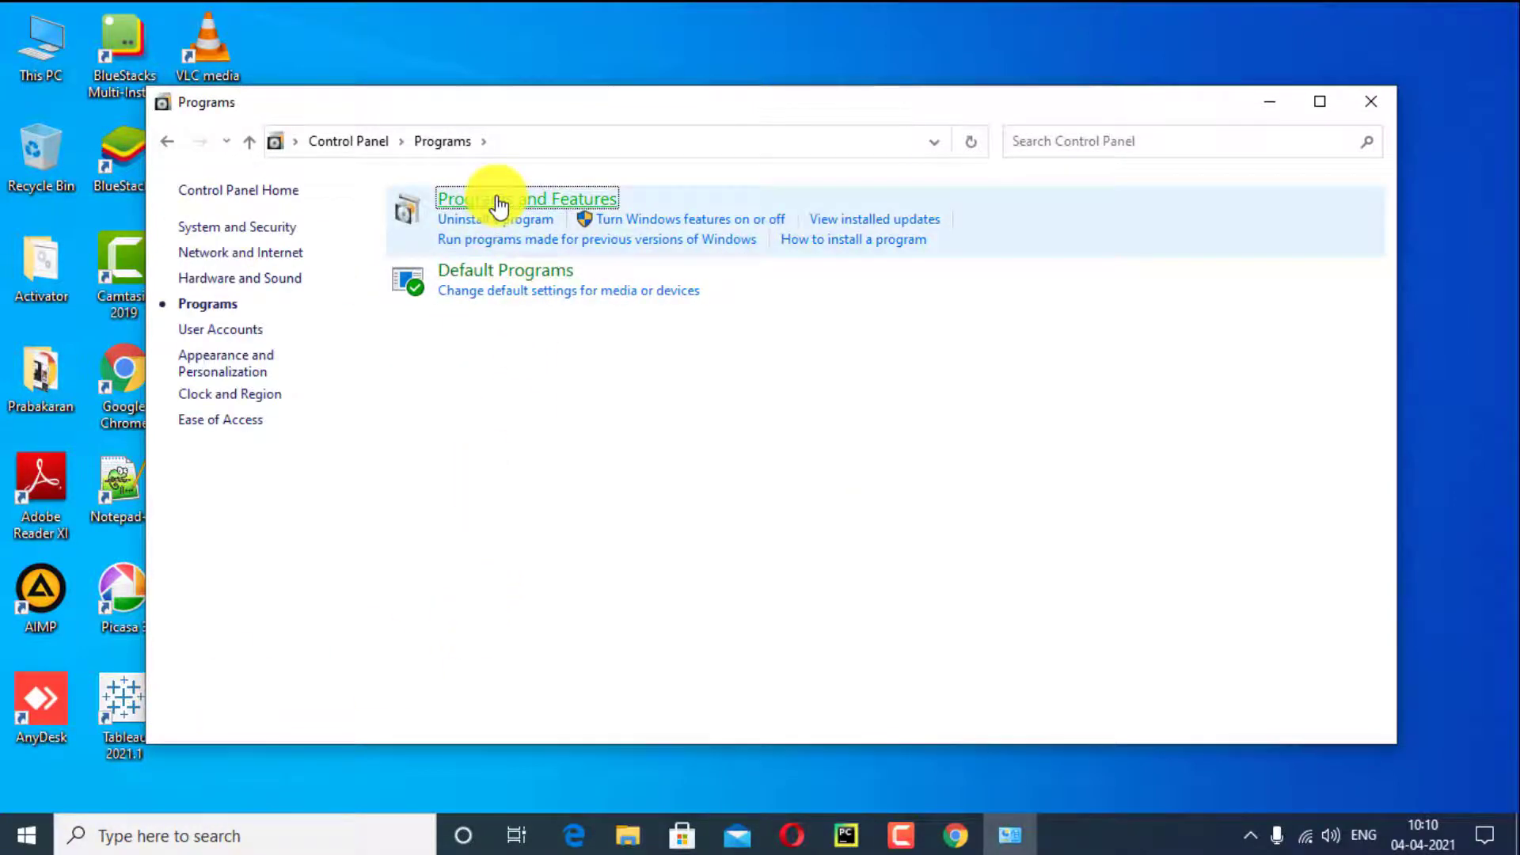
left_click(527, 198)
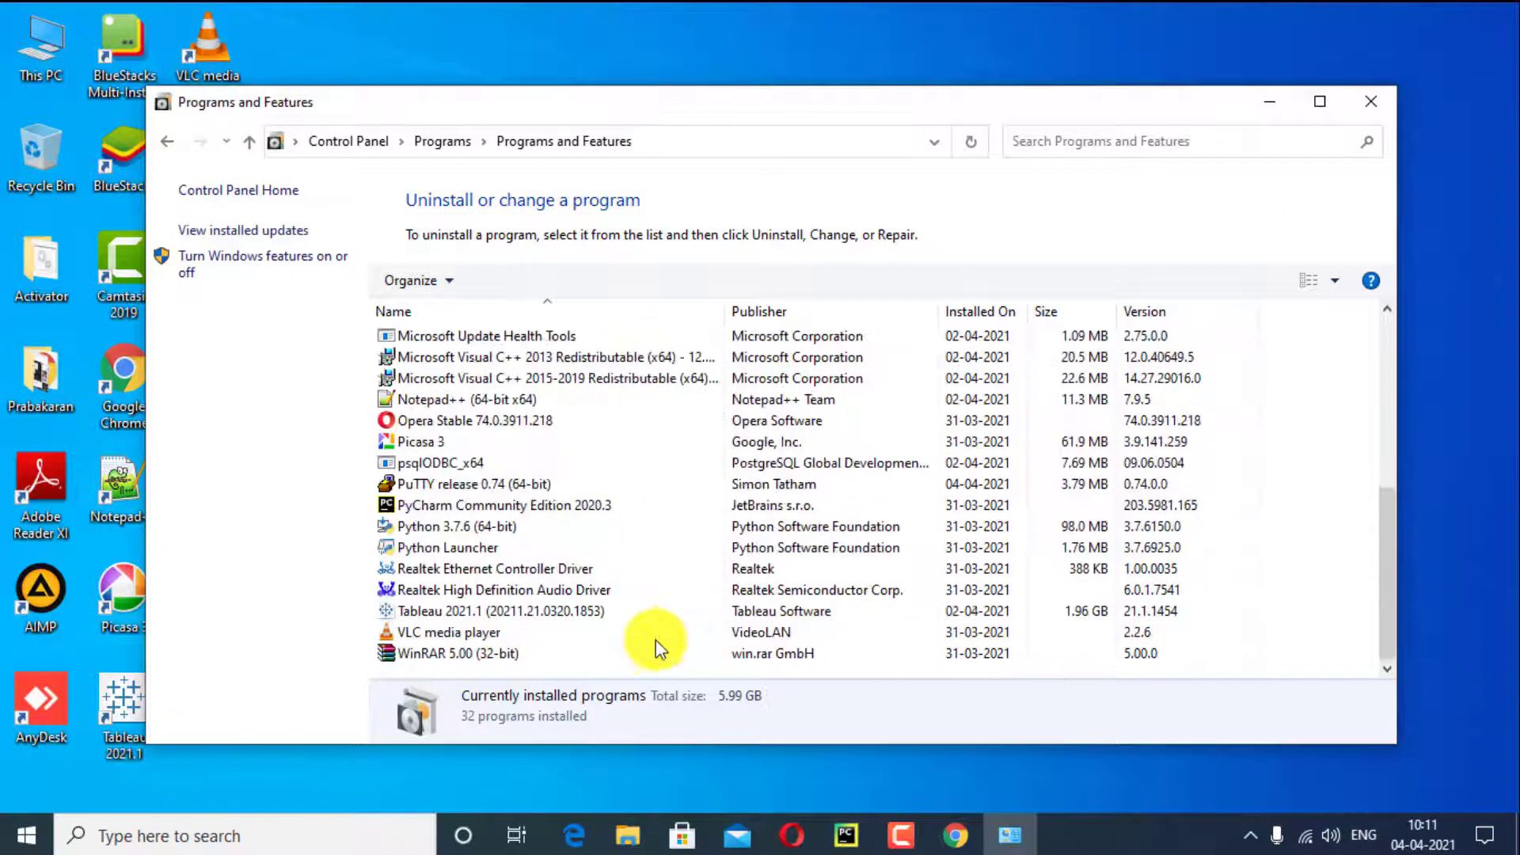
left_click(419, 441)
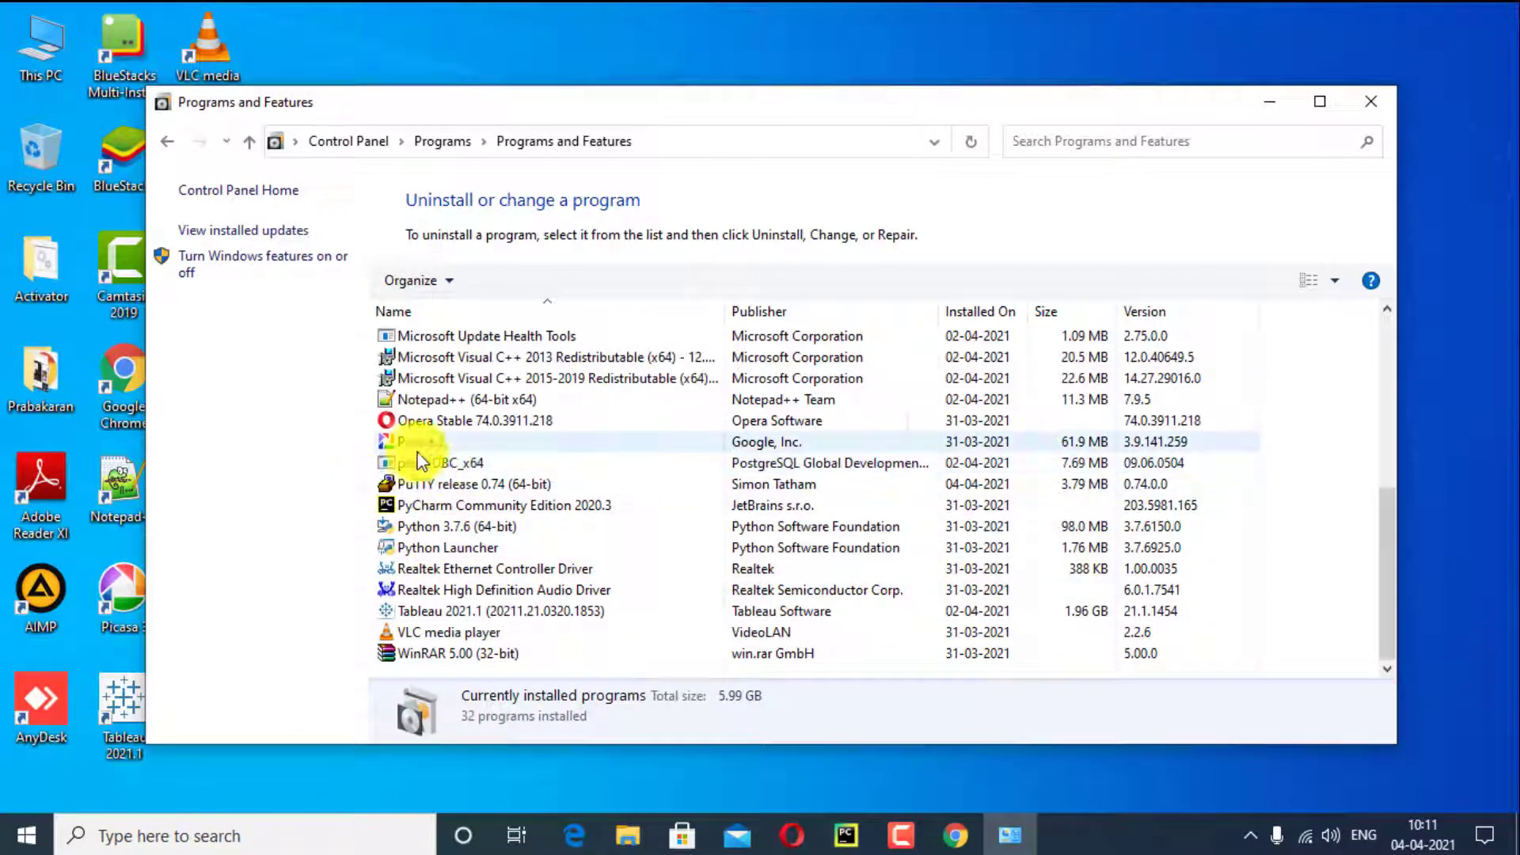
left_click(473, 483)
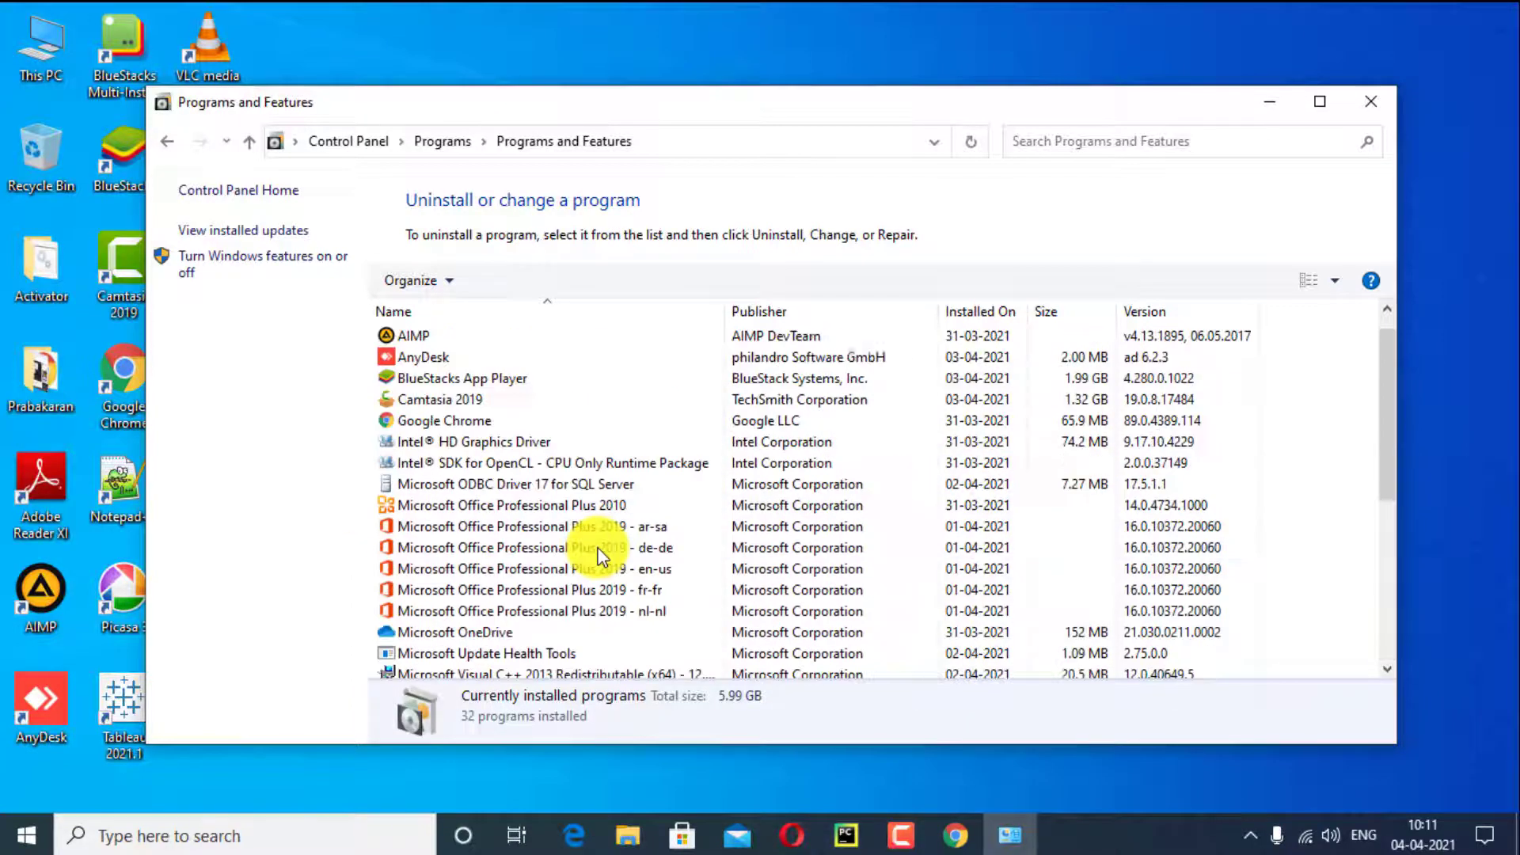
scroll("down", 3)
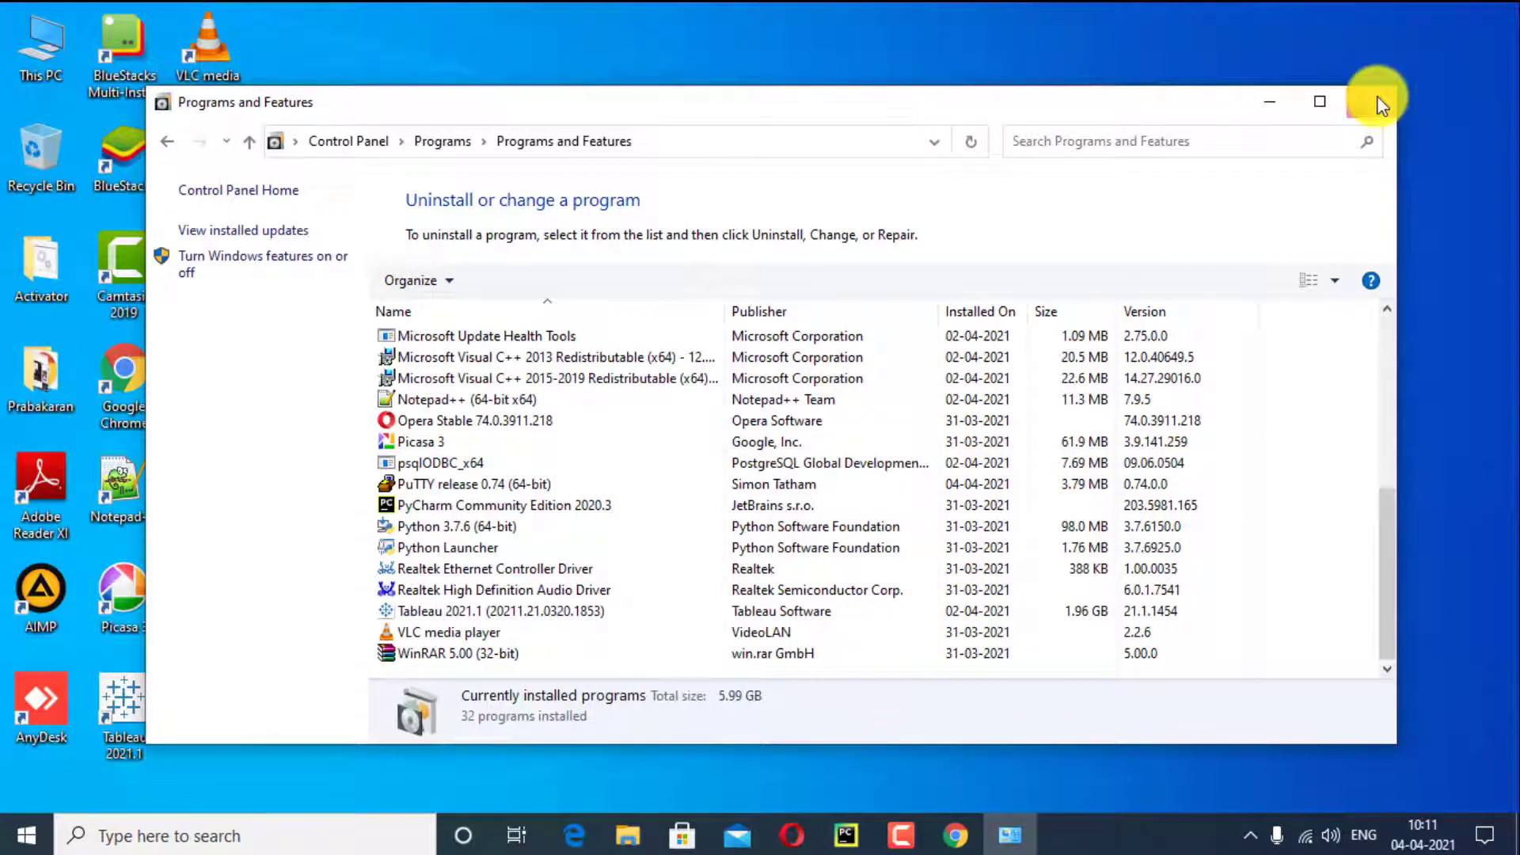
left_click(1377, 101)
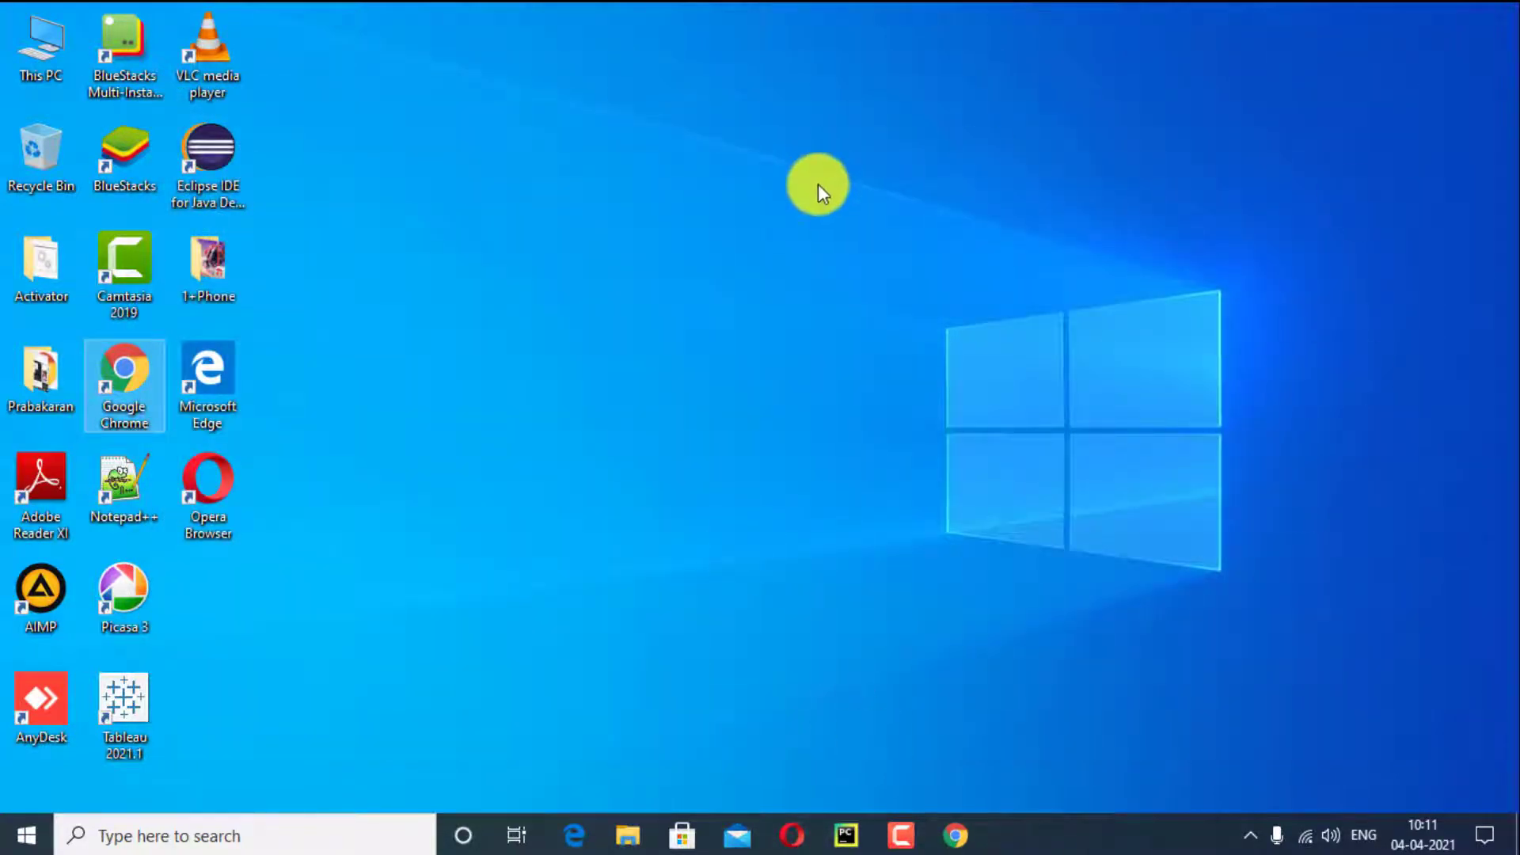
- Open Command Prompt via Run, run systeminfo.exe, and scroll through its output
key("Win+r")
type("cmd")
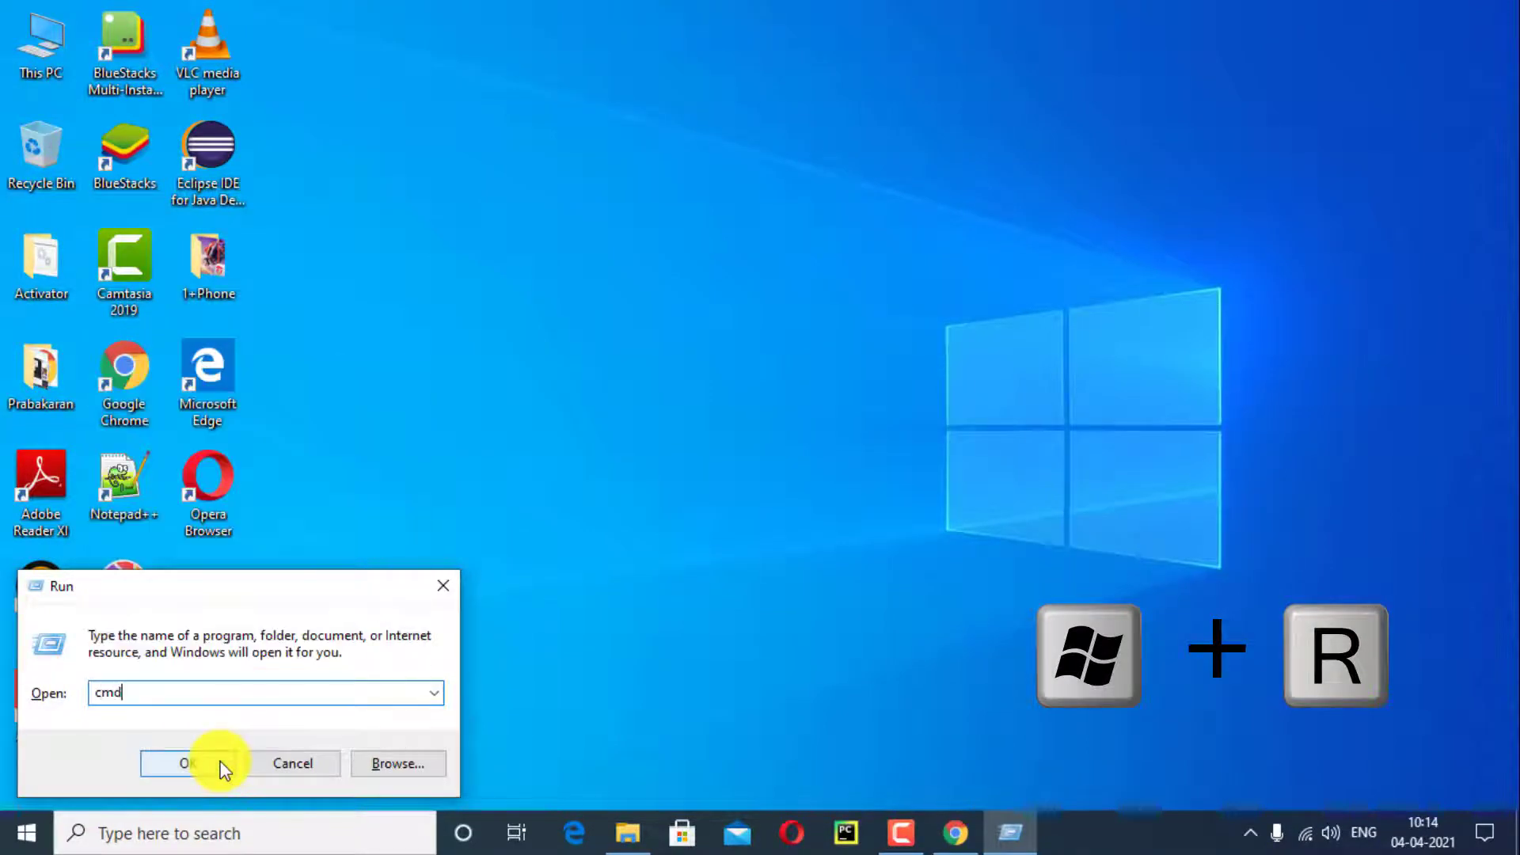
left_click(186, 763)
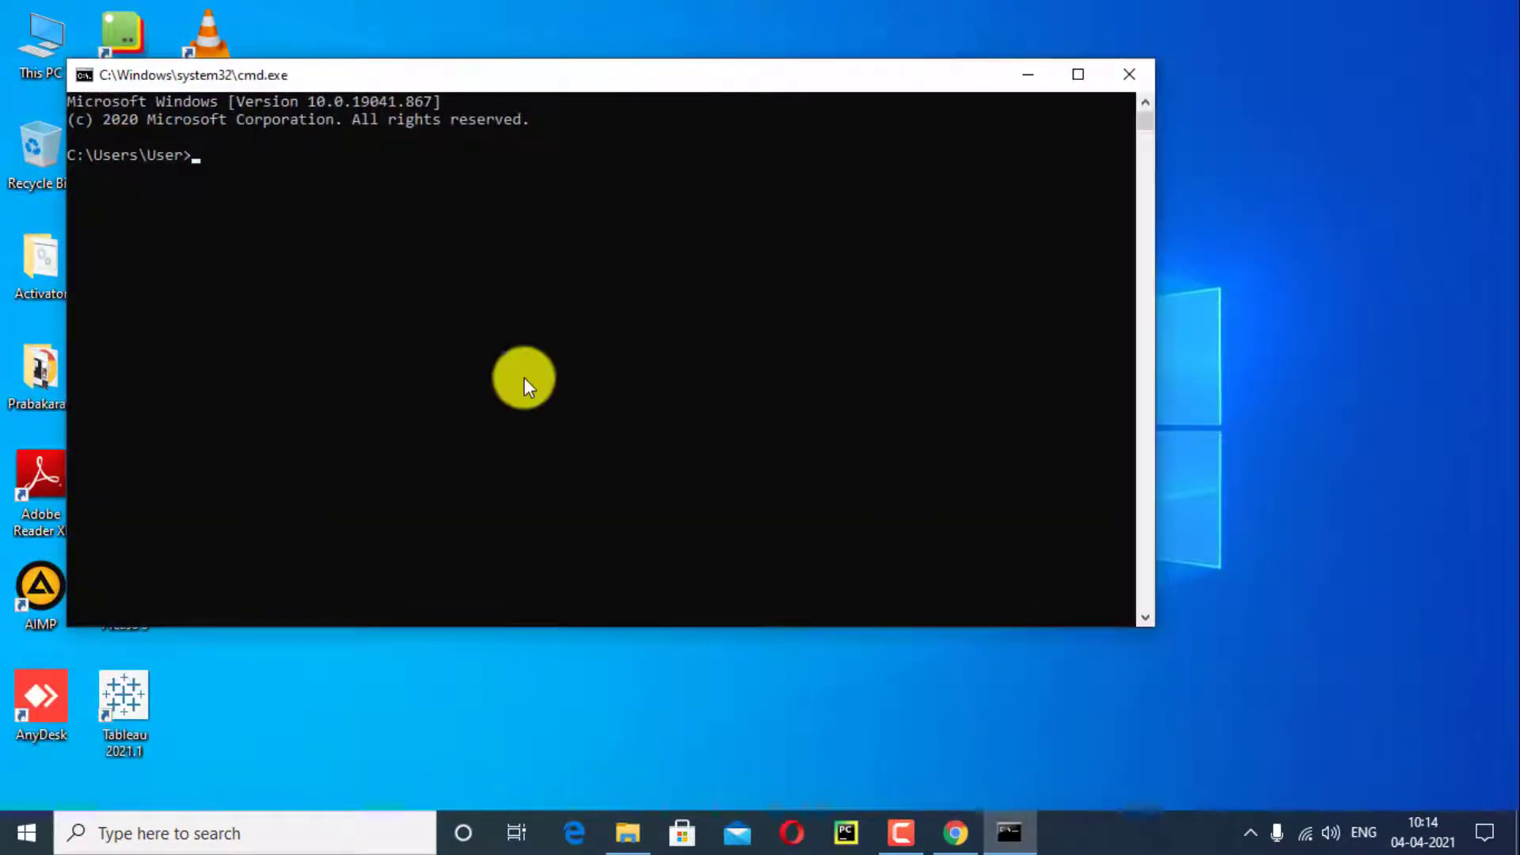
mouse_move(643, 578)
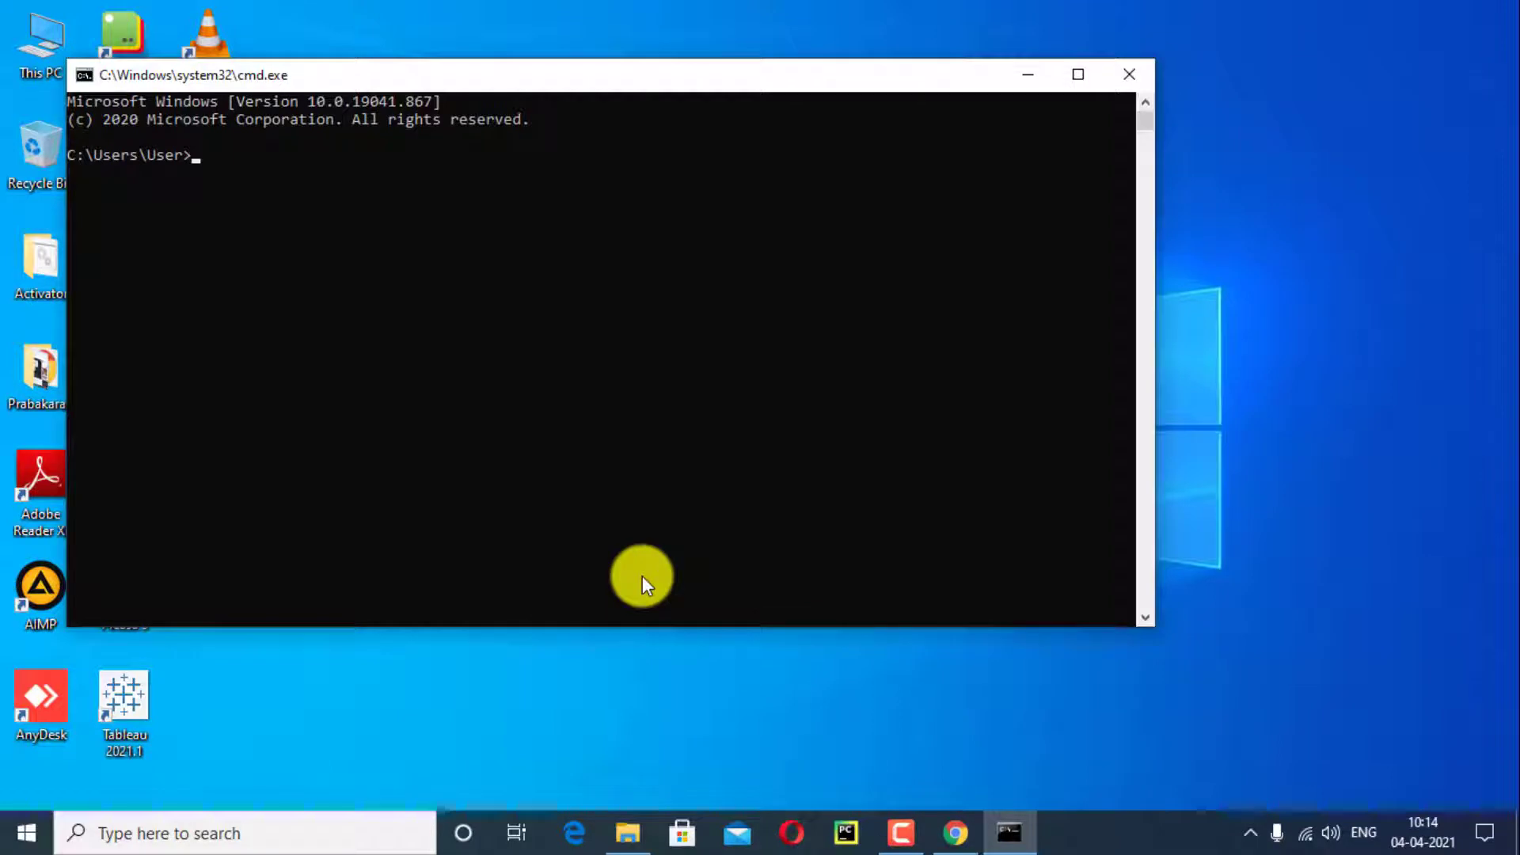
type("systeminfo.e")
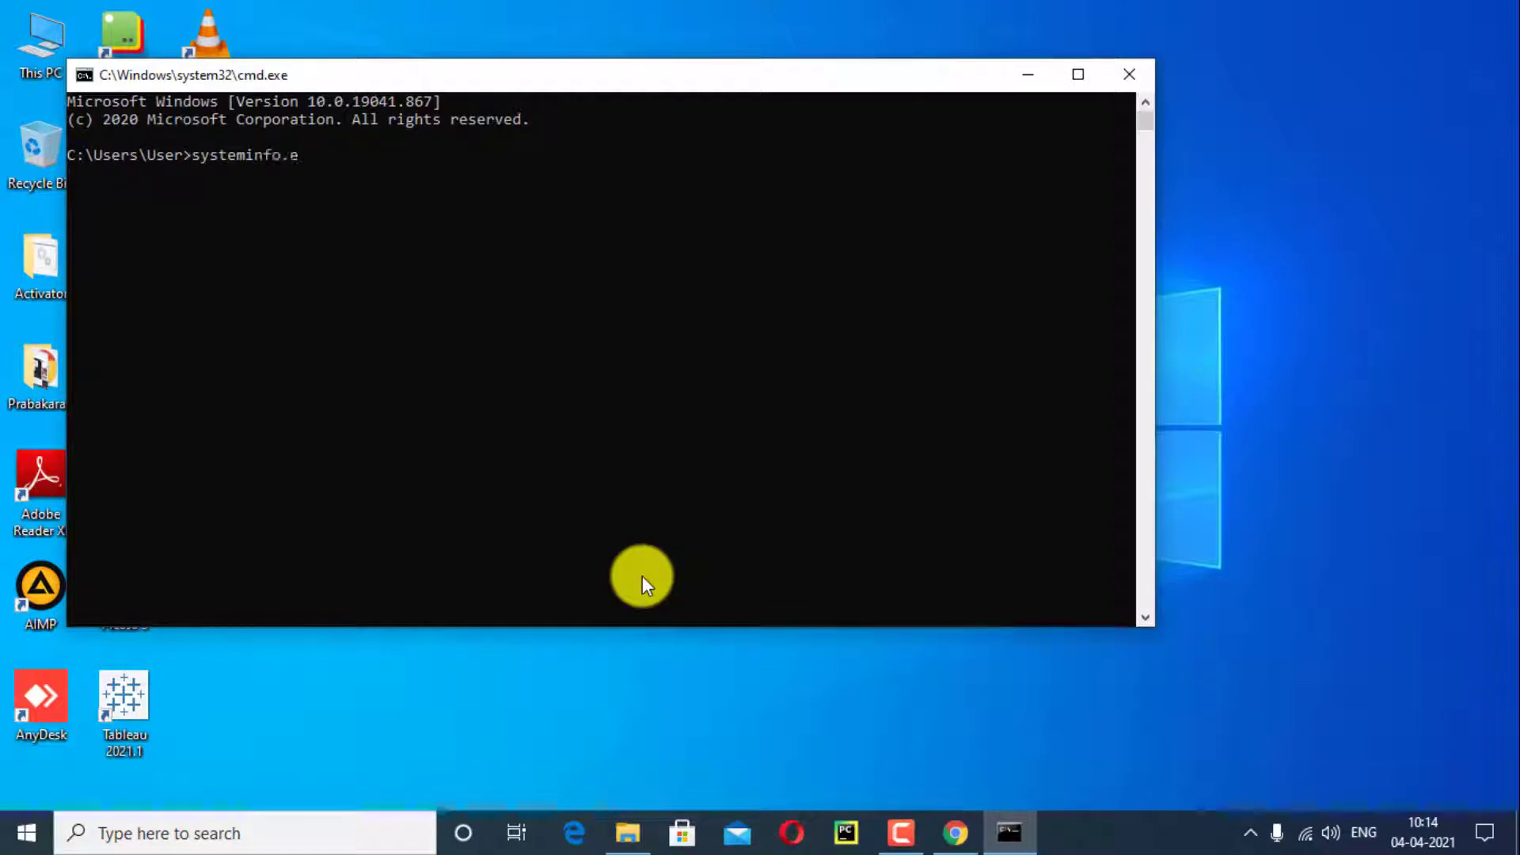
type("xe")
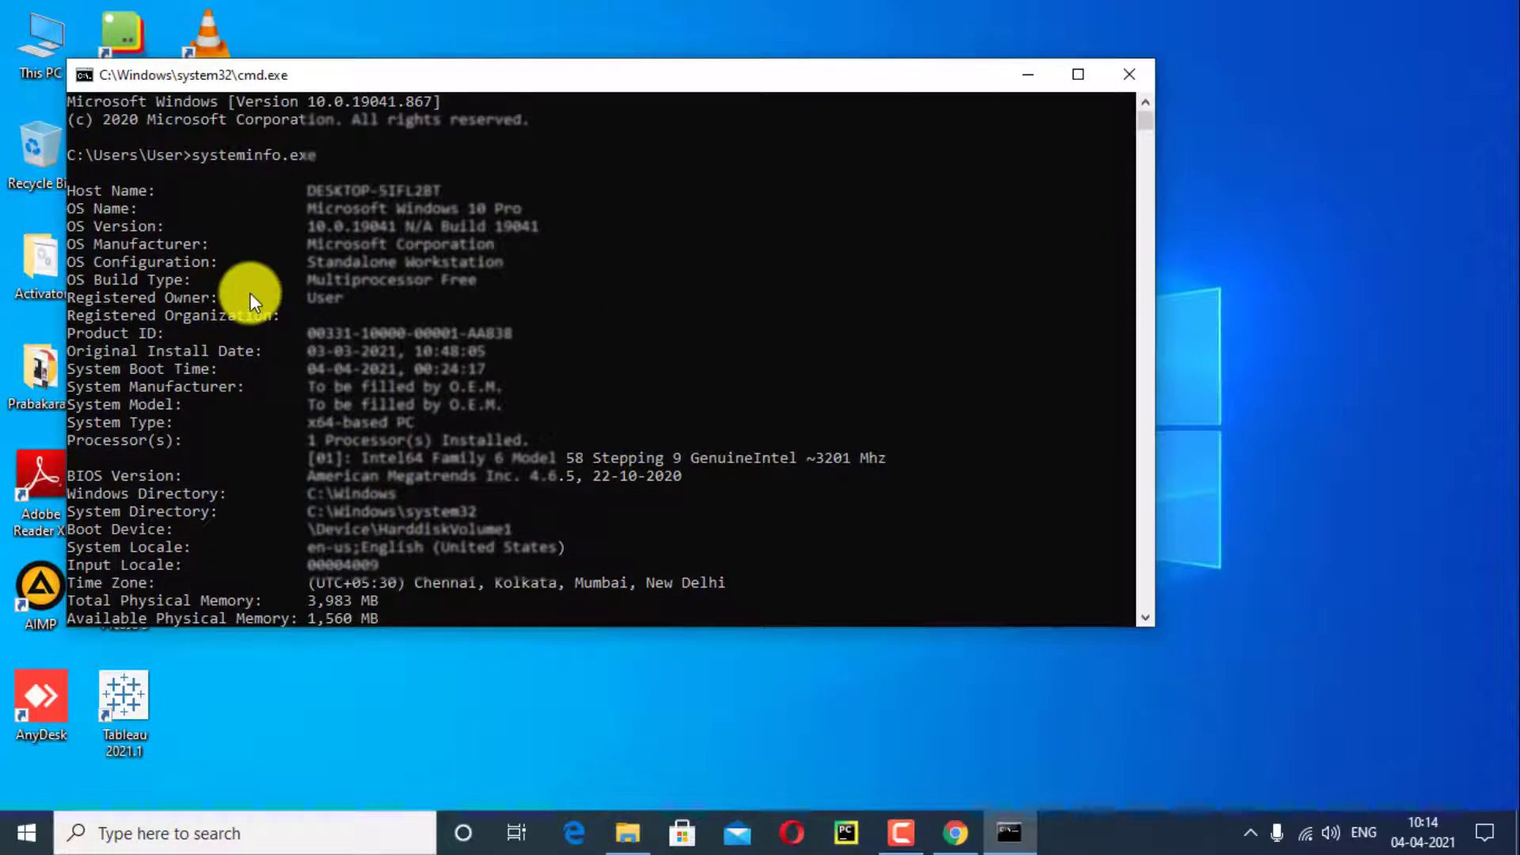
mouse_move(448, 223)
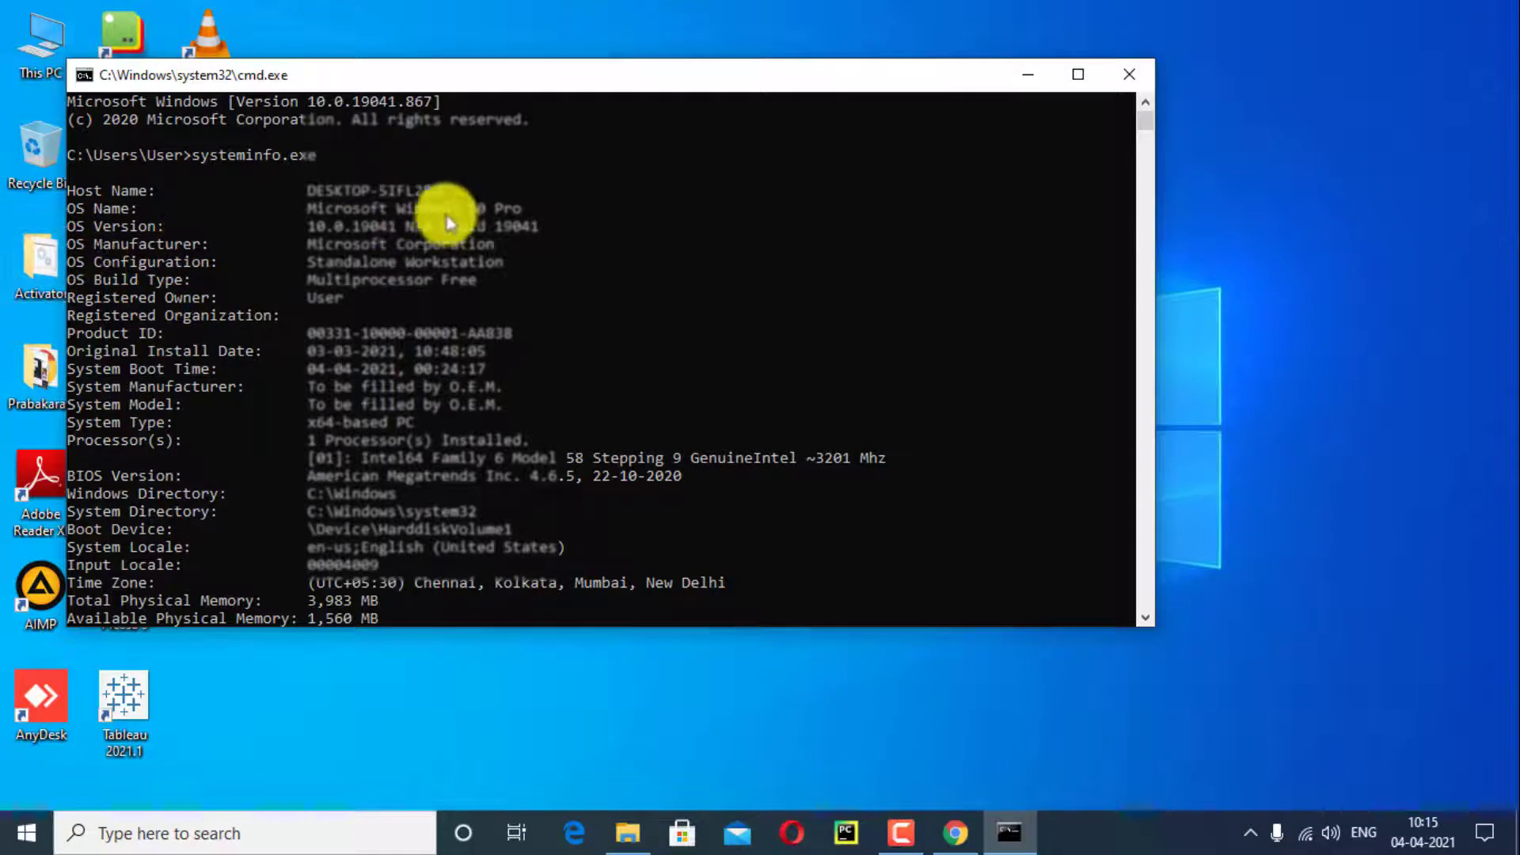
scroll("down", 3)
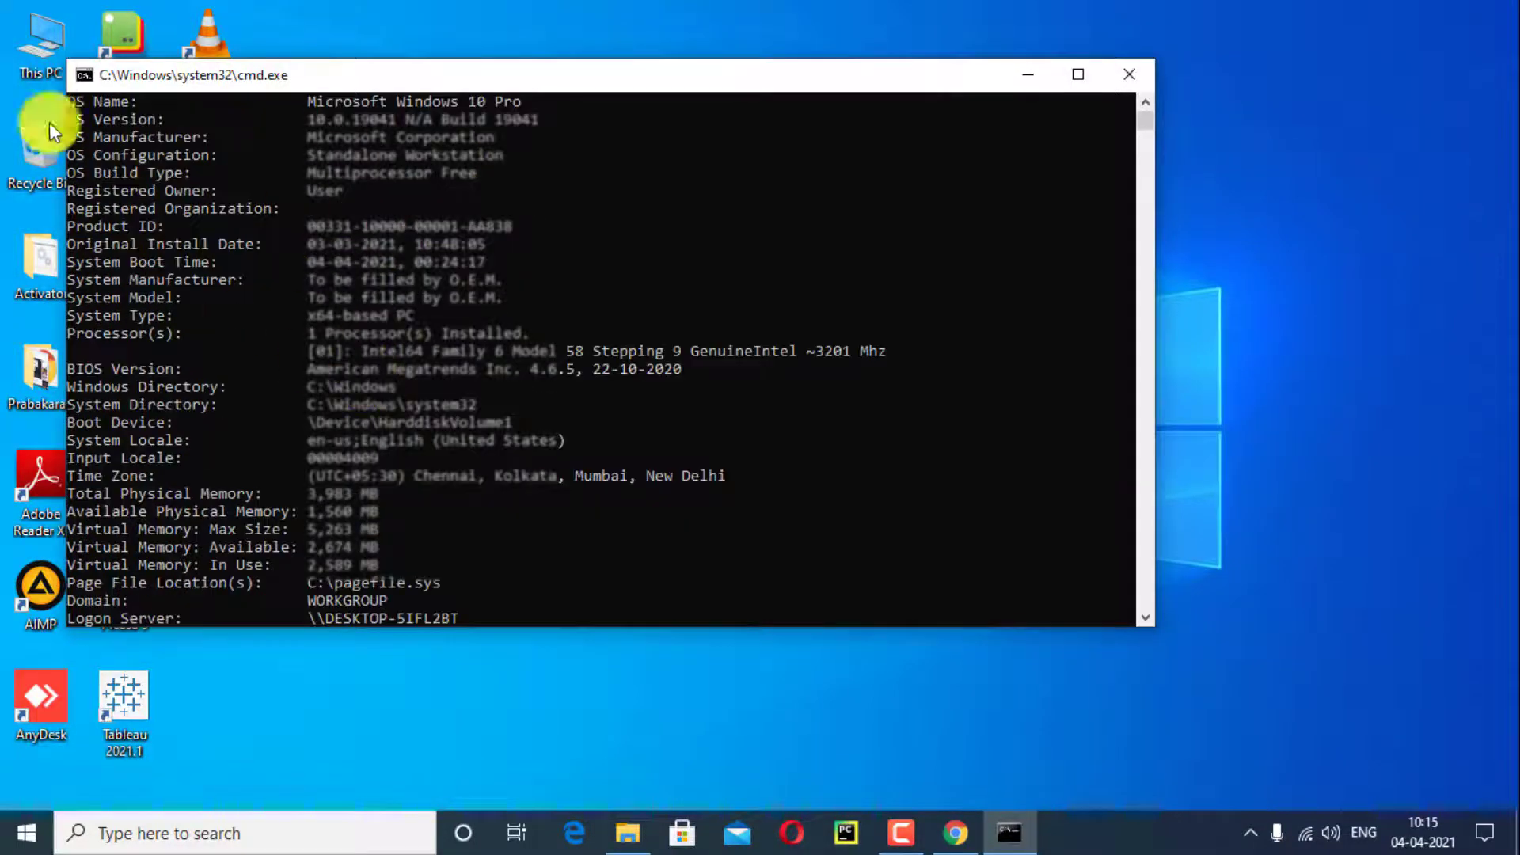
scroll("down", 3)
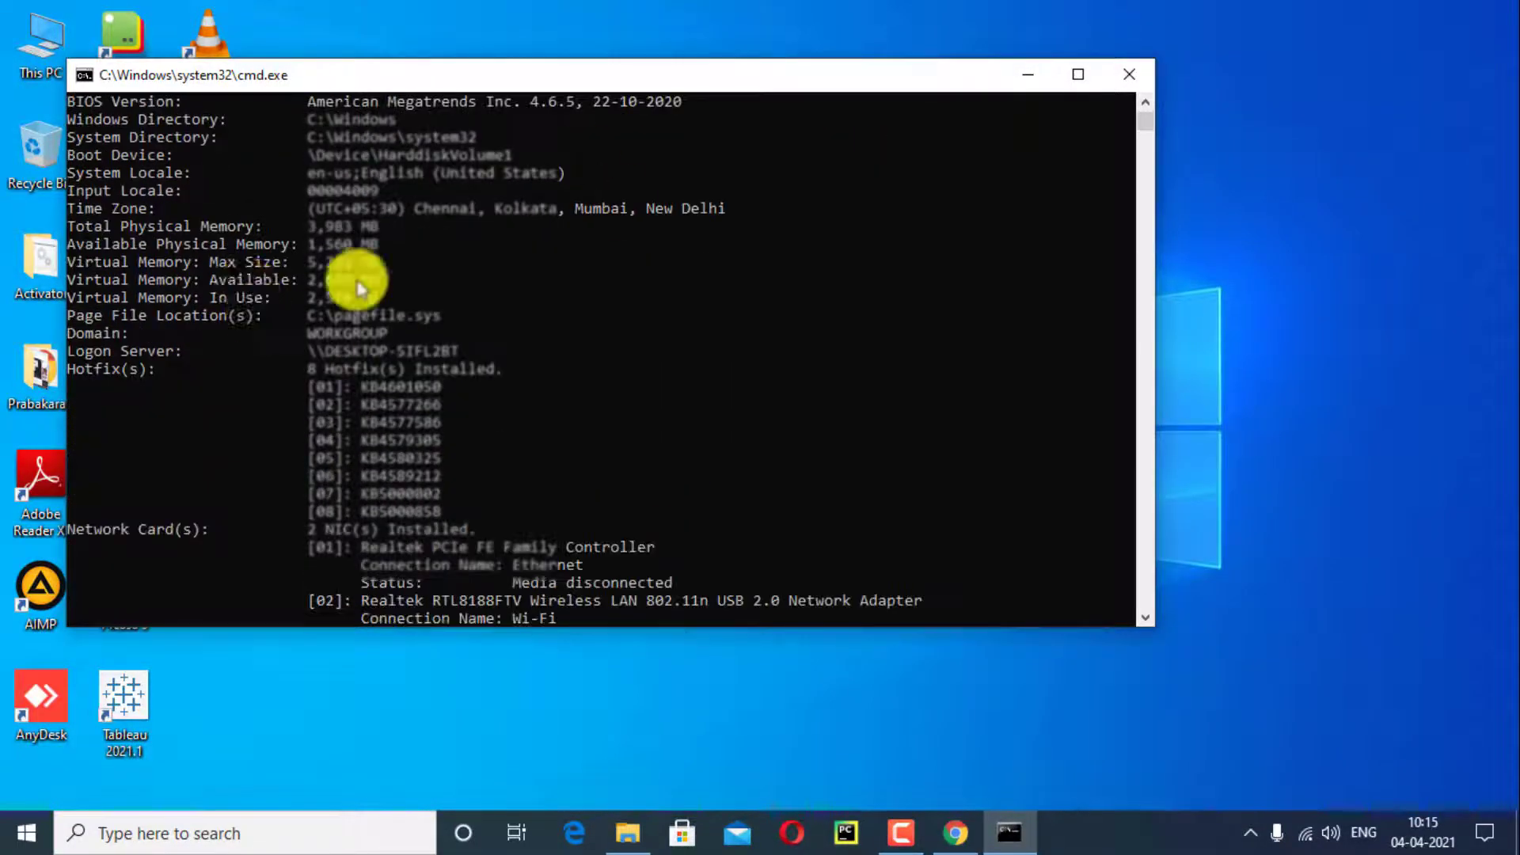